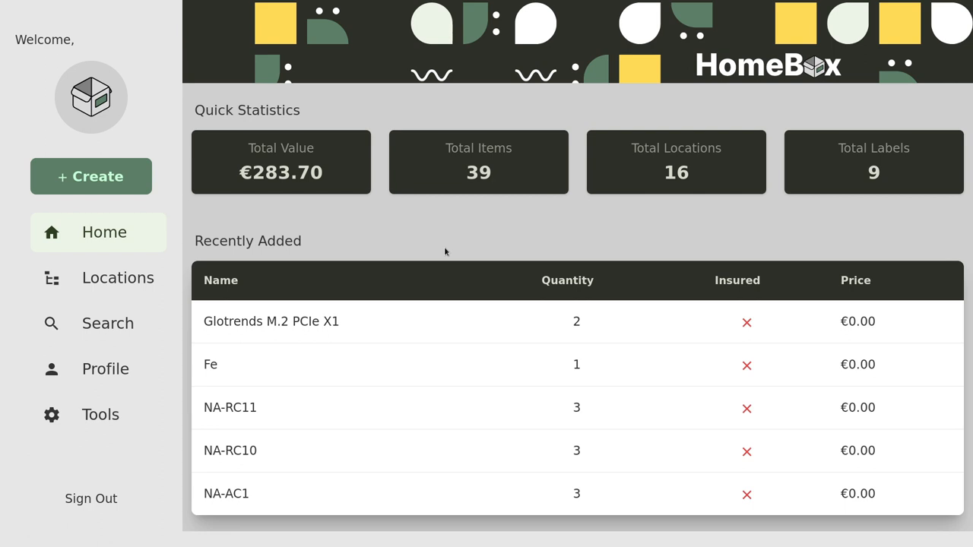
mouse_move(469, 262)
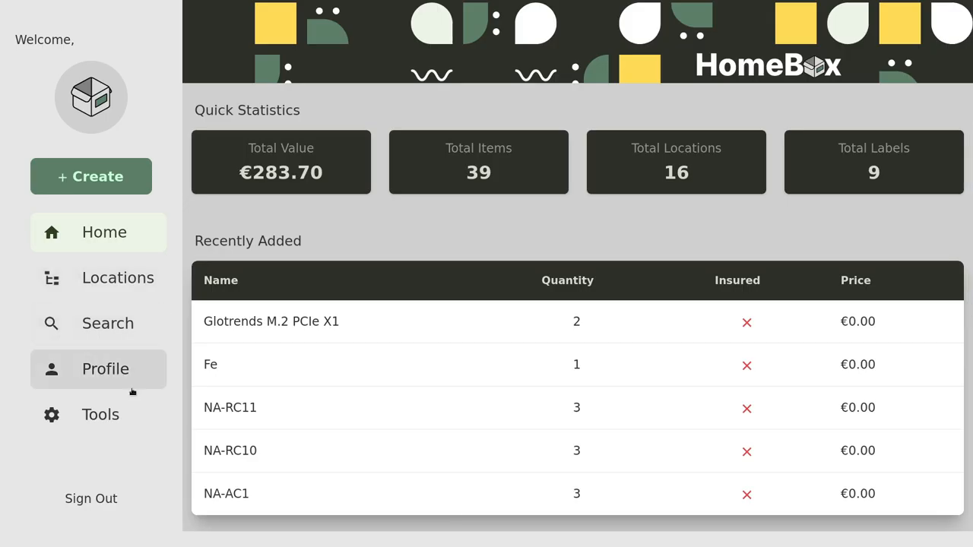
mouse_move(182, 393)
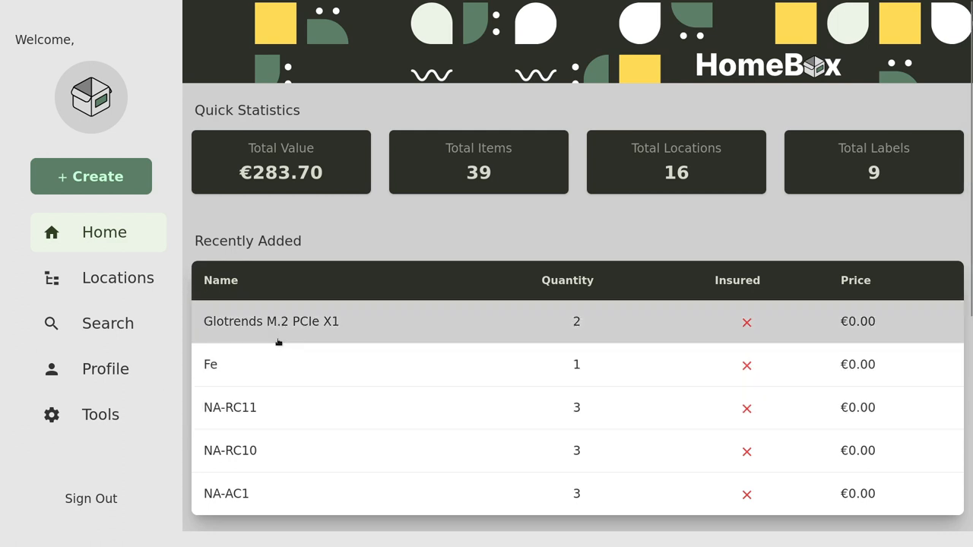
mouse_move(373, 407)
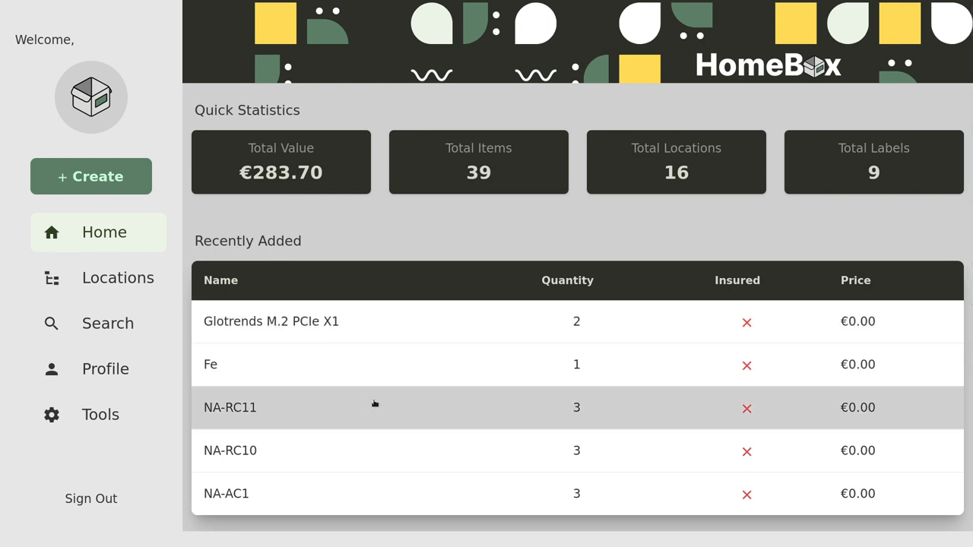
mouse_move(248, 312)
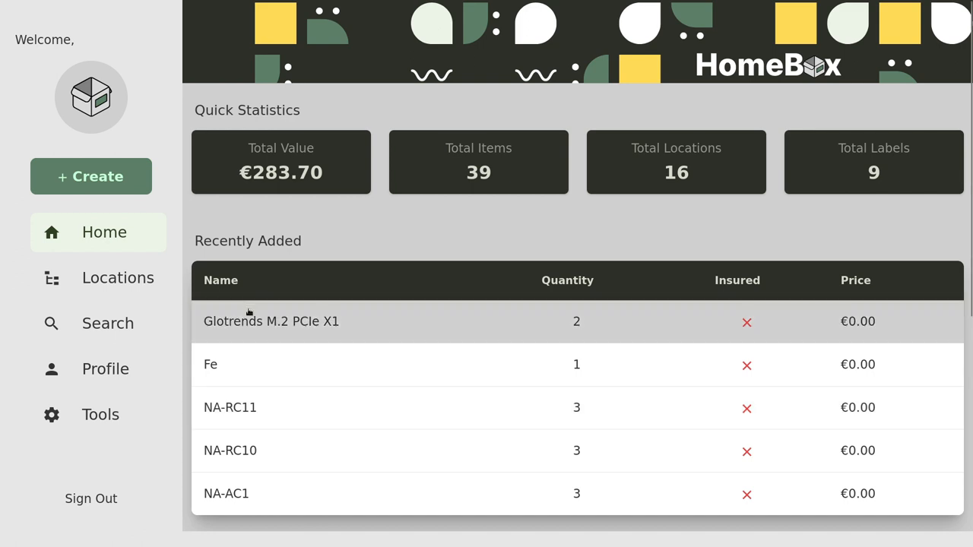
mouse_move(405, 331)
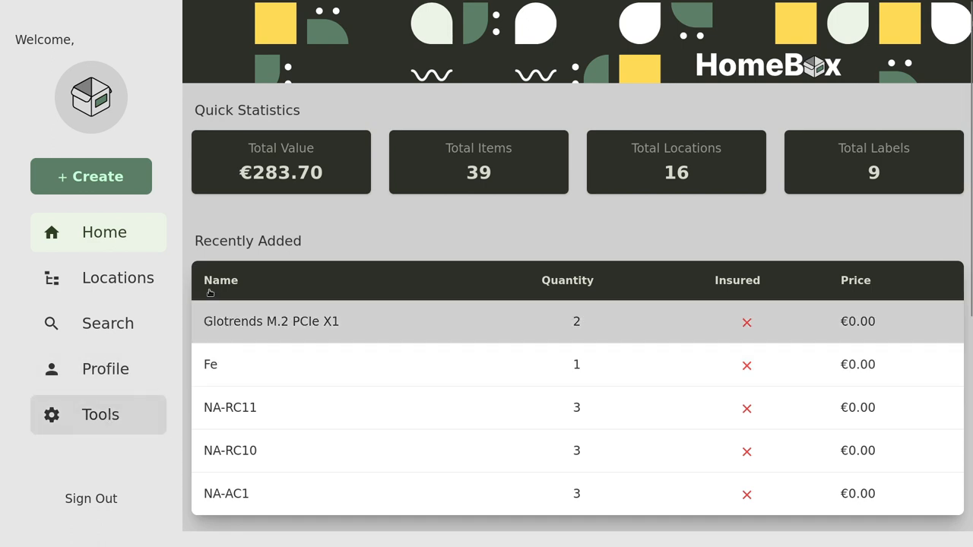
mouse_move(334, 322)
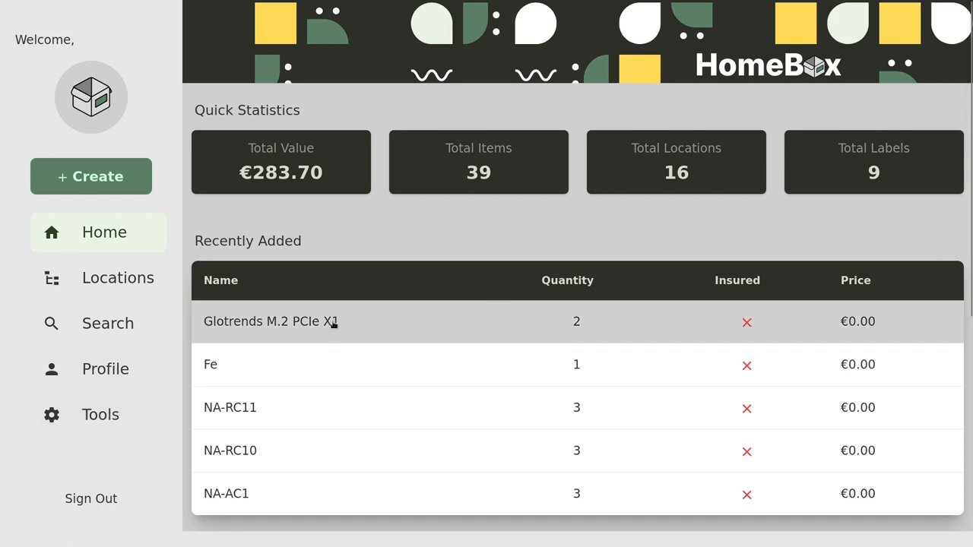
mouse_move(373, 325)
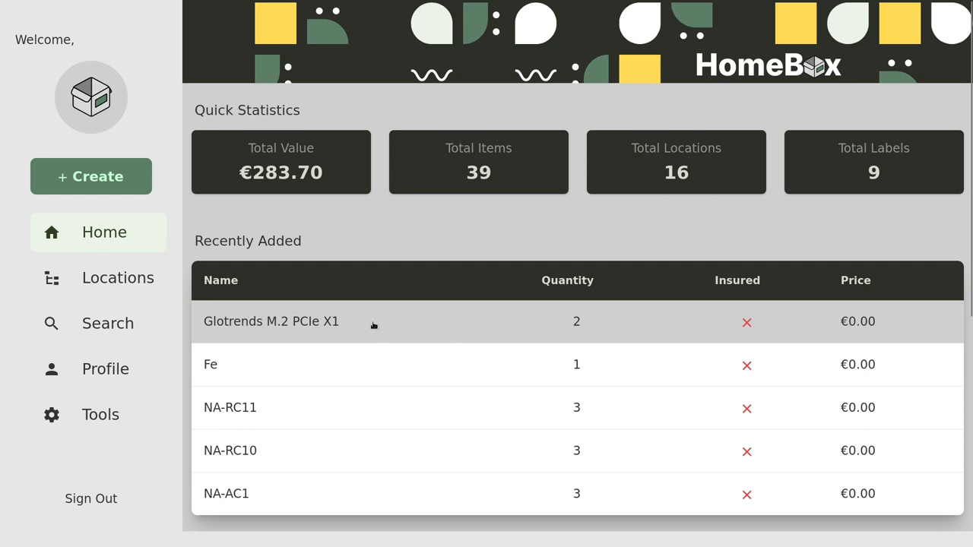
- Open the Glotrends M.2 PCIe X1 item and review its details, including asset ID 000-039
click(272, 321)
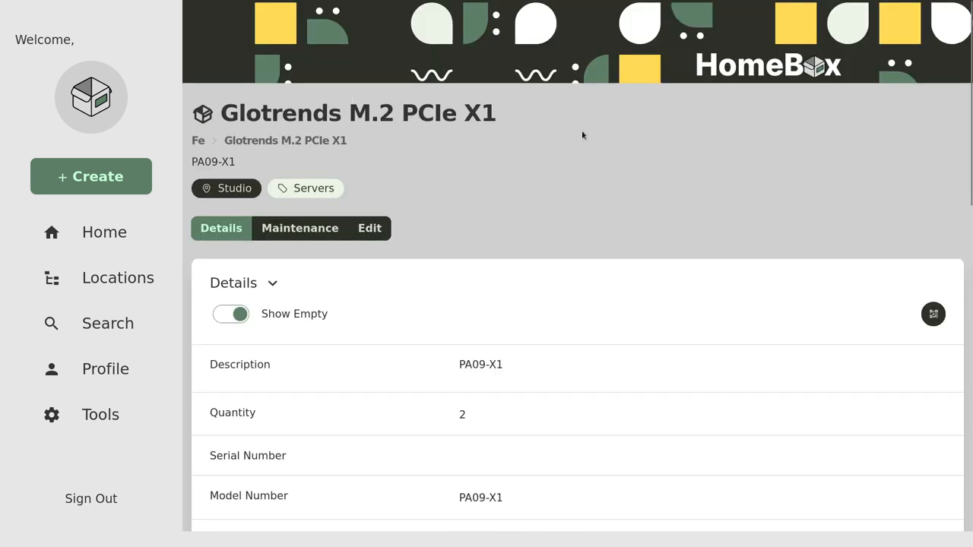
mouse_move(416, 363)
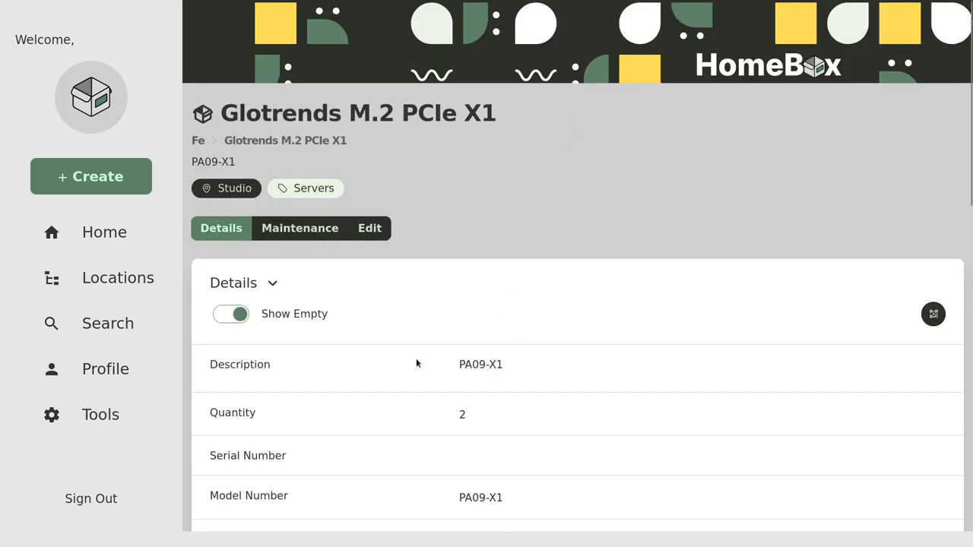
scroll(down, 3)
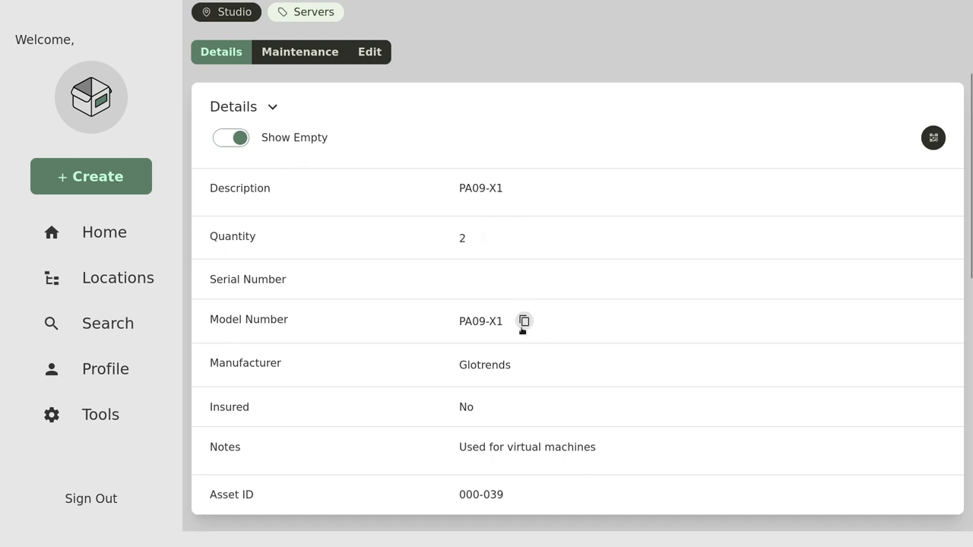
scroll(up, 3)
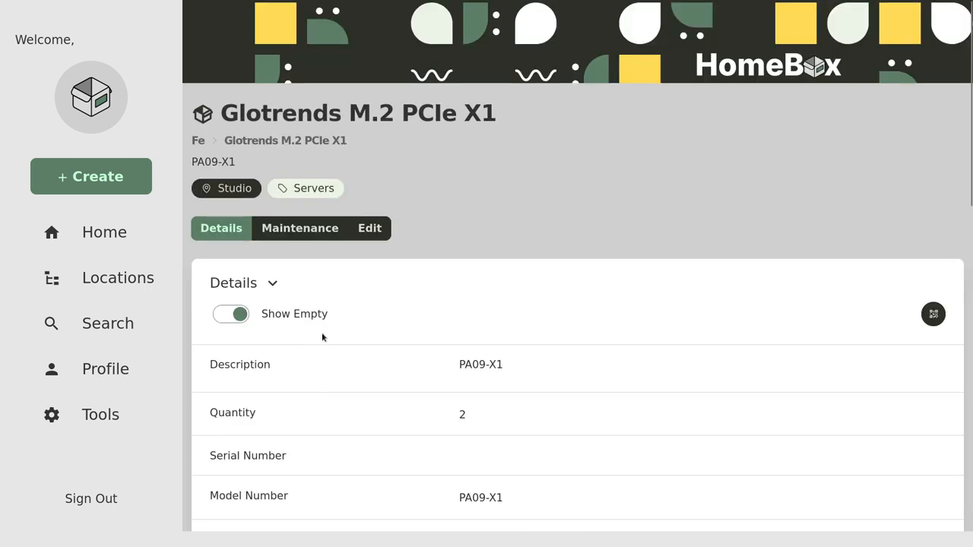
mouse_move(369, 228)
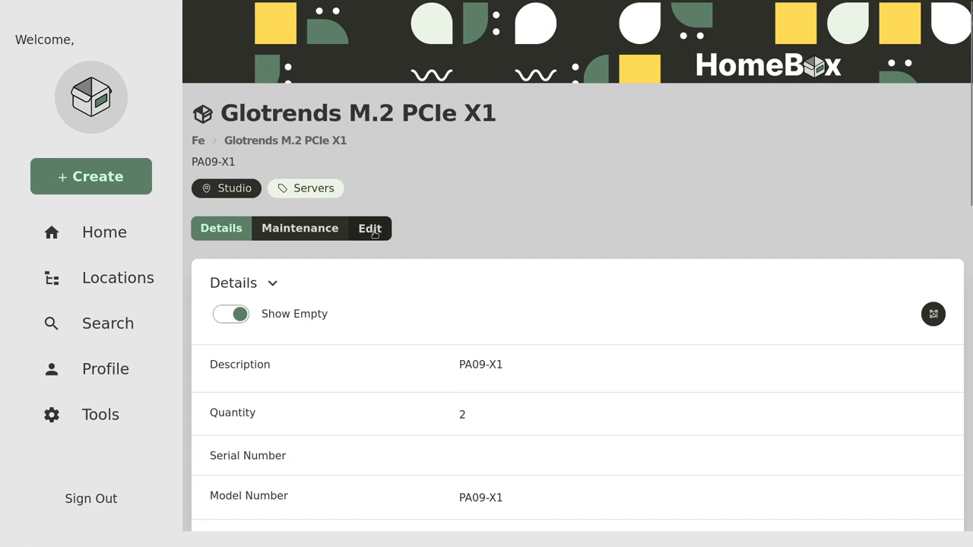
- Edit the Glotrends item, scroll through the form, and add an empty custom field row
click(370, 228)
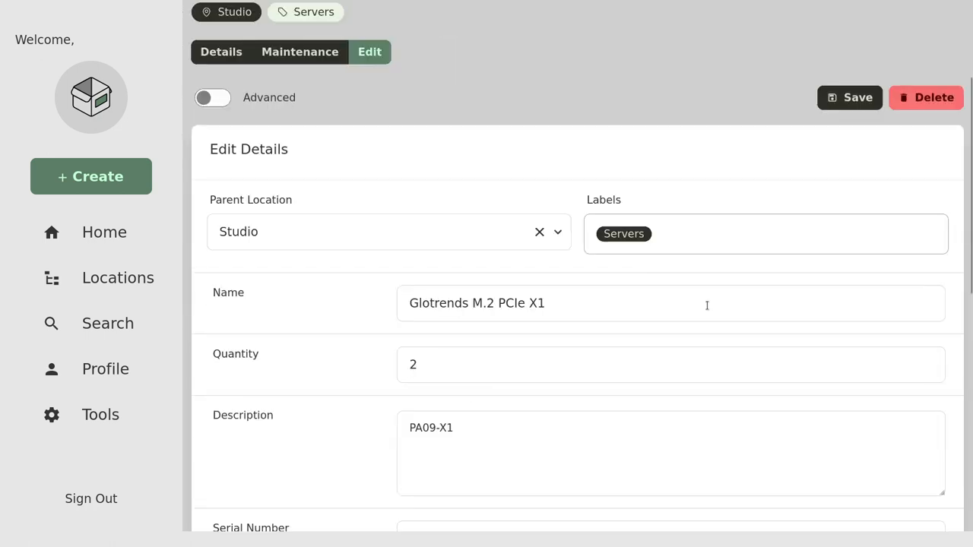
scroll(down, 3)
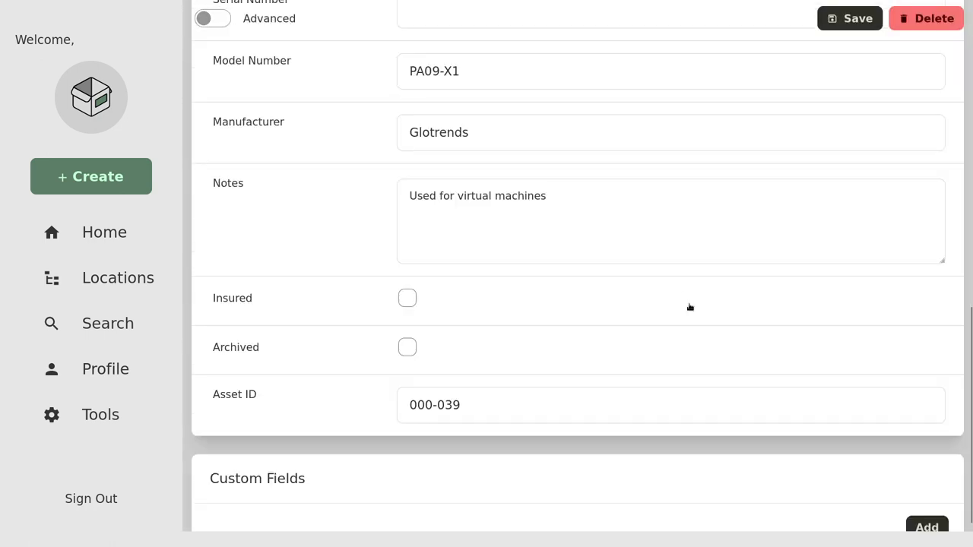
scroll(down, 3)
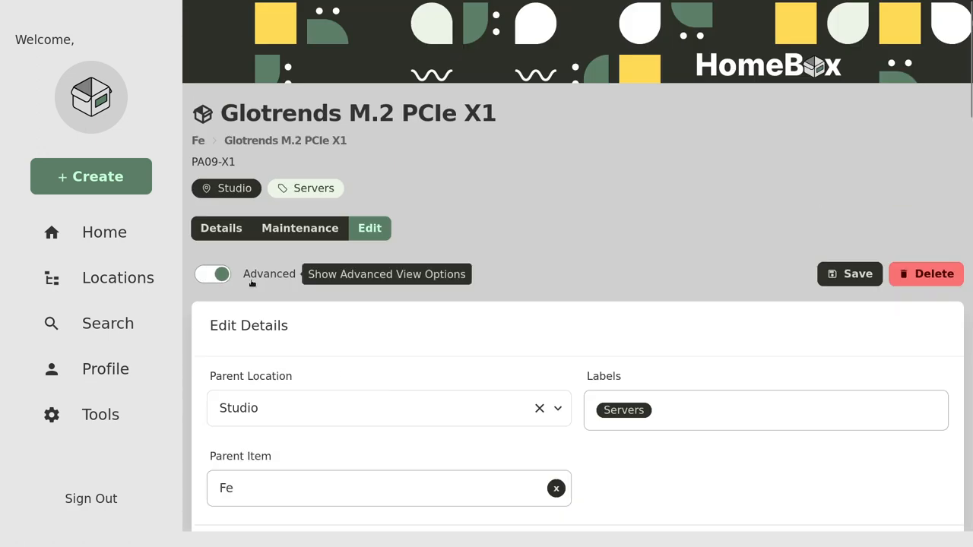
scroll(down, 3)
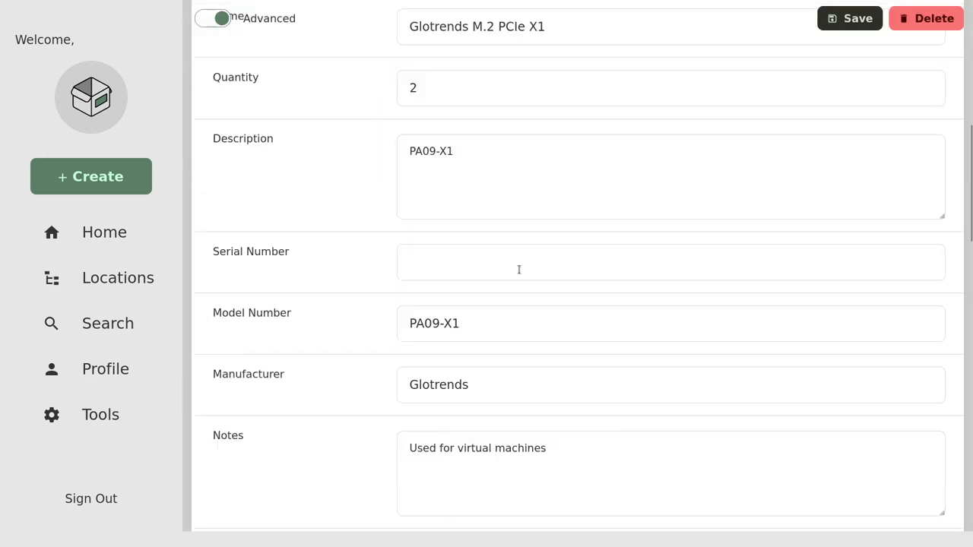
scroll(down, 3)
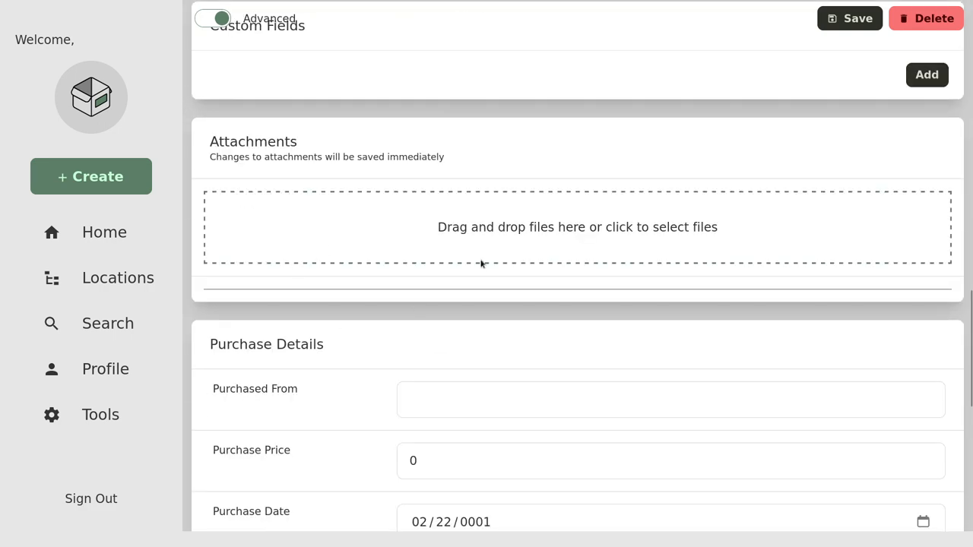
mouse_move(561, 275)
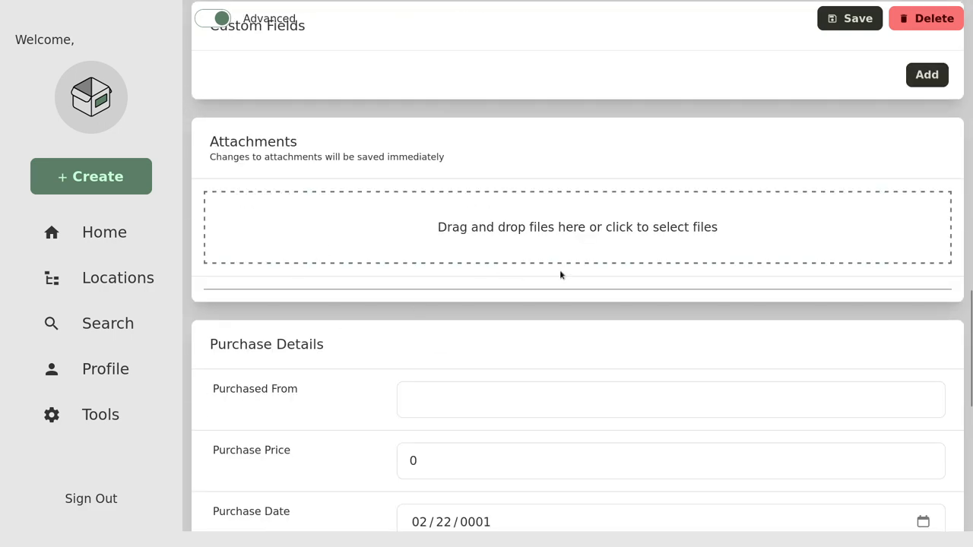
scroll(down, 3)
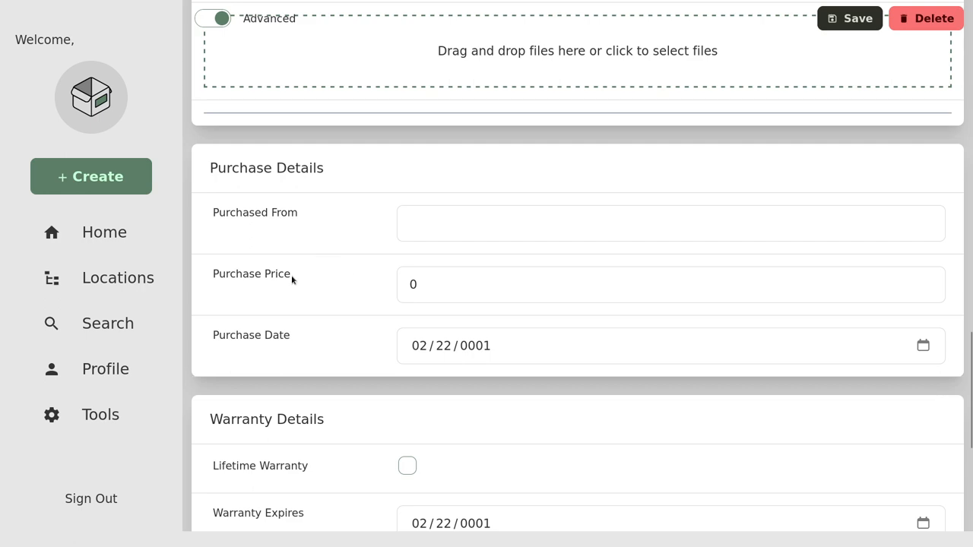
scroll(down, 3)
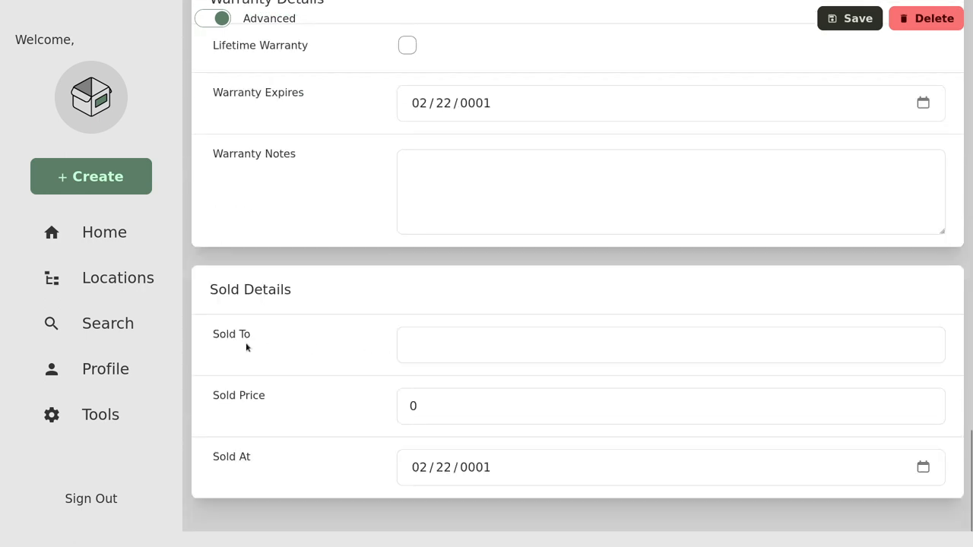
scroll(up, 3)
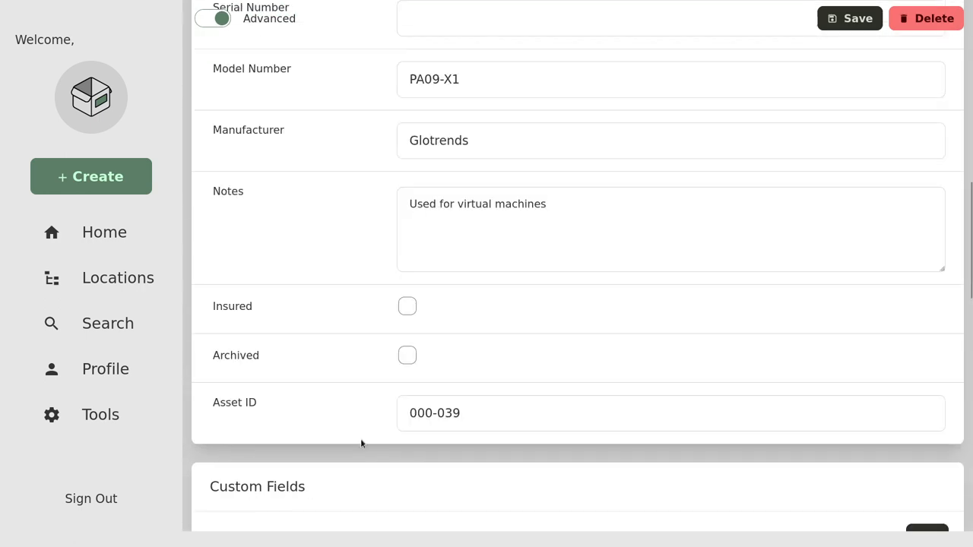
scroll(down, 3)
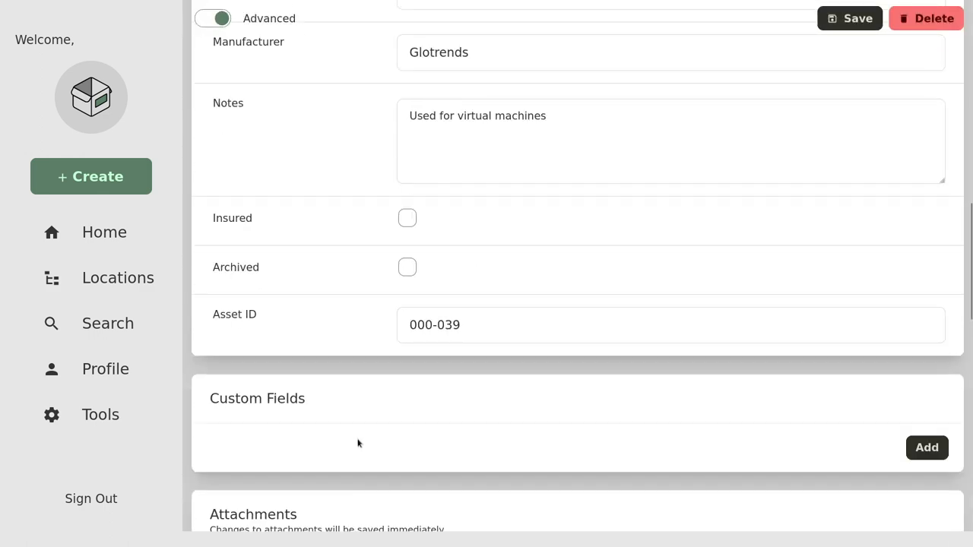
click(926, 447)
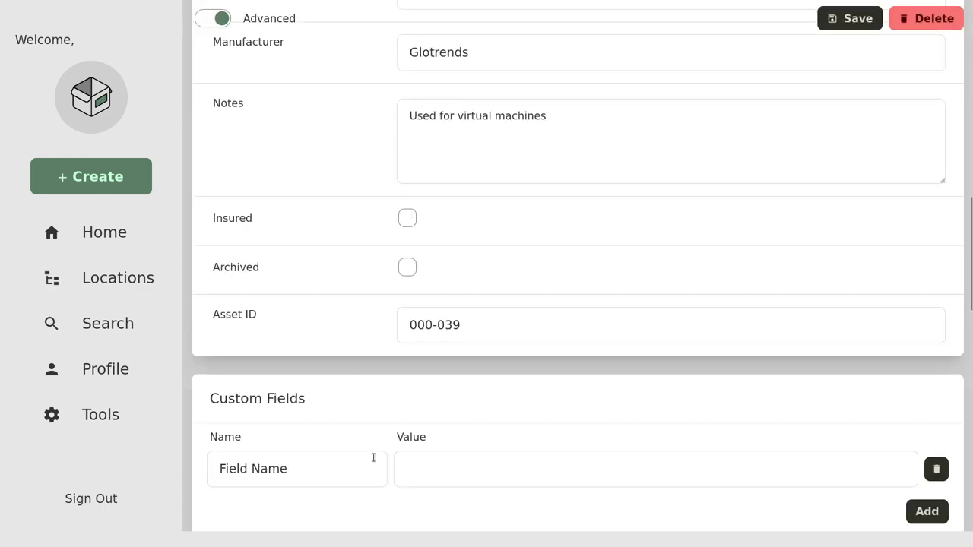
scroll(up, 3)
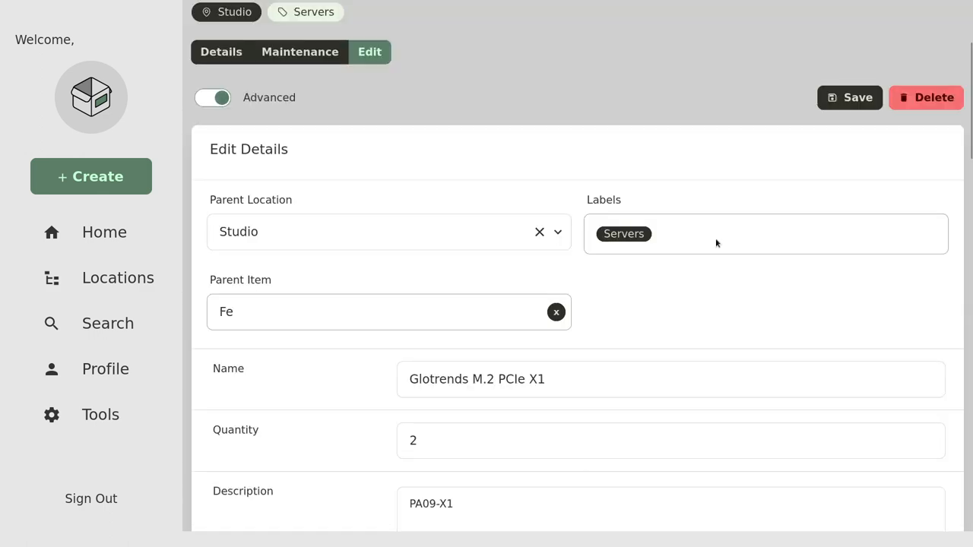
- Add the Electronics label to the Glotrends item, save, and open the Electronics label page
click(760, 233)
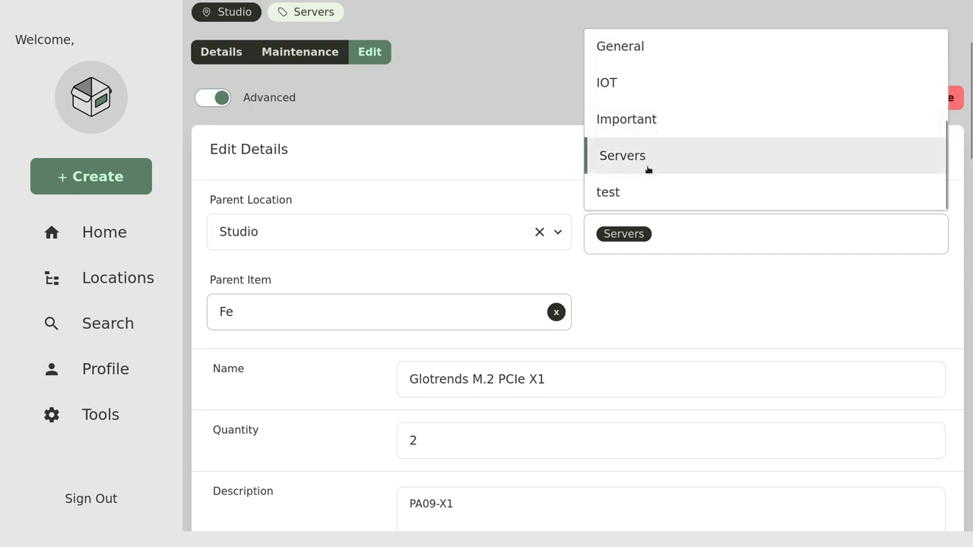
click(692, 233)
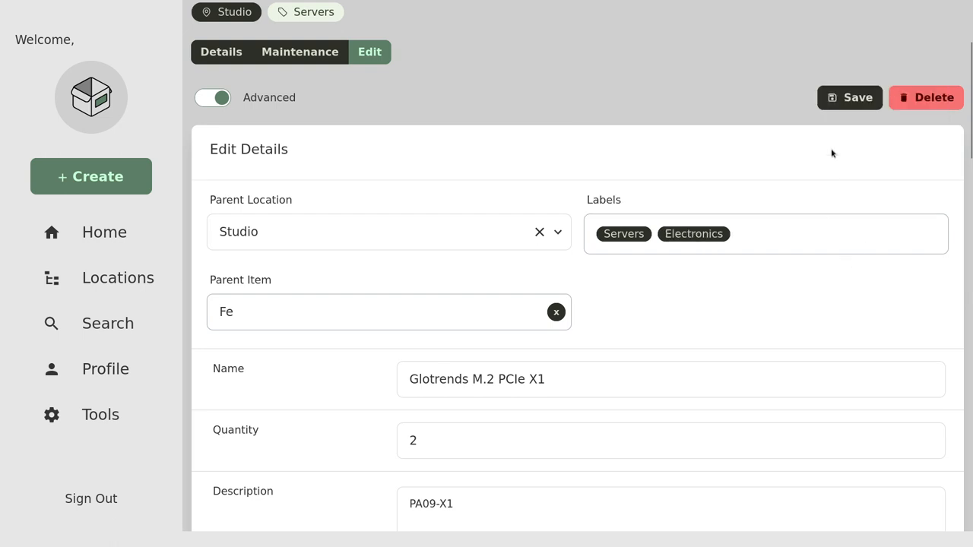
click(849, 98)
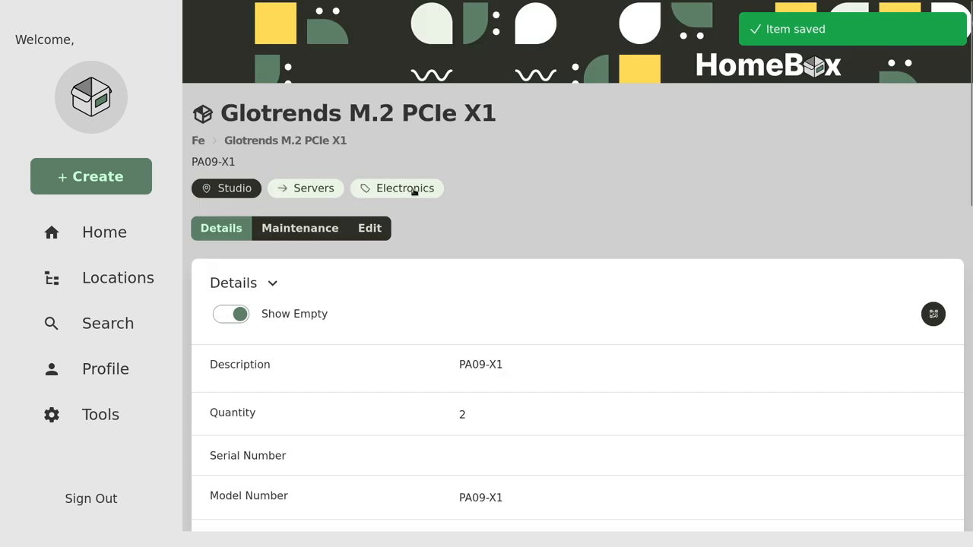
click(395, 188)
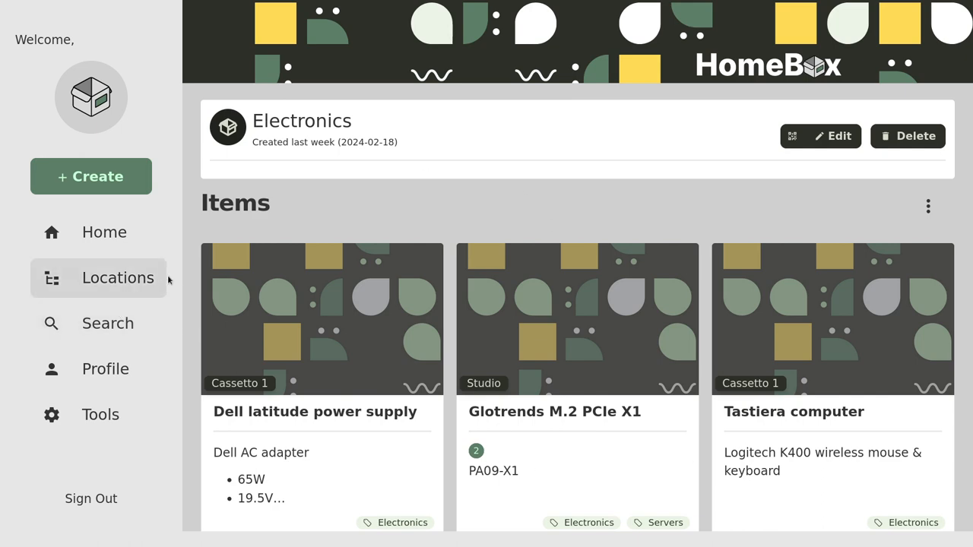
click(108, 323)
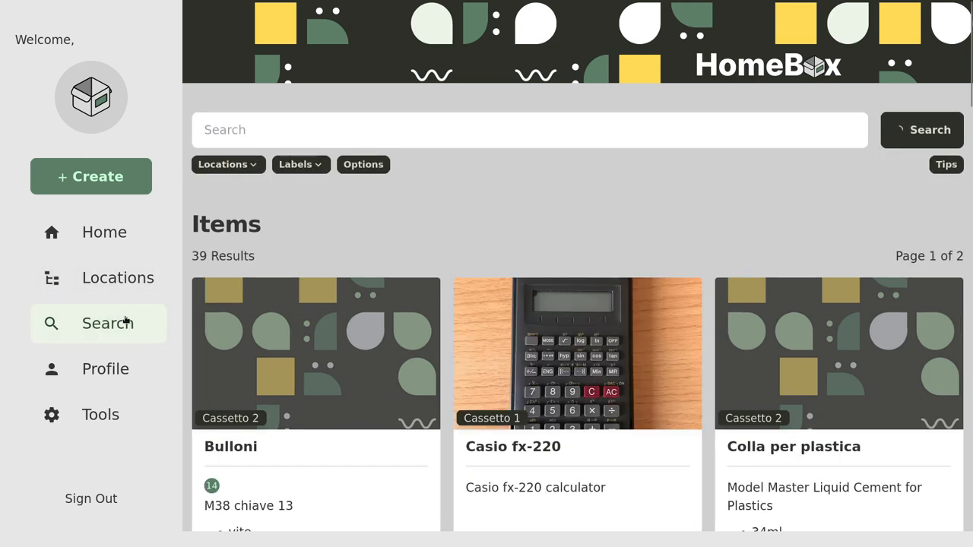
scroll(down, 3)
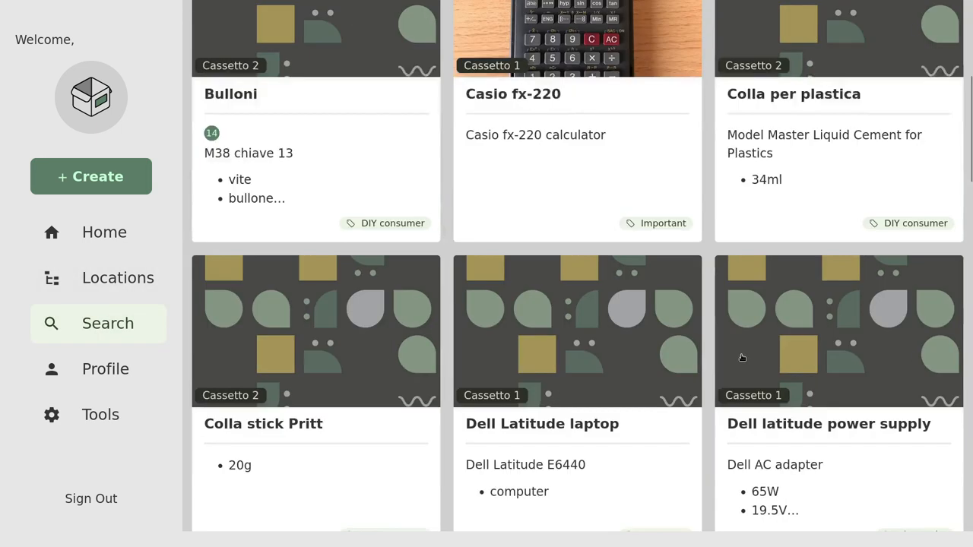
scroll(up, 3)
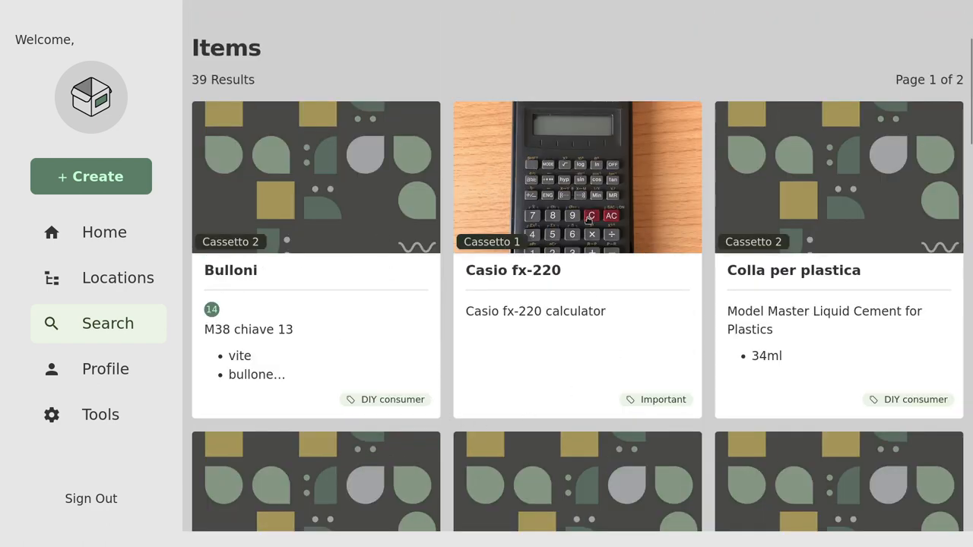
scroll(down, 3)
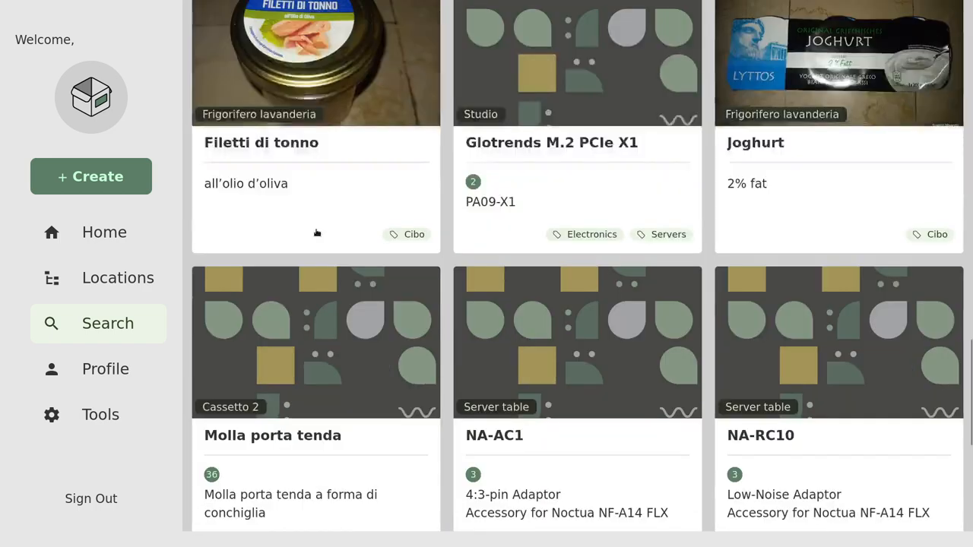
scroll(down, 3)
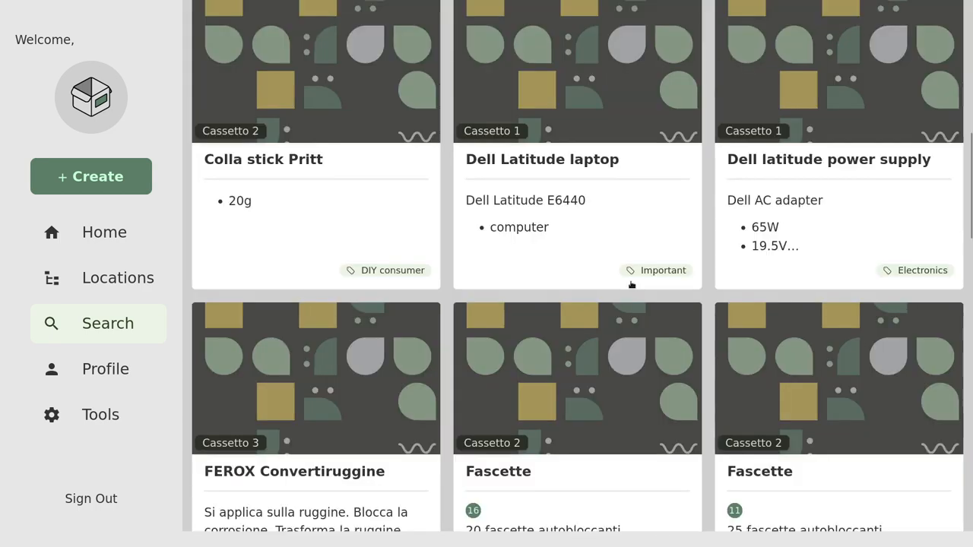
scroll(up, 3)
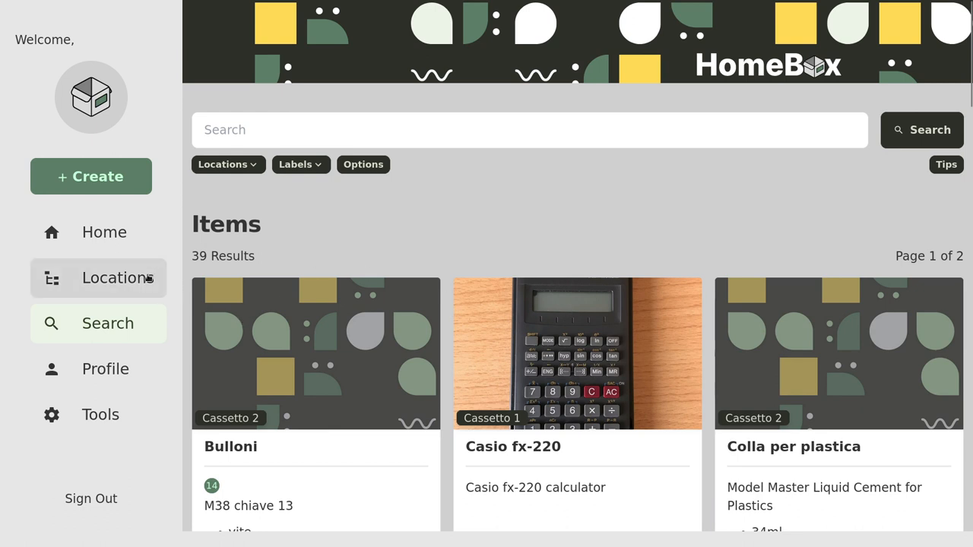
- Expand Studio, Scrivania, Cassettiera scrivania and the Dell Latitude laptop in the Locations tree
click(118, 278)
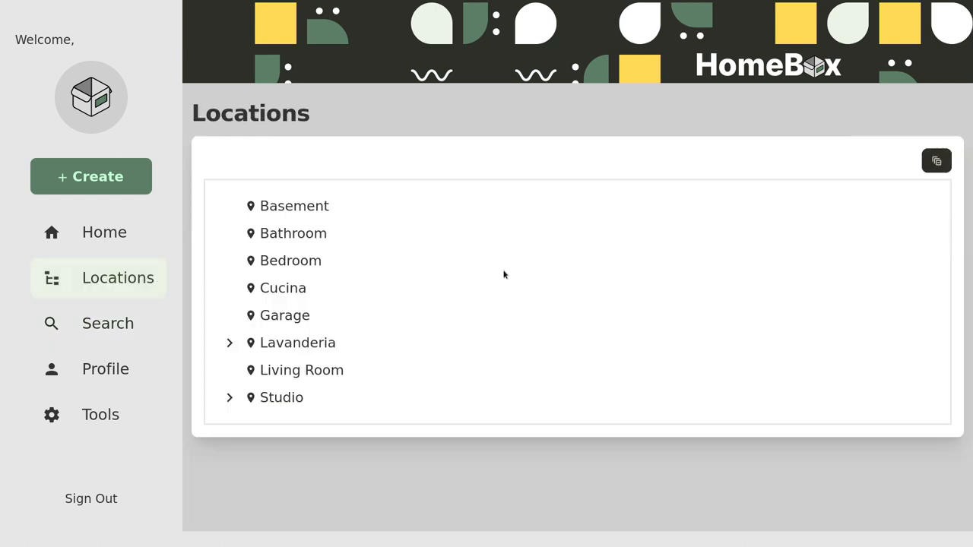
click(229, 398)
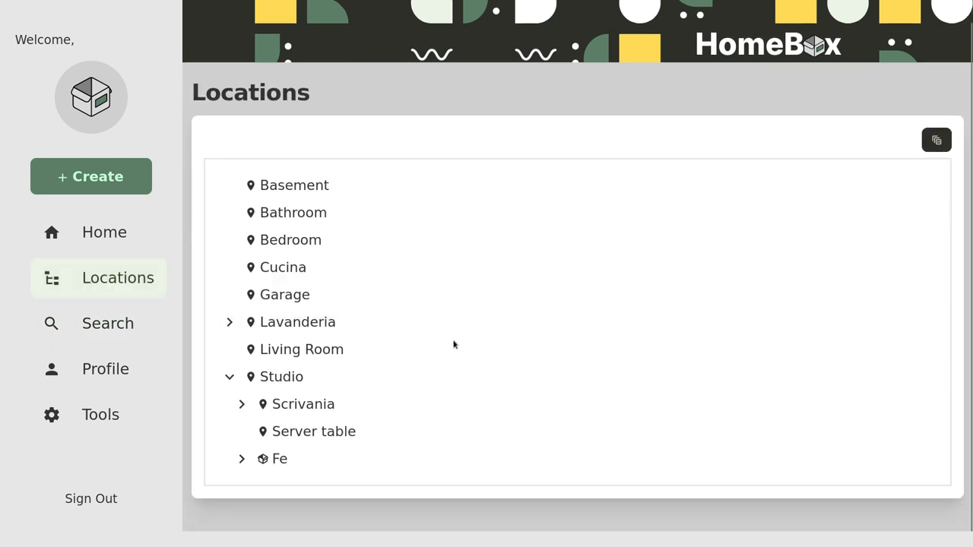
click(241, 404)
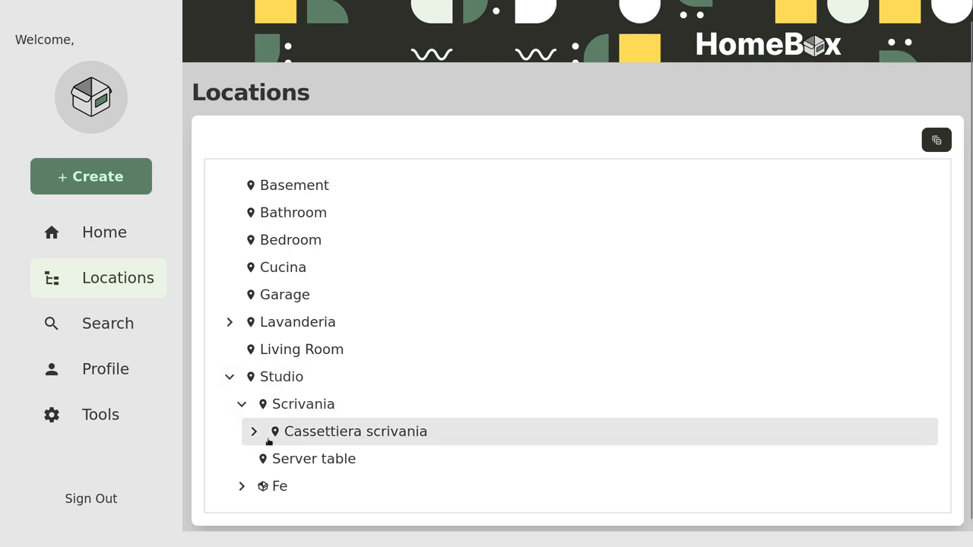
click(254, 431)
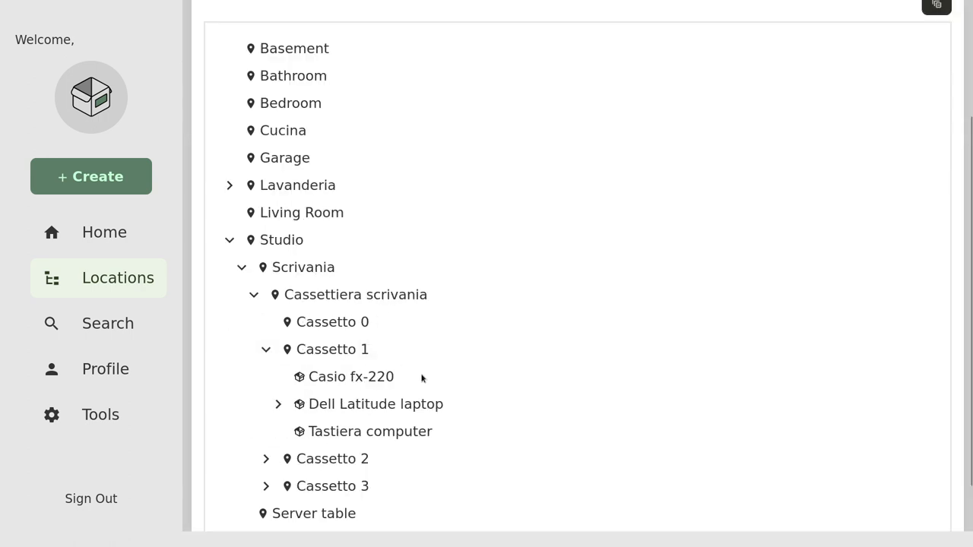
click(278, 403)
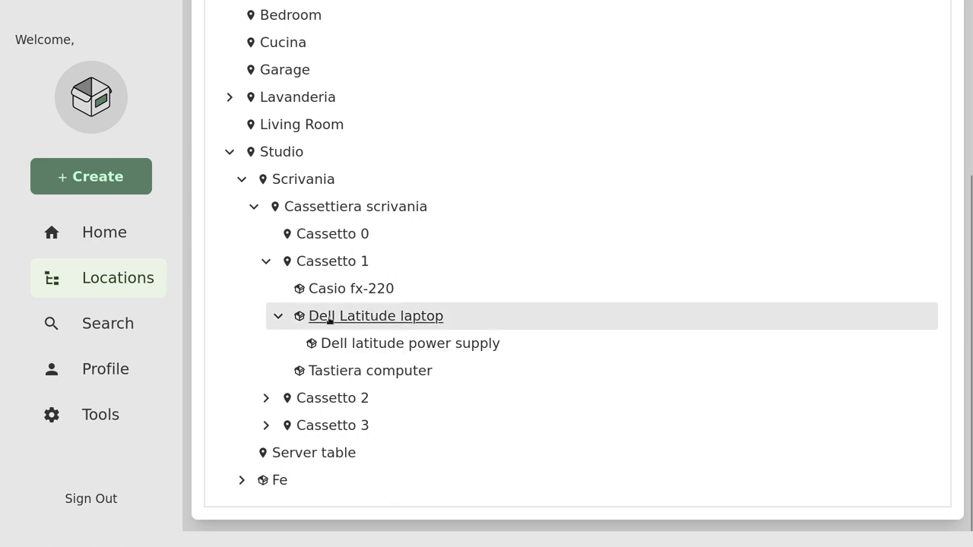
- Expand Cassetto 2, then filter the item search by location, ending on Cassetto 2 (19 results)
click(266, 398)
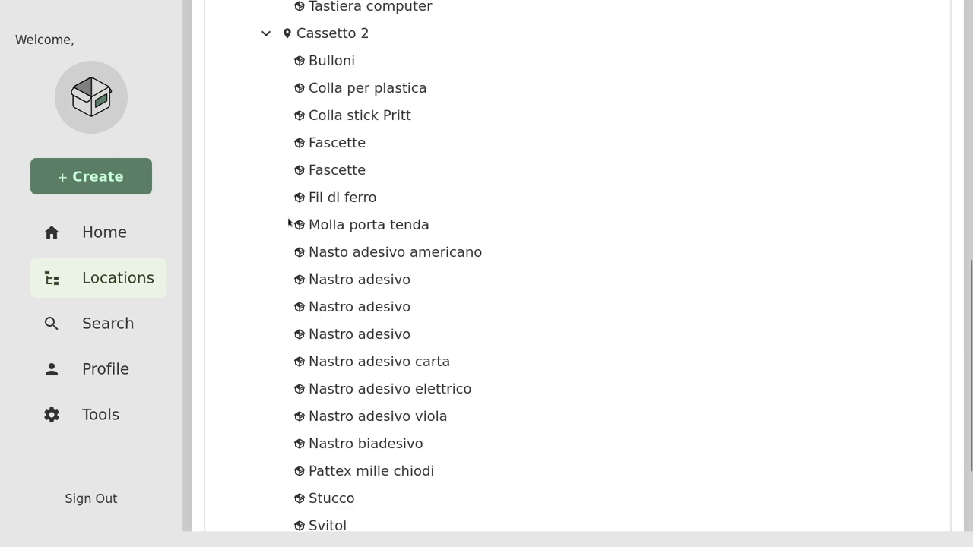
click(108, 323)
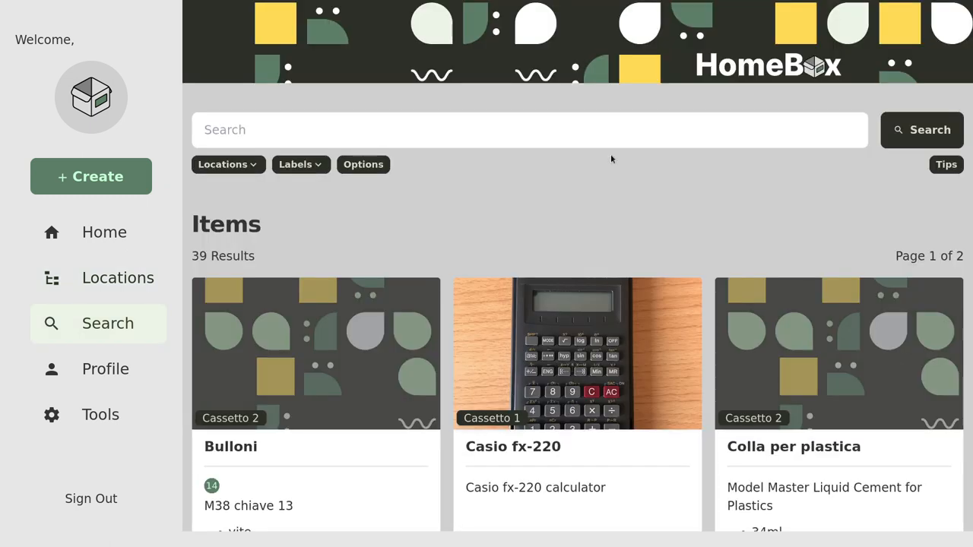
click(223, 164)
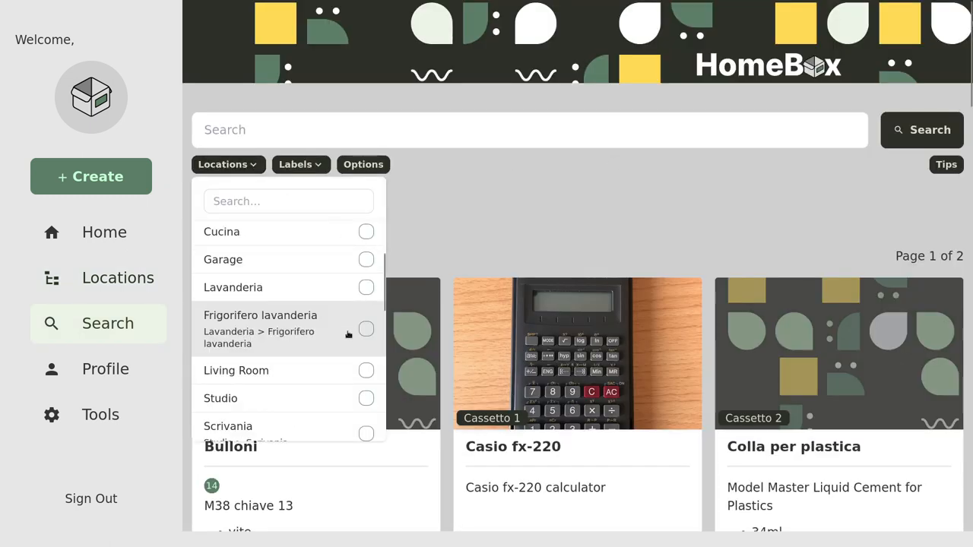
click(366, 329)
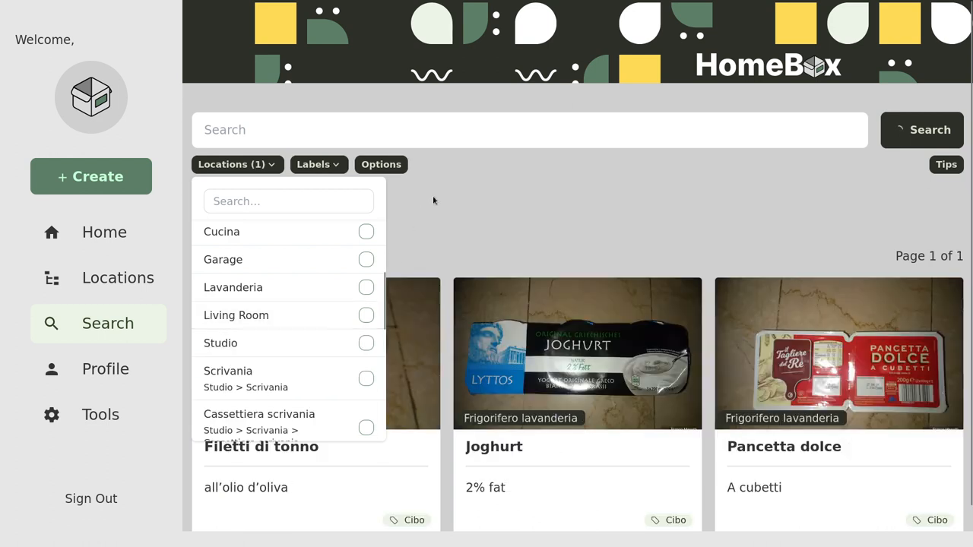
click(433, 200)
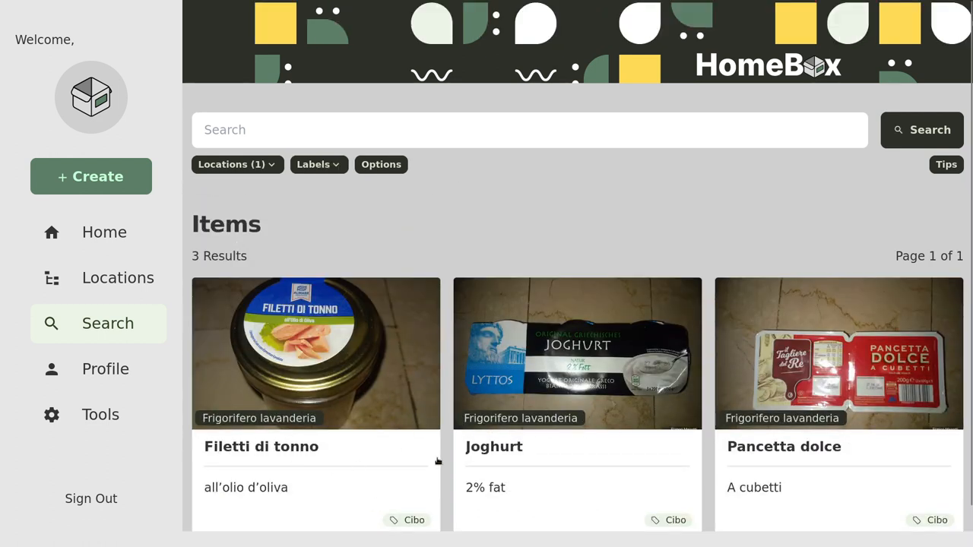
click(236, 165)
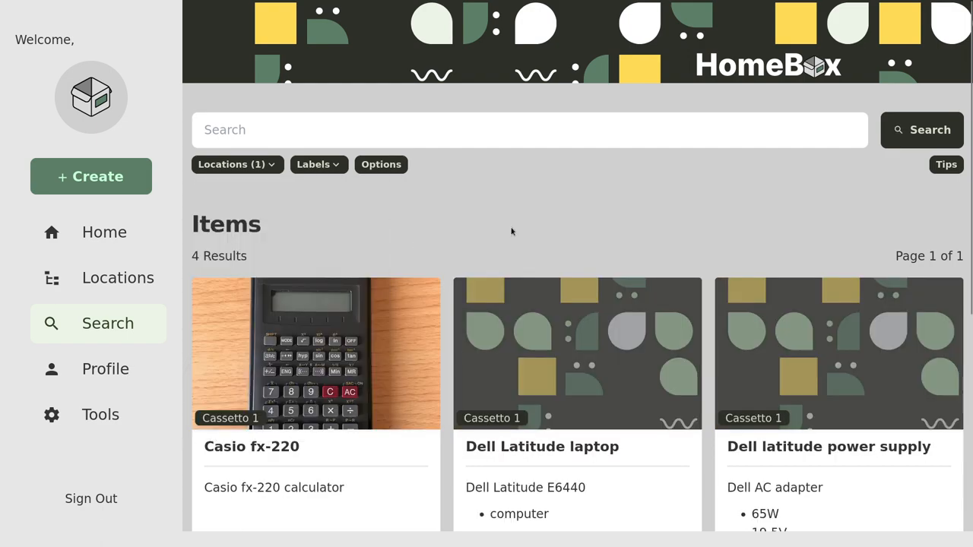
click(232, 164)
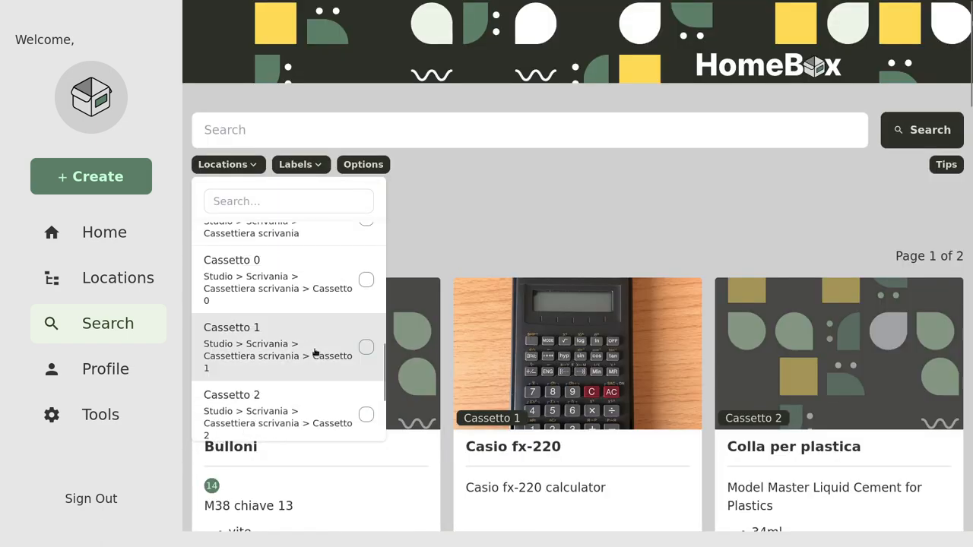
scroll(down, 3)
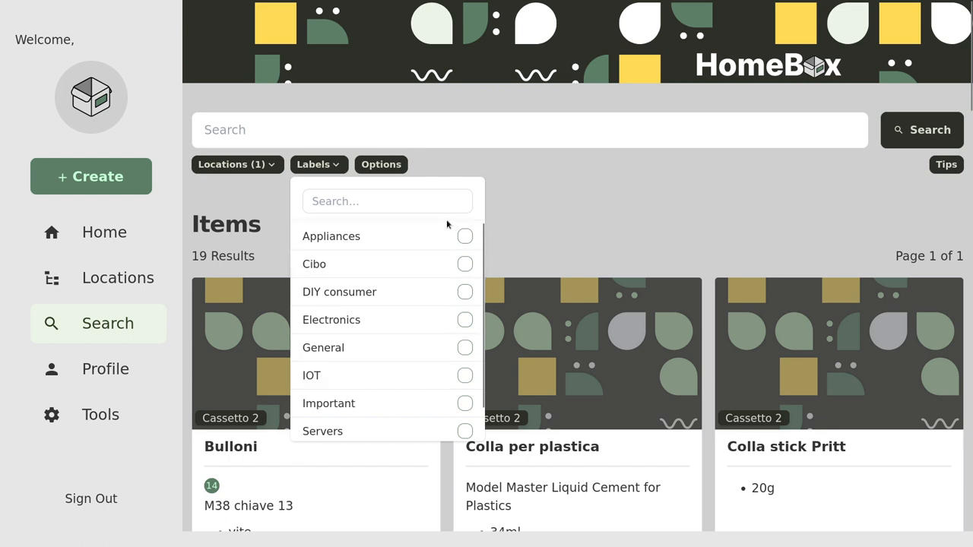
- Add a custom field filter Iniziato = si and search, narrowing results to 15 items
click(381, 164)
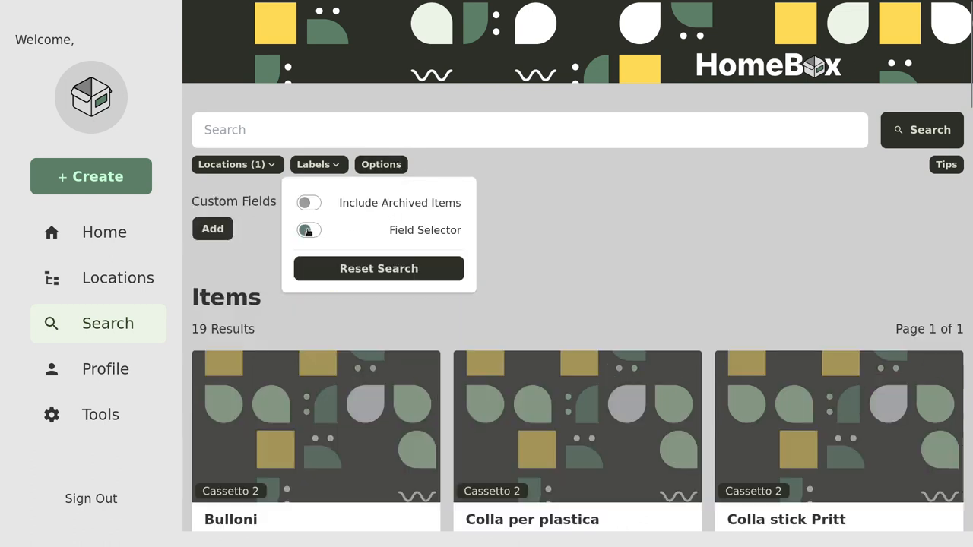
click(309, 229)
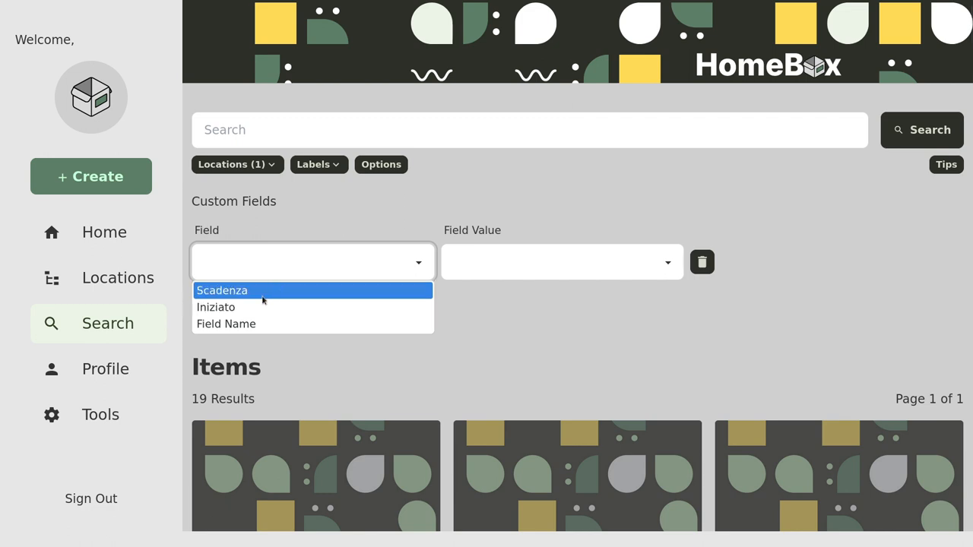
mouse_move(335, 295)
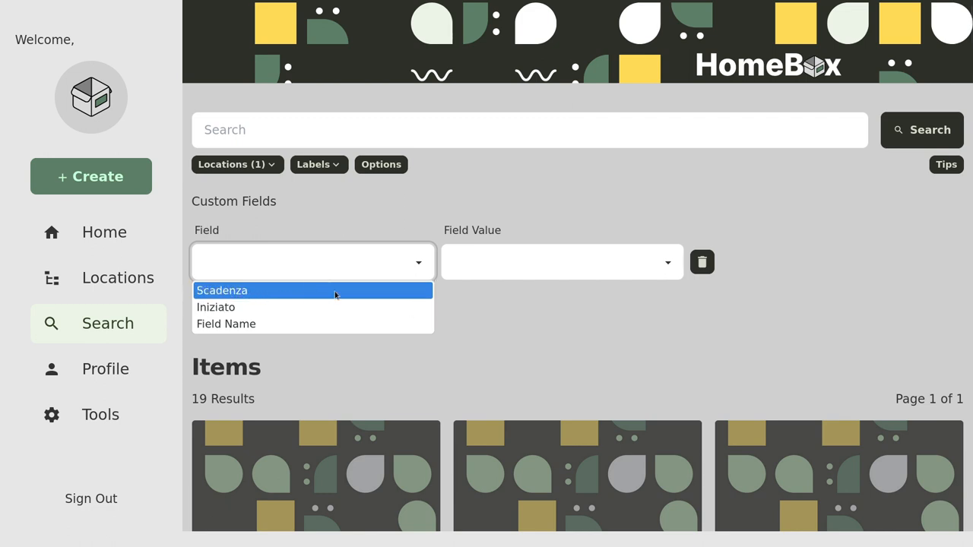
mouse_move(289, 308)
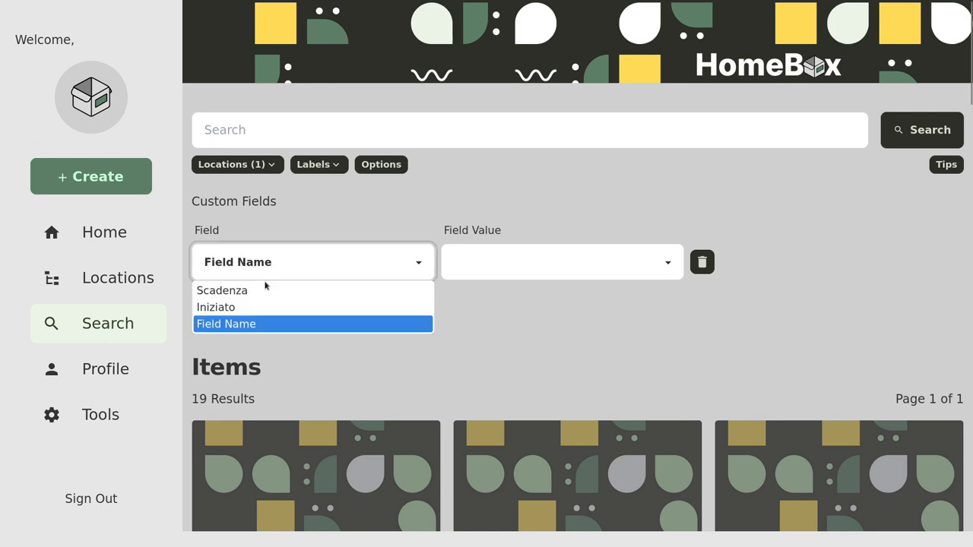
click(216, 307)
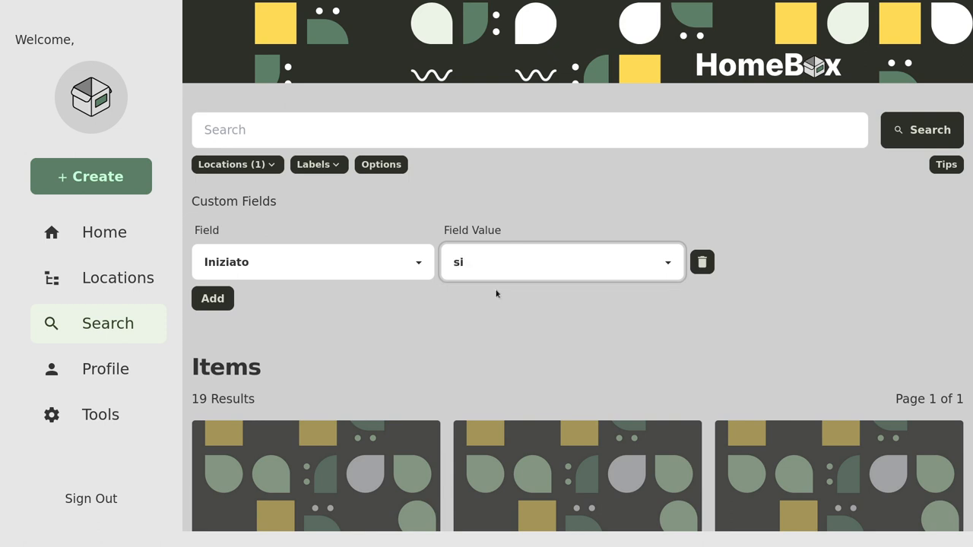
mouse_move(922, 129)
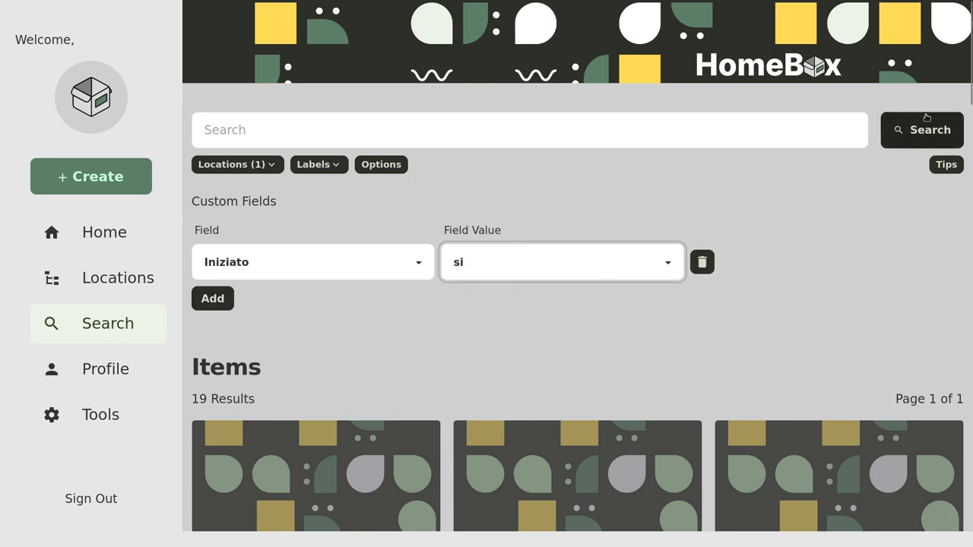
click(921, 130)
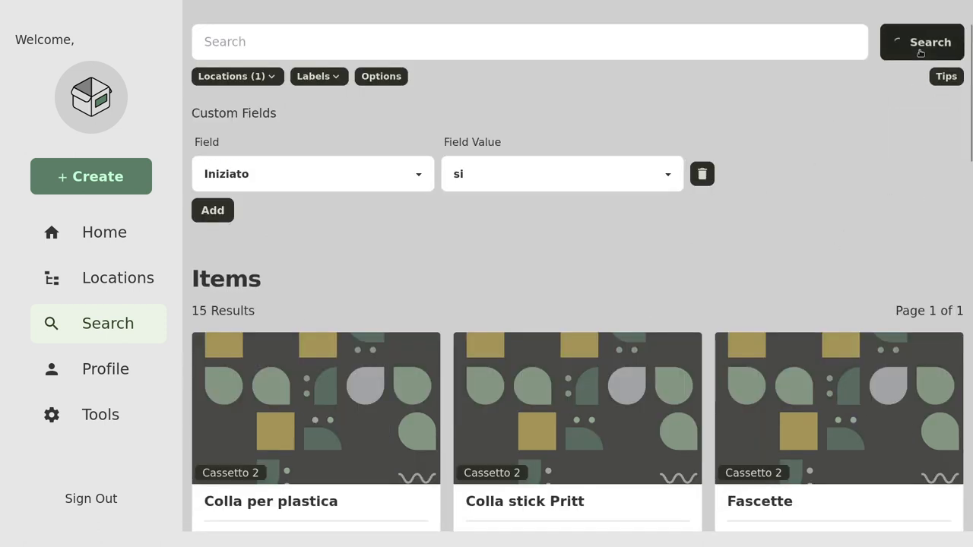
scroll(down, 3)
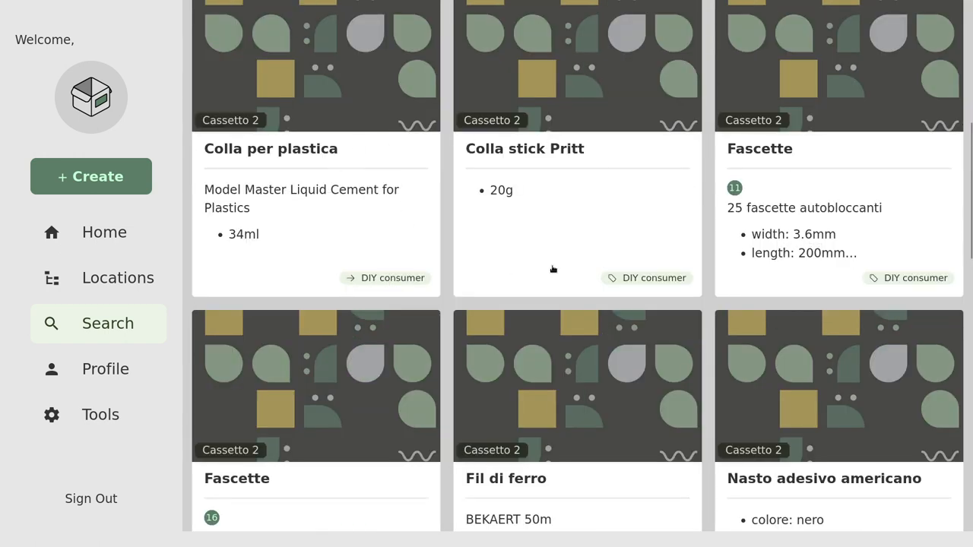
mouse_move(456, 295)
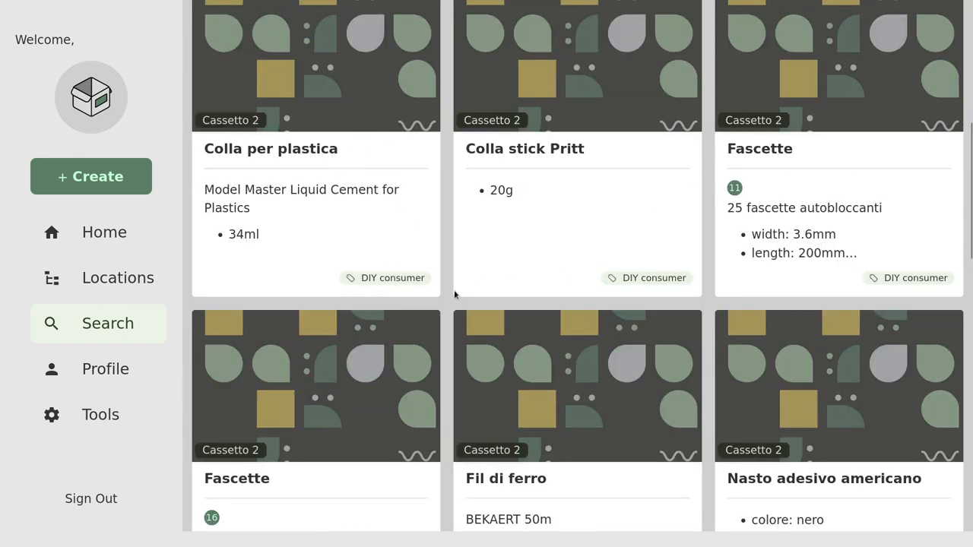
scroll(down, 3)
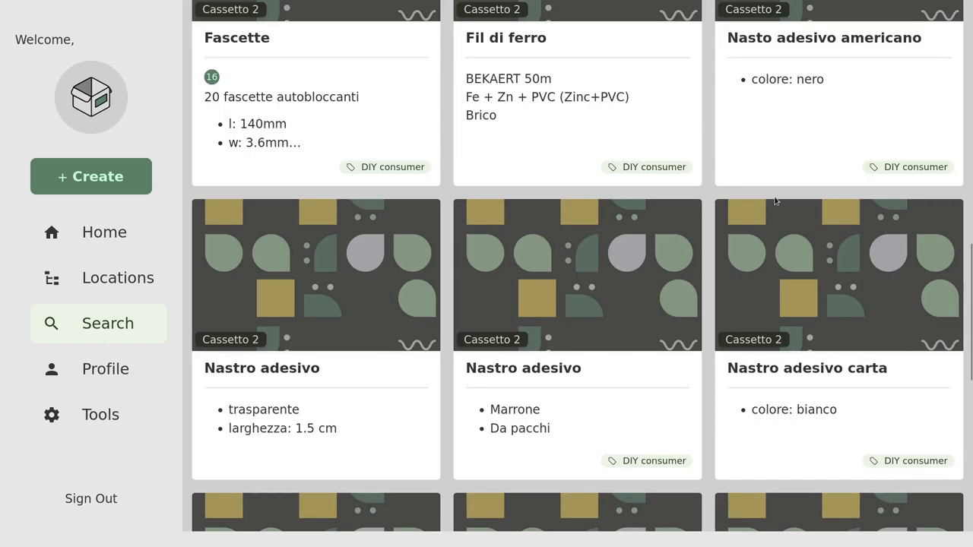
scroll(down, 3)
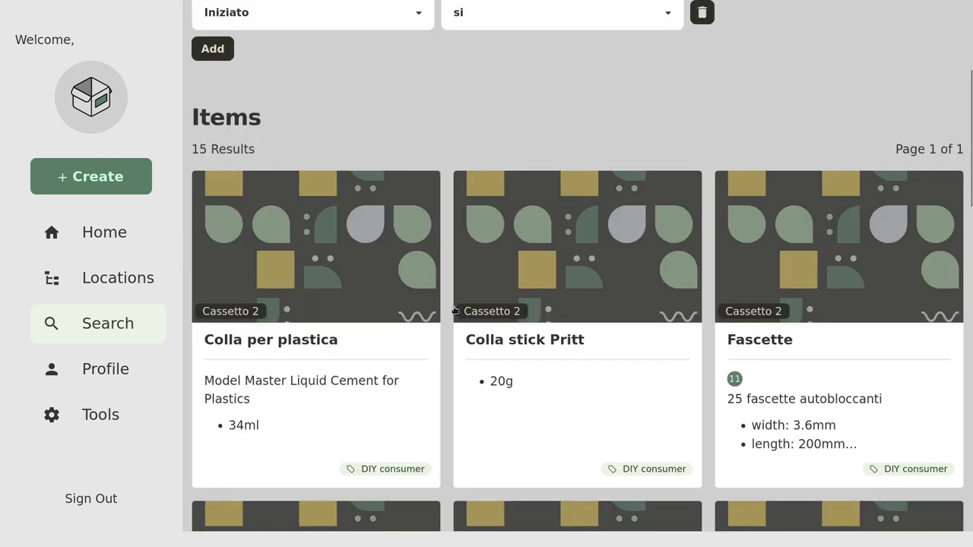
scroll(up, 3)
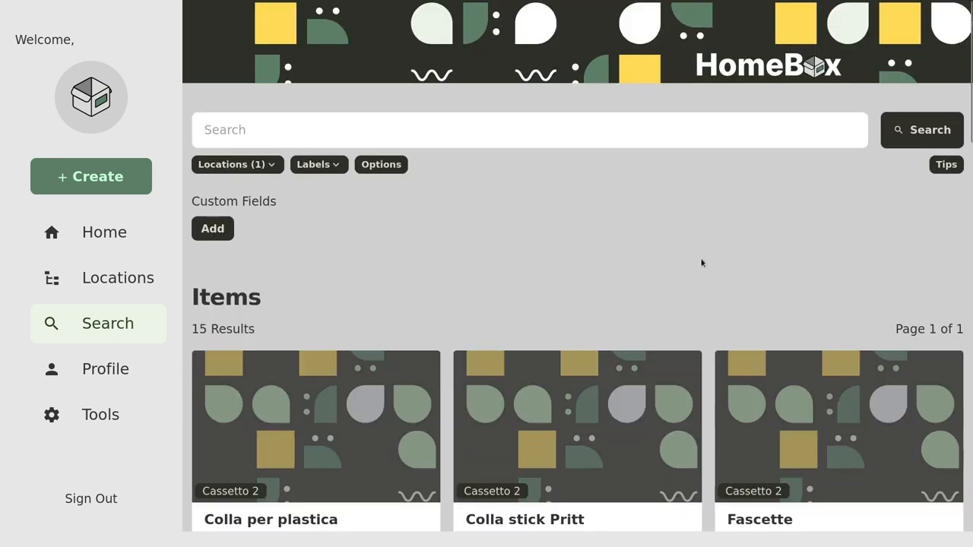
mouse_move(242, 160)
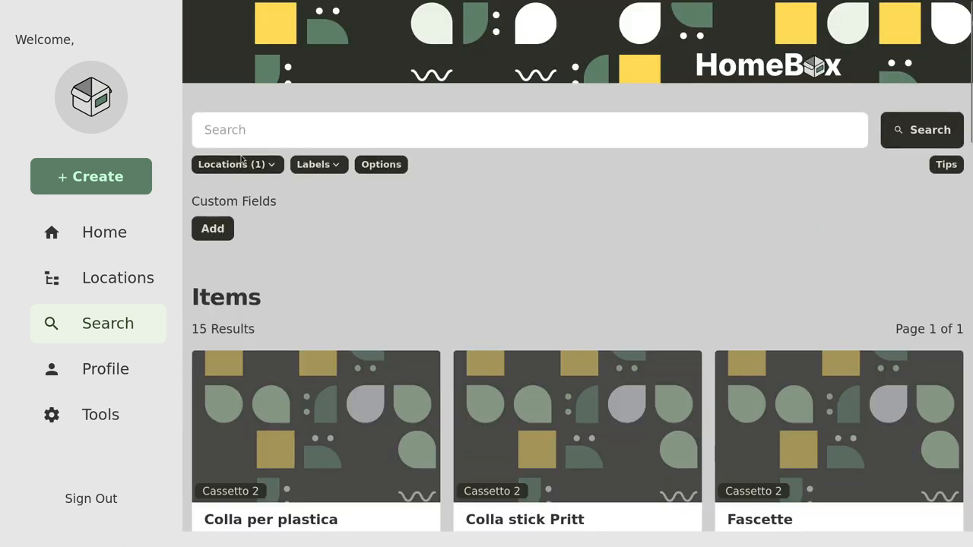
- Create item 'Nastro adesivo' described 'Nastro adesivo trasparente' with the DIY consumer label
click(233, 164)
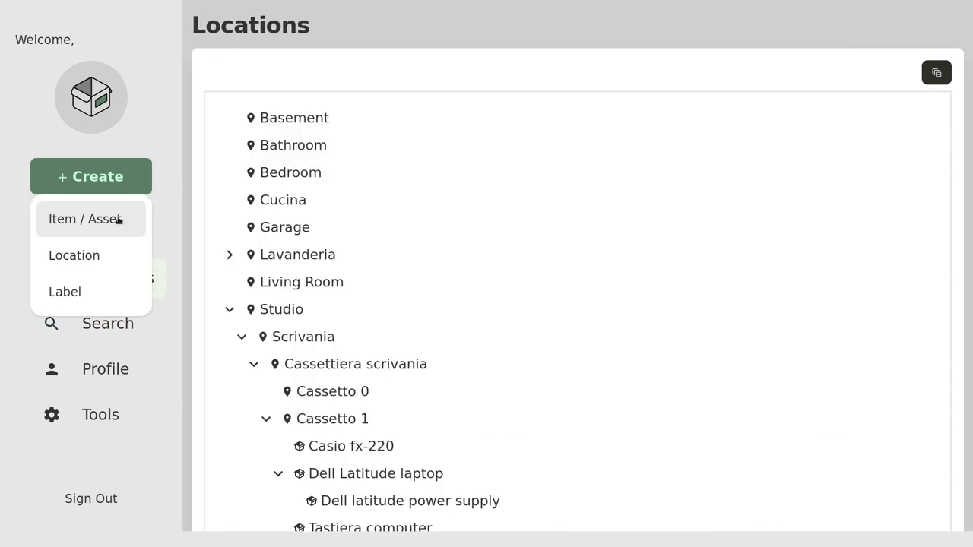
click(86, 219)
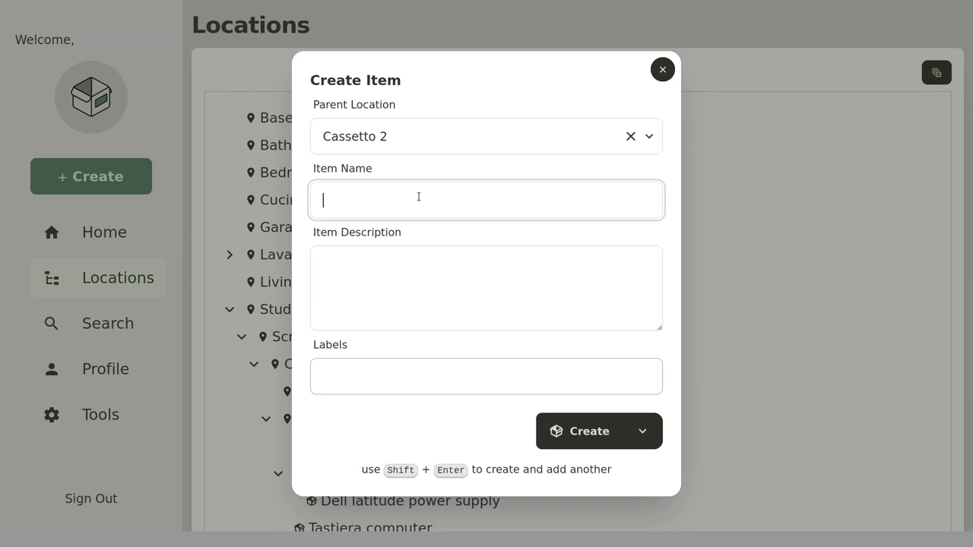
text(N)
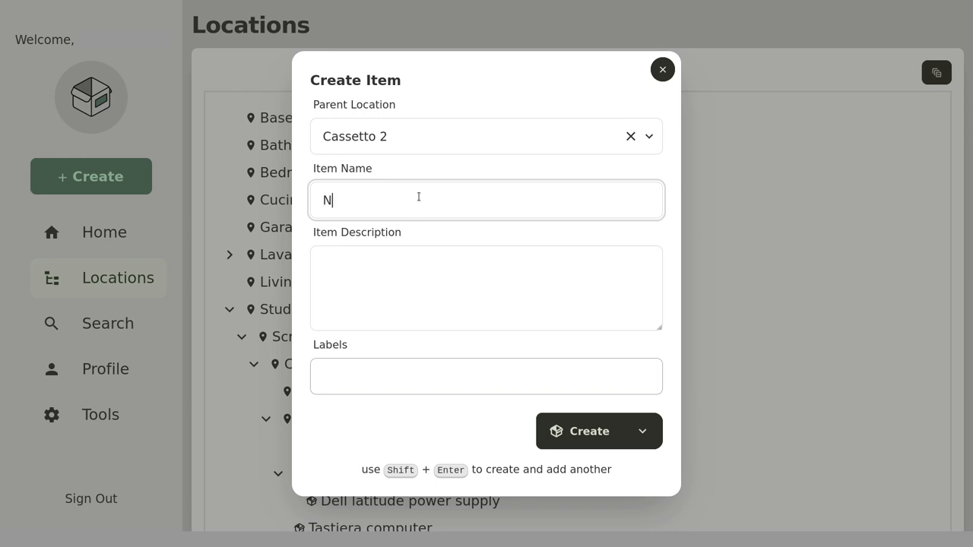
text(astro ad)
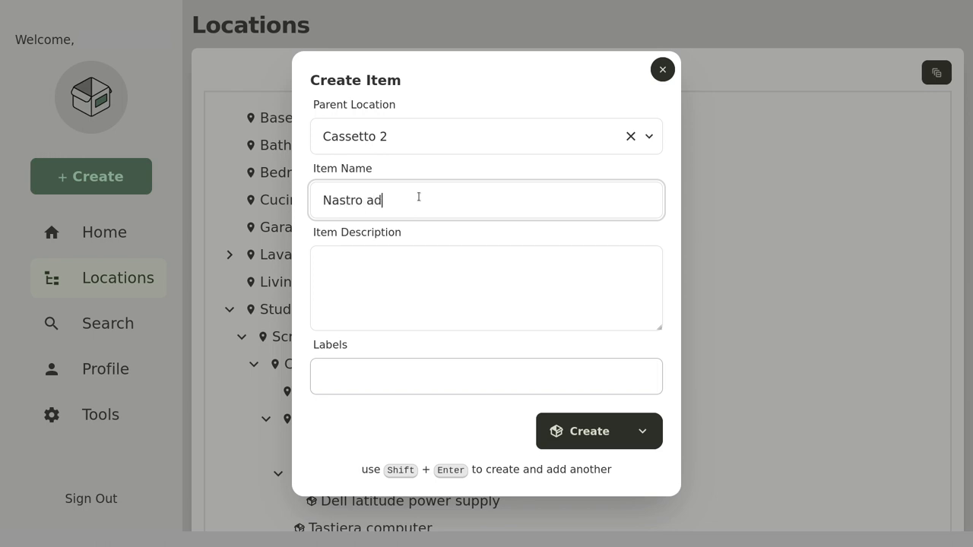
text(esivo)
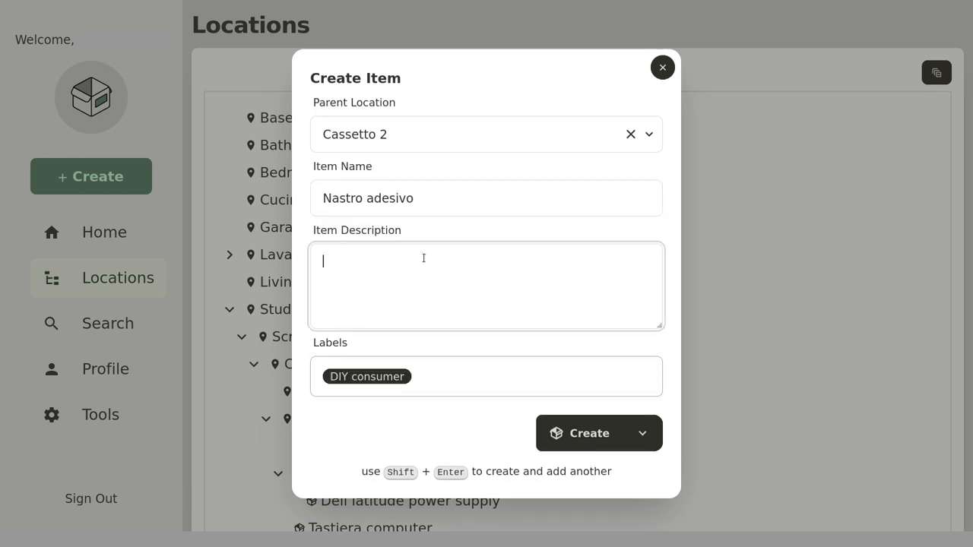
text(Nastro)
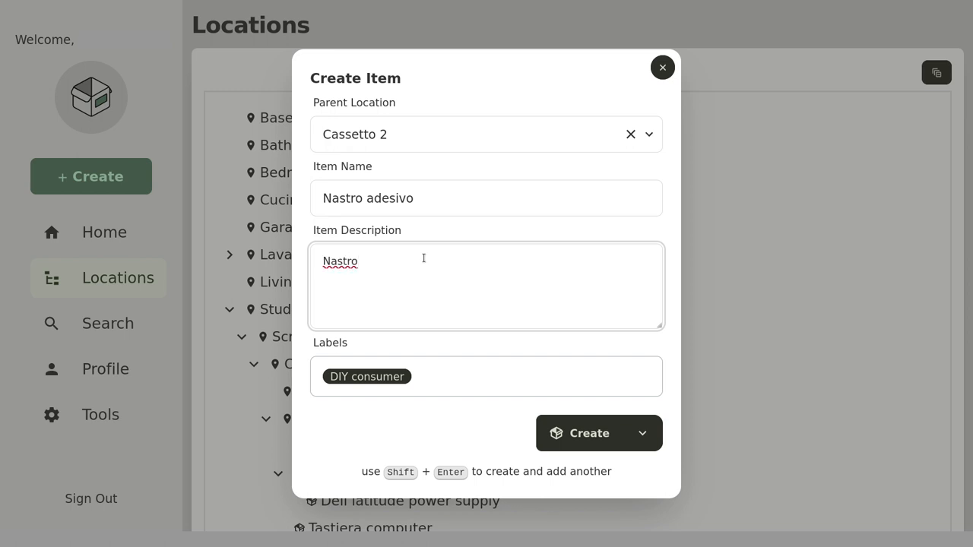
text(adesivo trasparente)
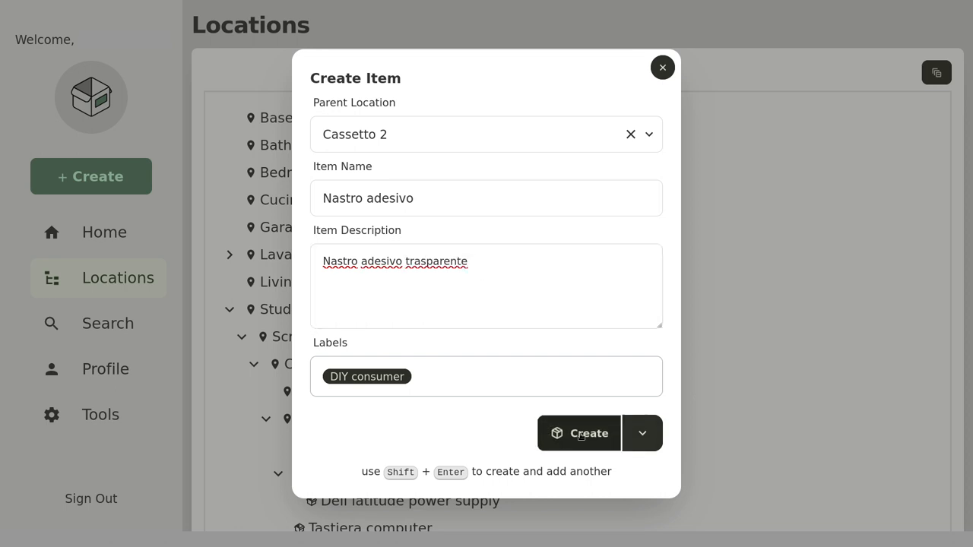
click(578, 434)
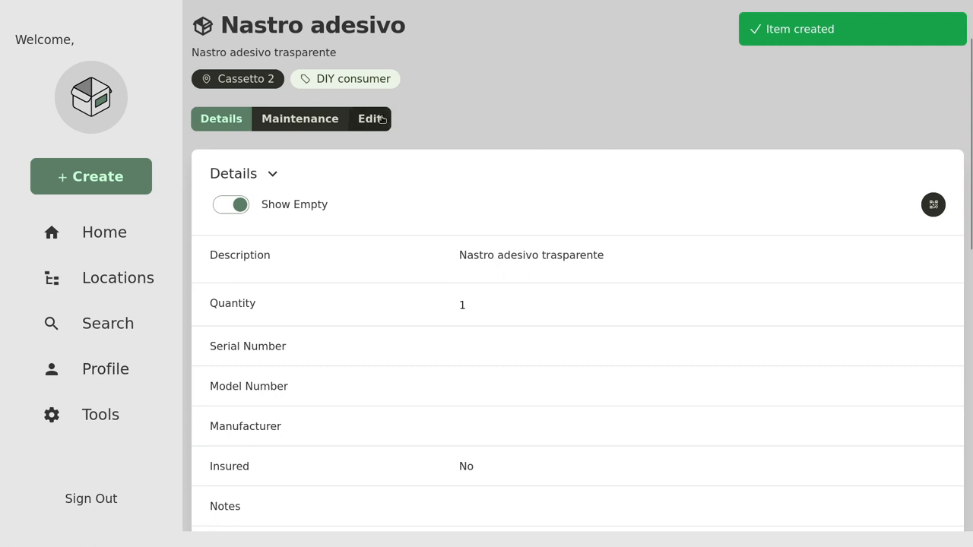
- Edit Nastro adesivo and set its manufacturer to Tesa
click(370, 118)
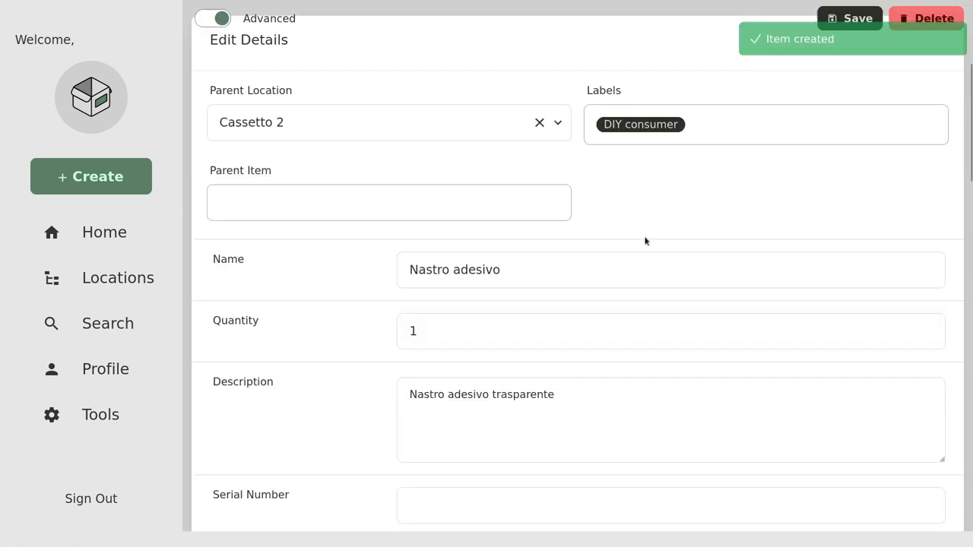
scroll(down, 3)
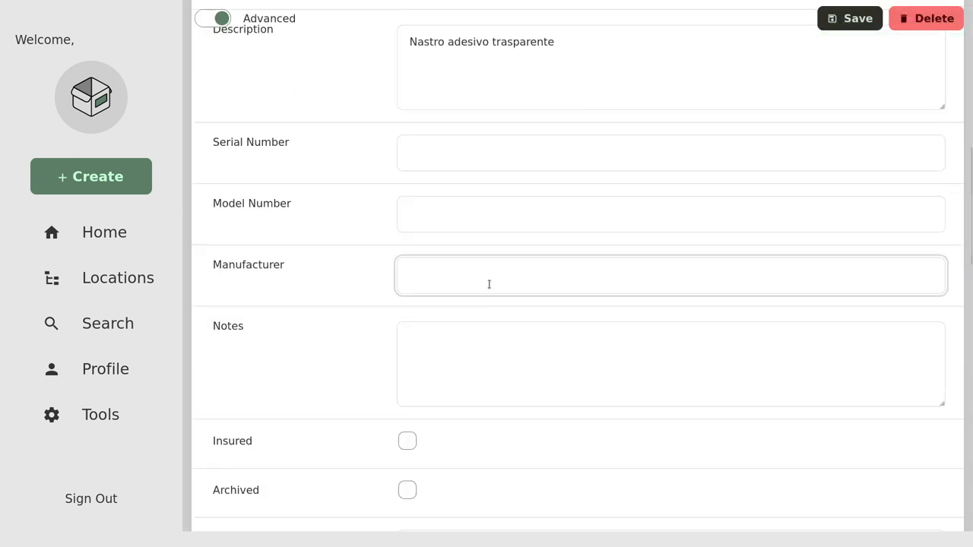
text(Tesa)
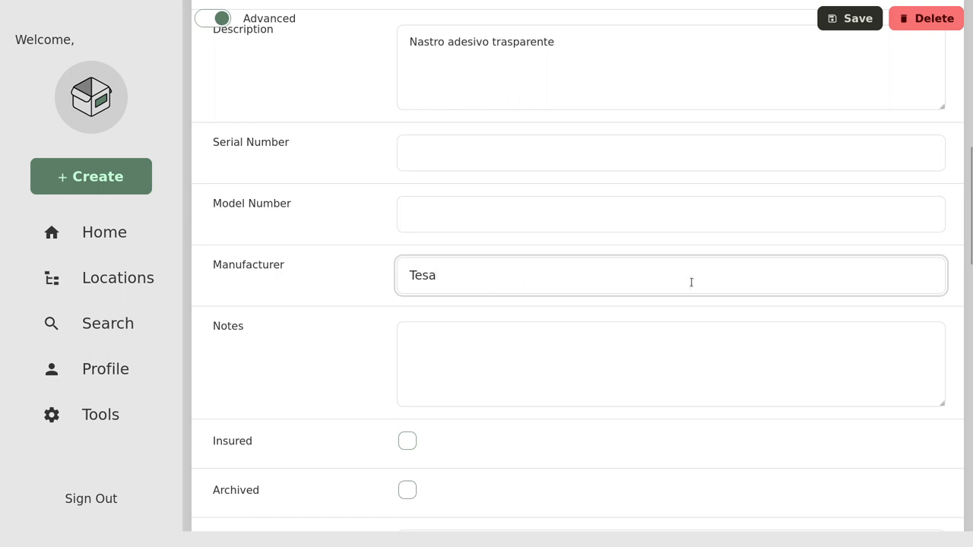
scroll(up, 3)
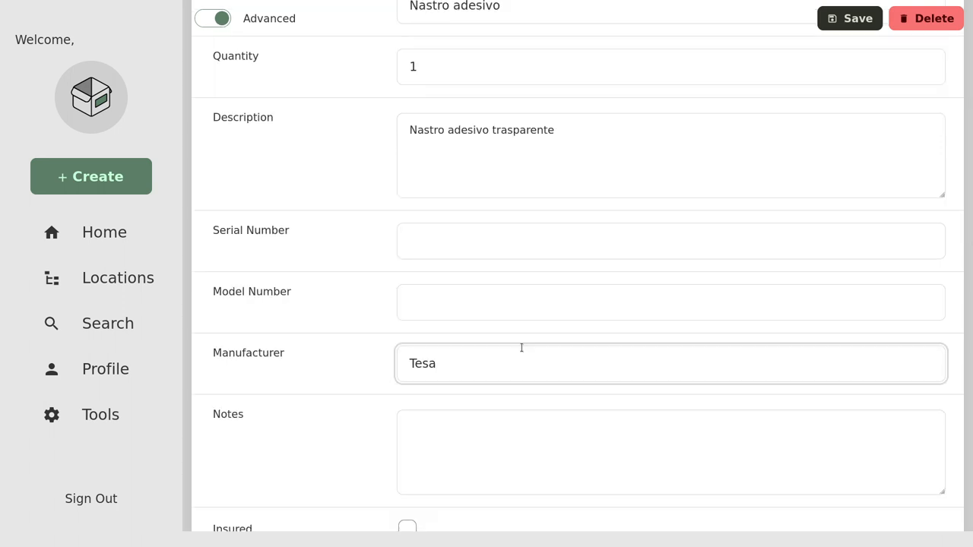
scroll(up, 3)
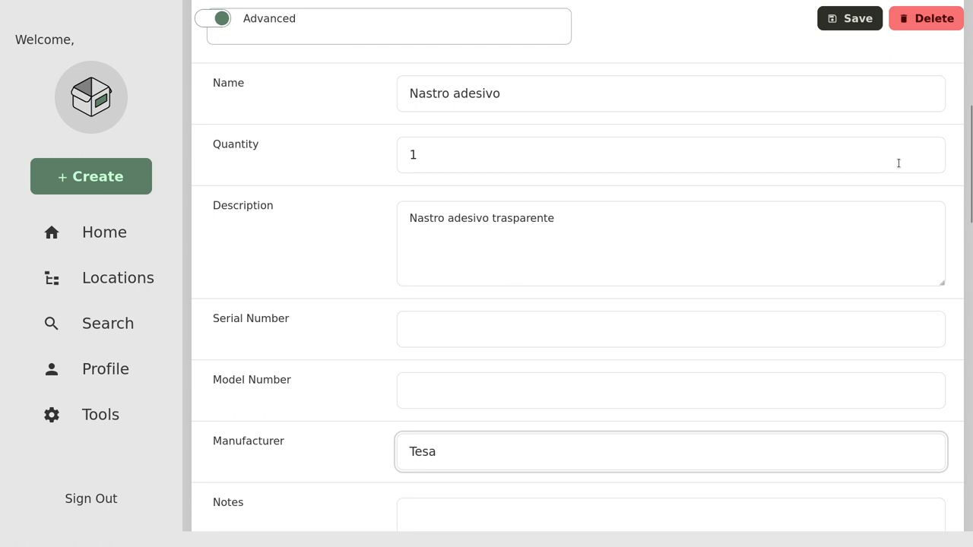
scroll(down, 3)
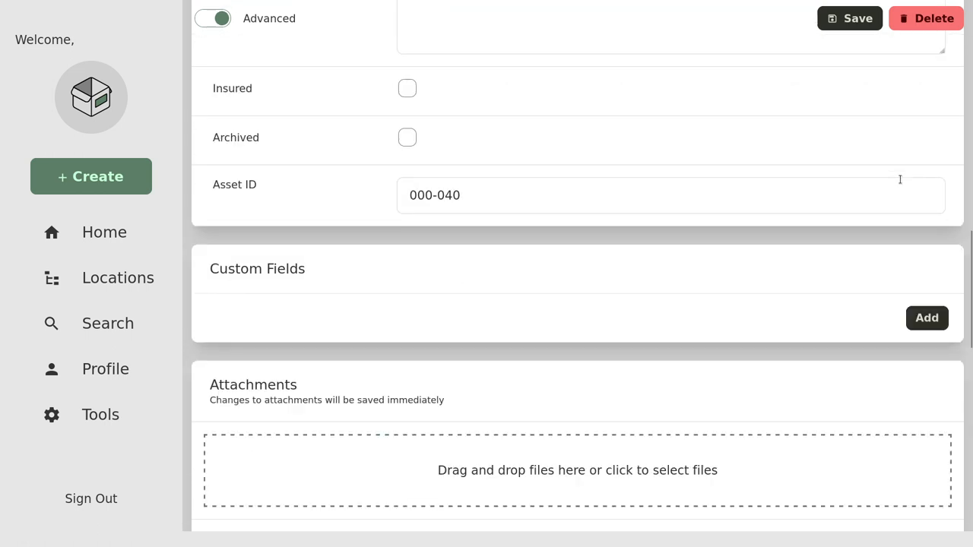
- Add custom field Iniziato = si, save the item, then open the Servers label from Home
click(927, 317)
text(Iniziato)
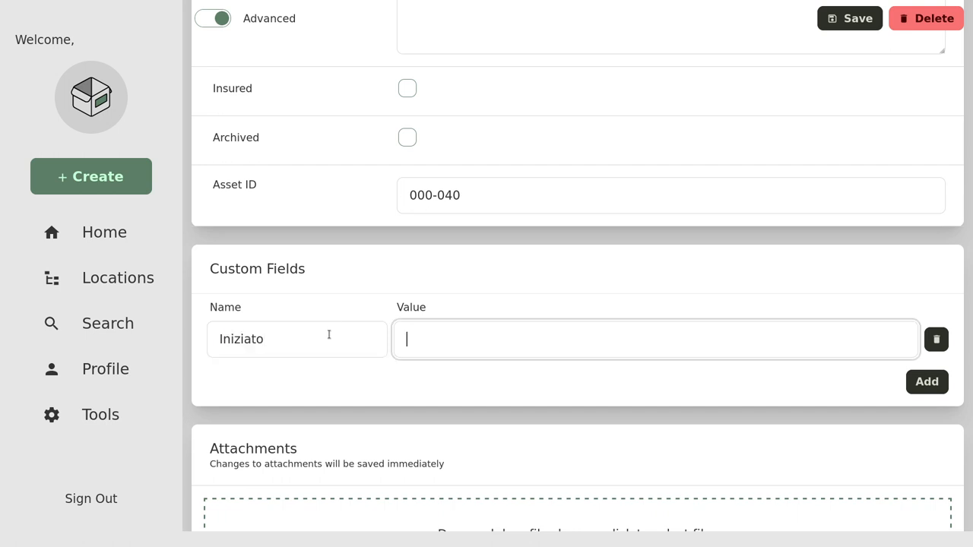
text(si)
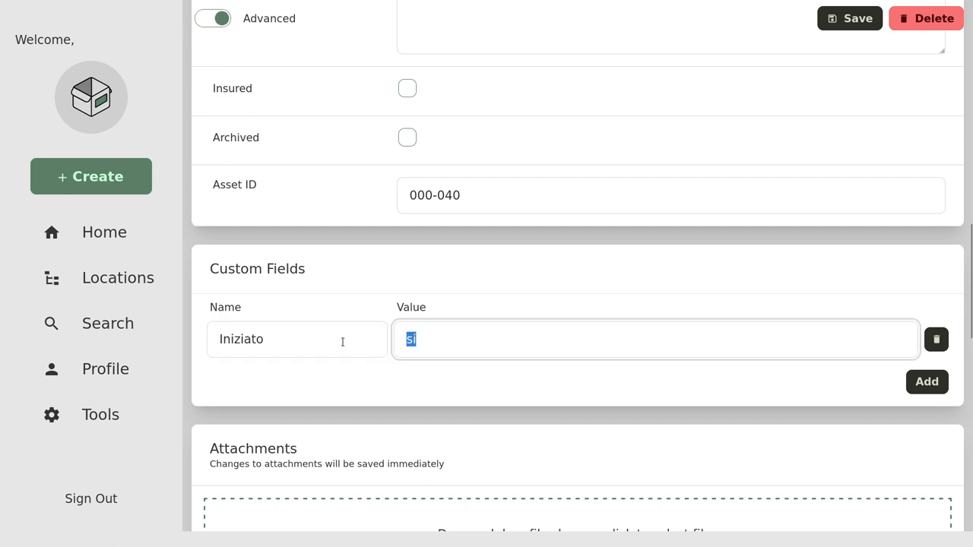
mouse_move(704, 392)
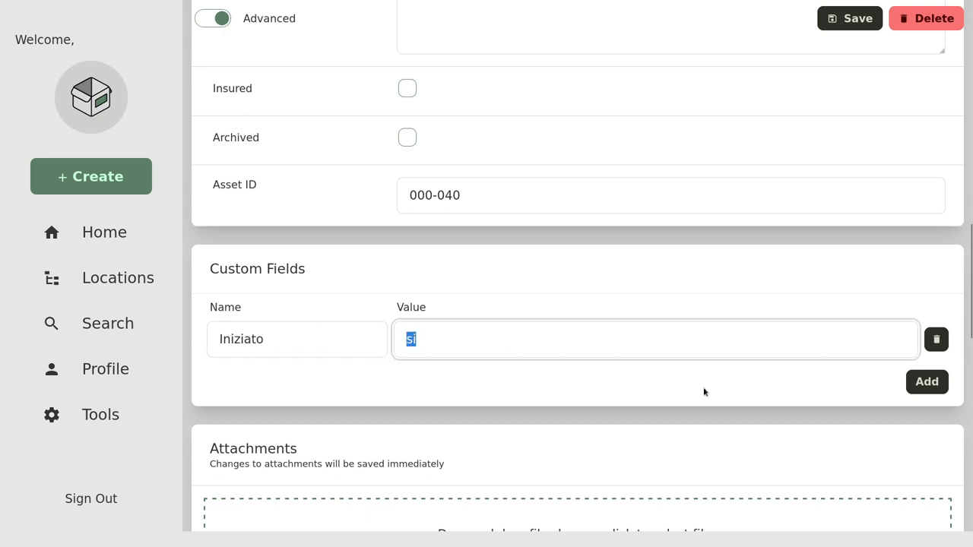
click(849, 18)
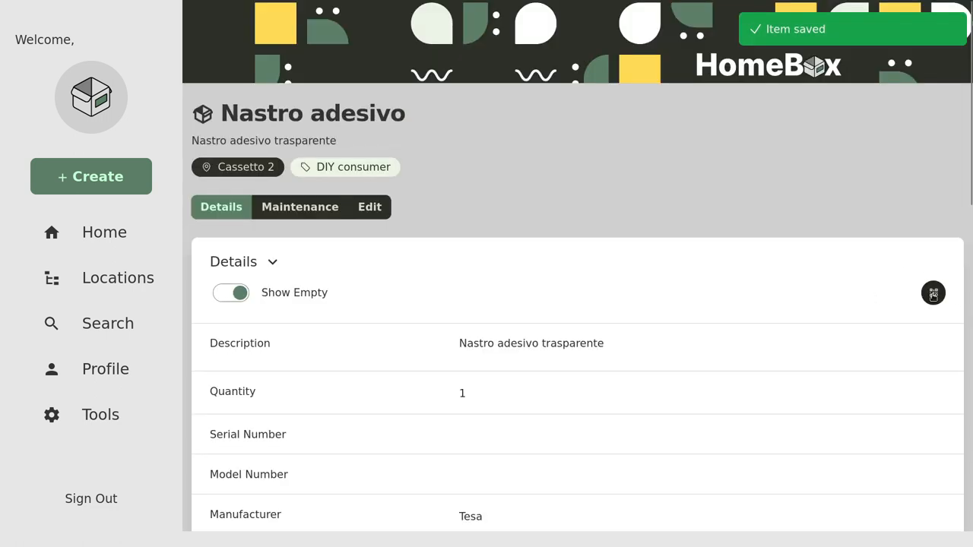
click(104, 232)
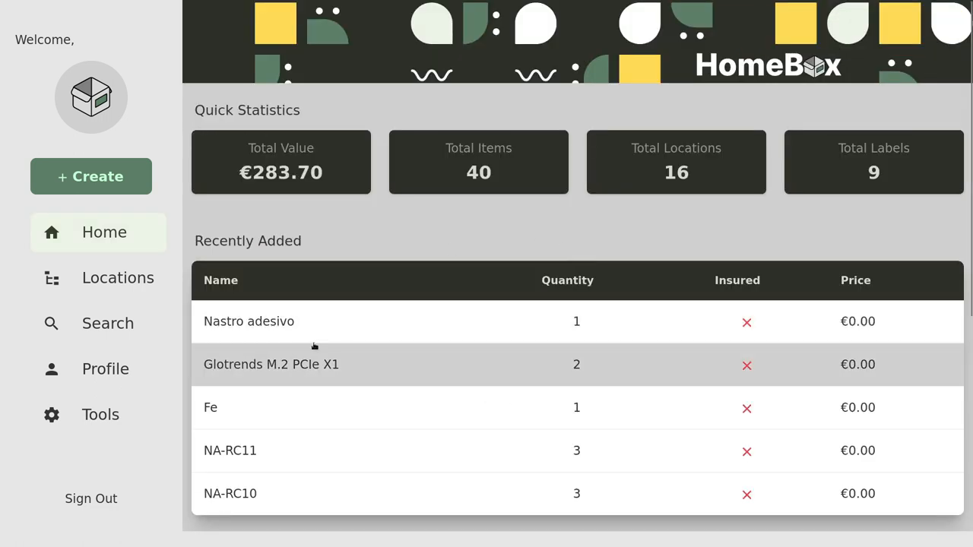
double_click(248, 241)
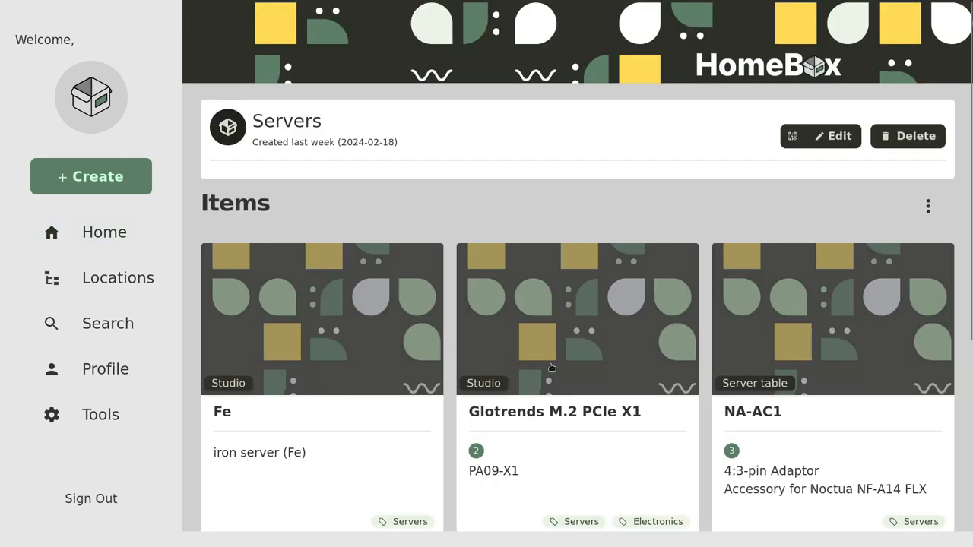
- View the Noctua NF-A14 FLX fan, then parent item Fe listing Glotrends and Noctua
click(825, 488)
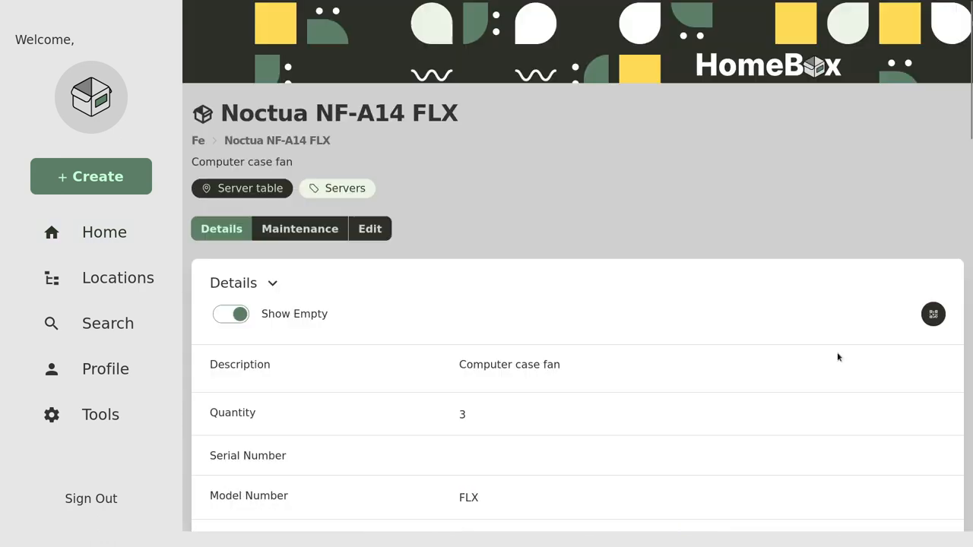
scroll(down, 3)
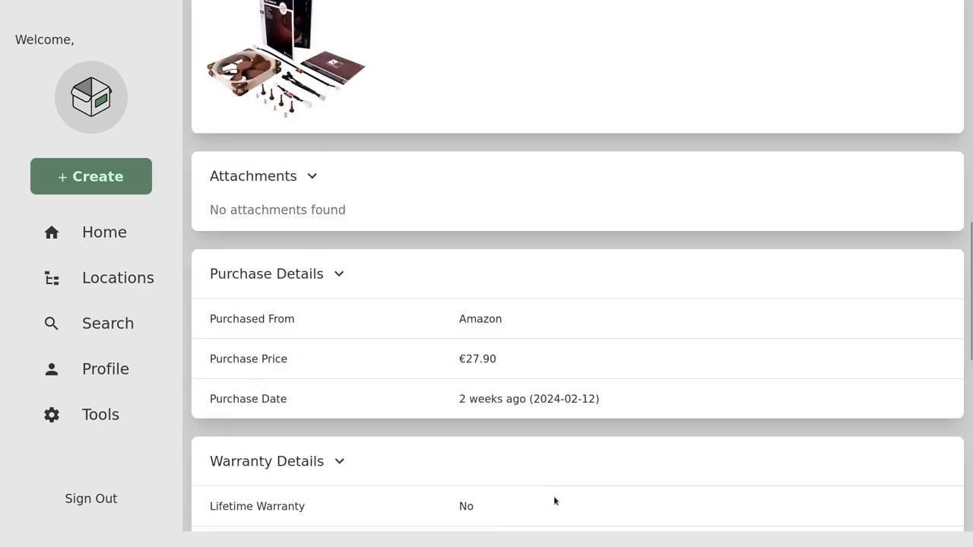
scroll(down, 3)
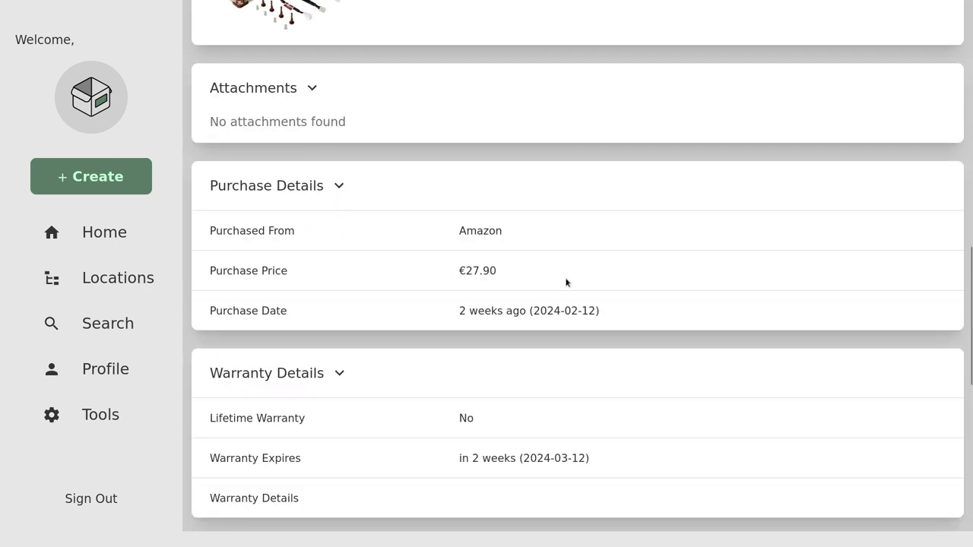
scroll(down, 3)
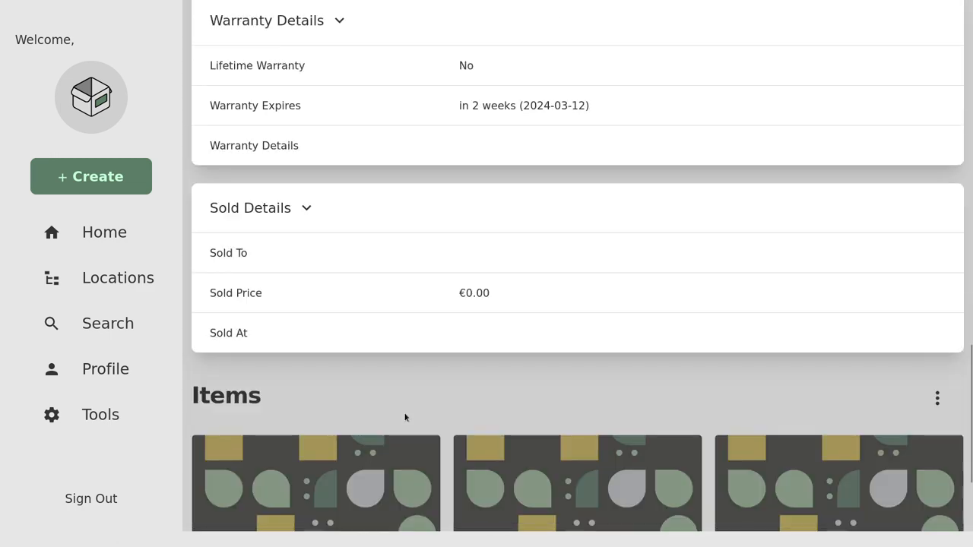
scroll(down, 3)
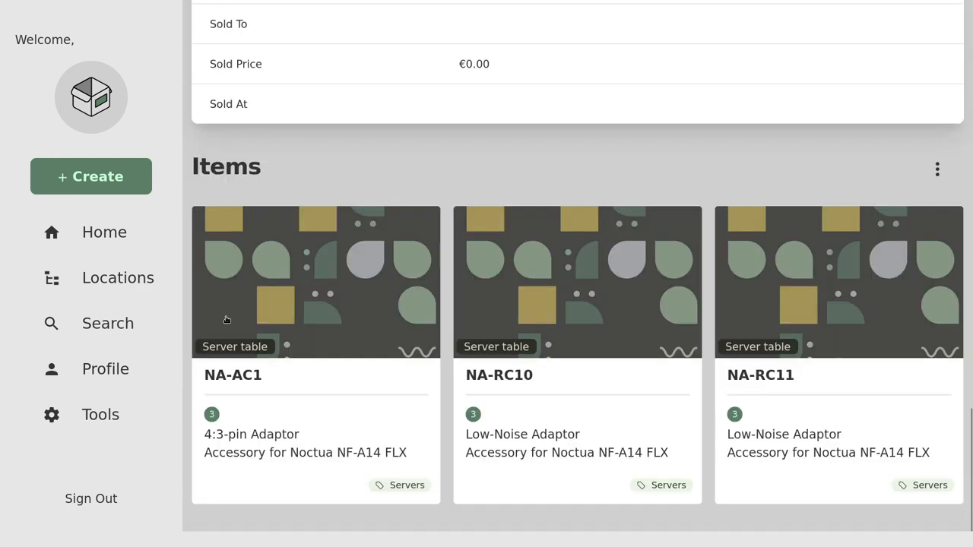
mouse_move(383, 358)
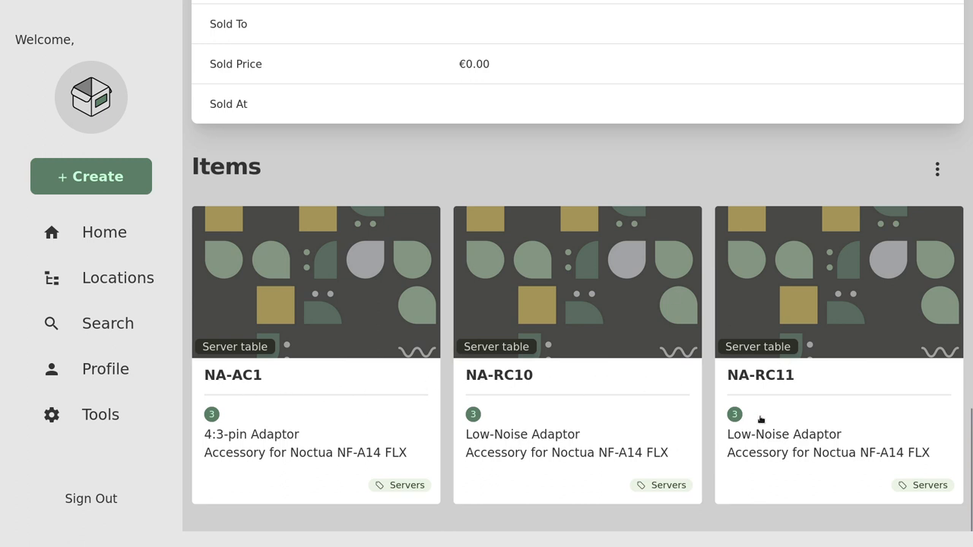
mouse_move(789, 387)
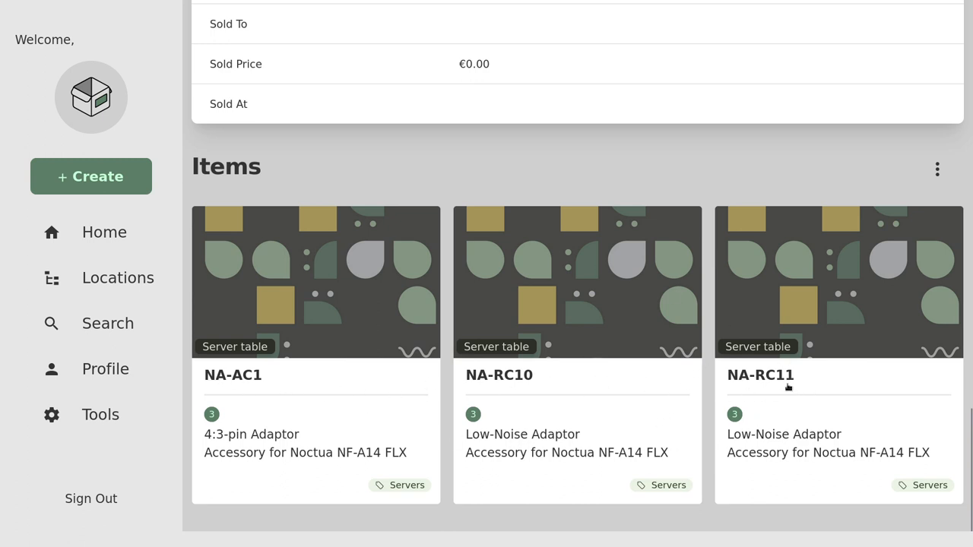
mouse_move(546, 406)
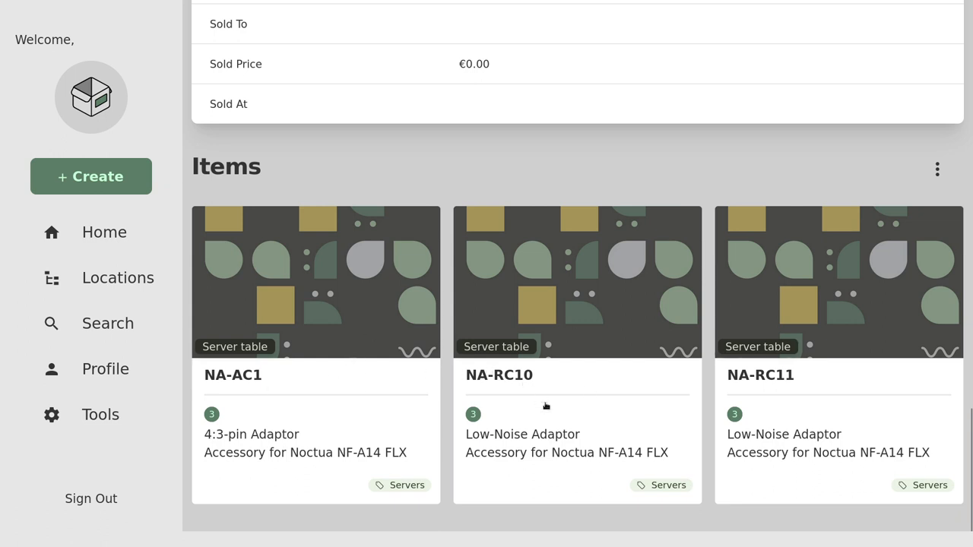
mouse_move(275, 440)
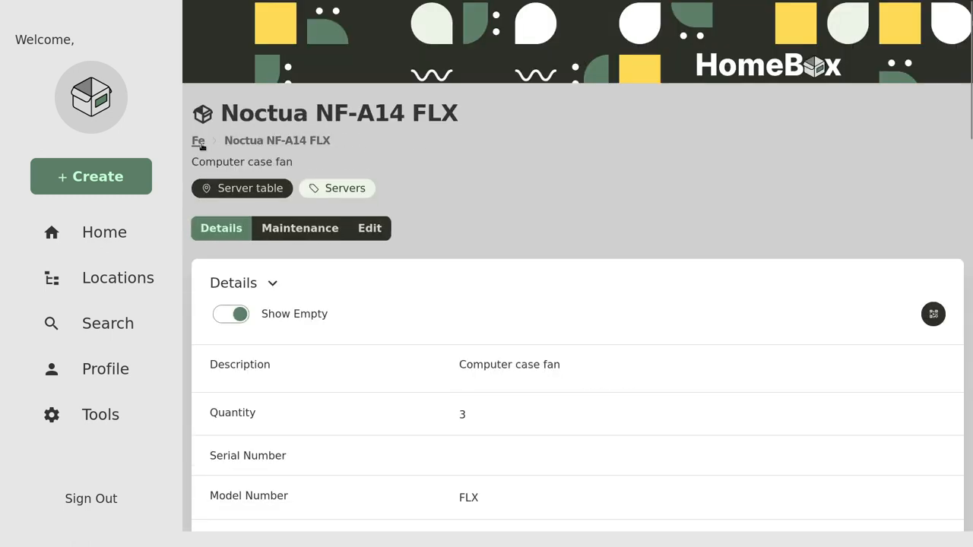
scroll(down, 3)
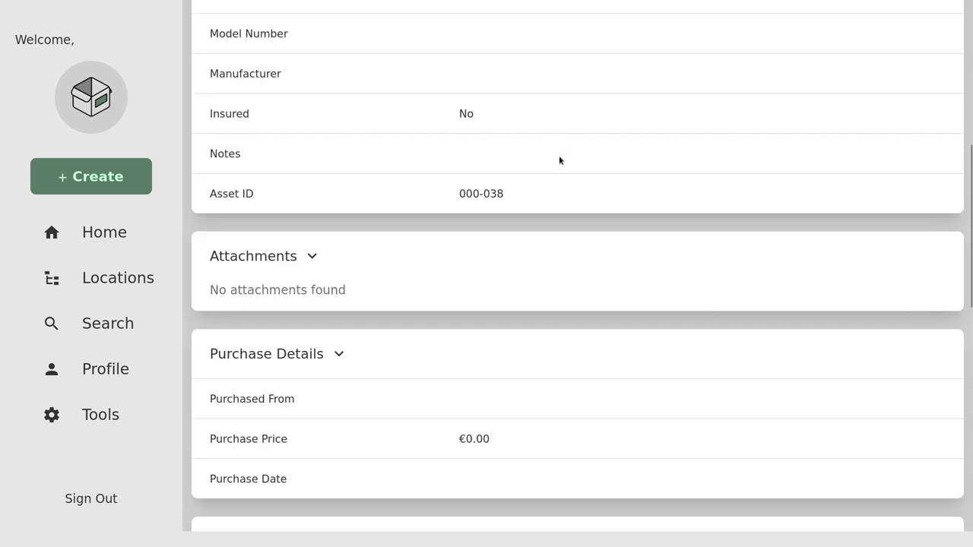
scroll(down, 3)
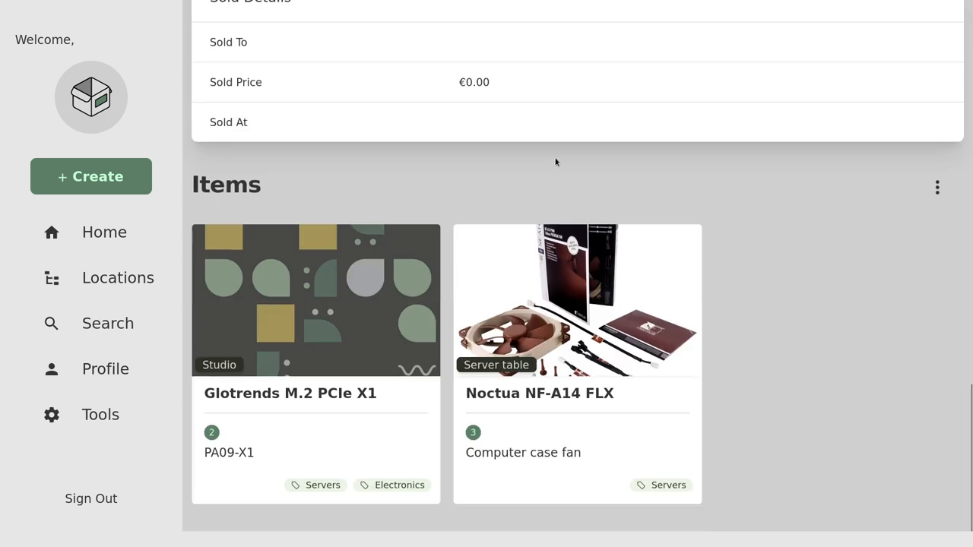
mouse_move(262, 376)
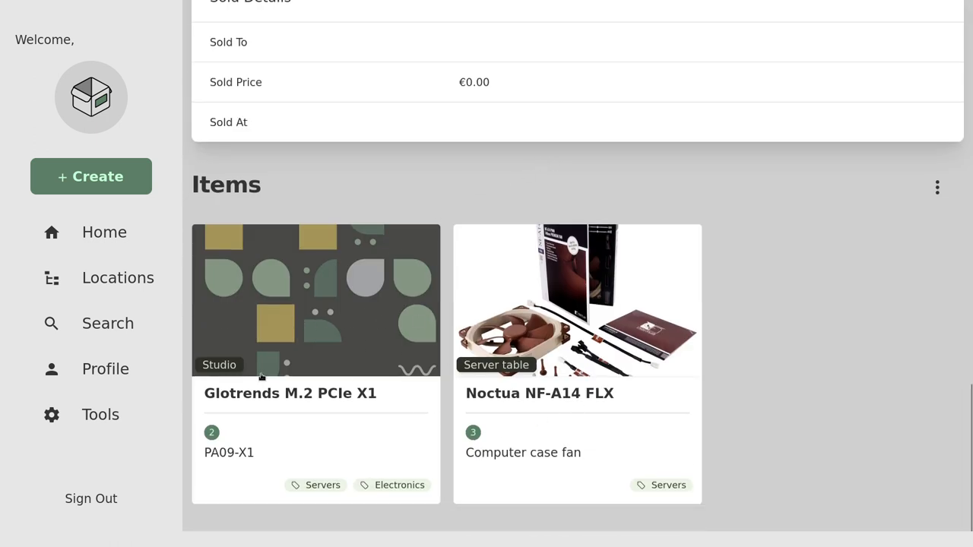
mouse_move(331, 331)
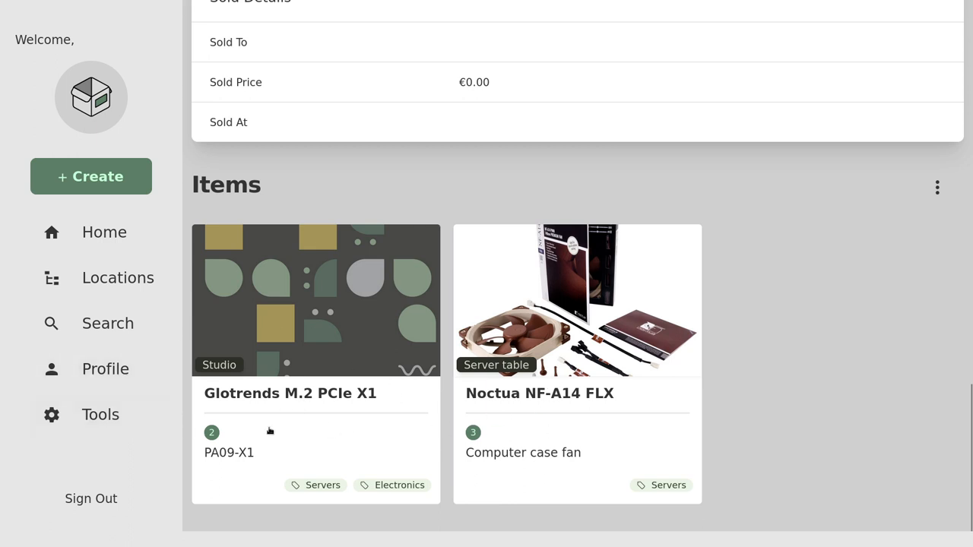
mouse_move(105, 369)
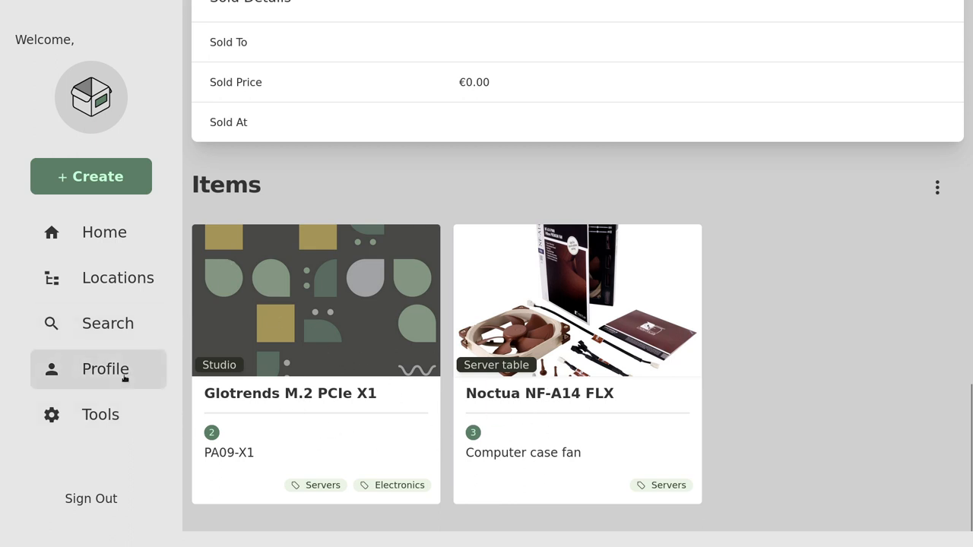
click(99, 414)
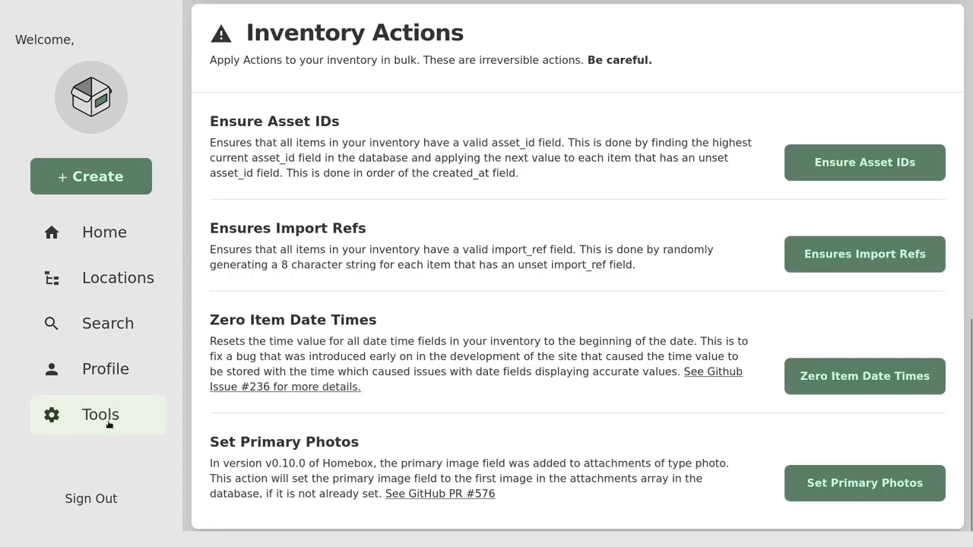
scroll(up, 3)
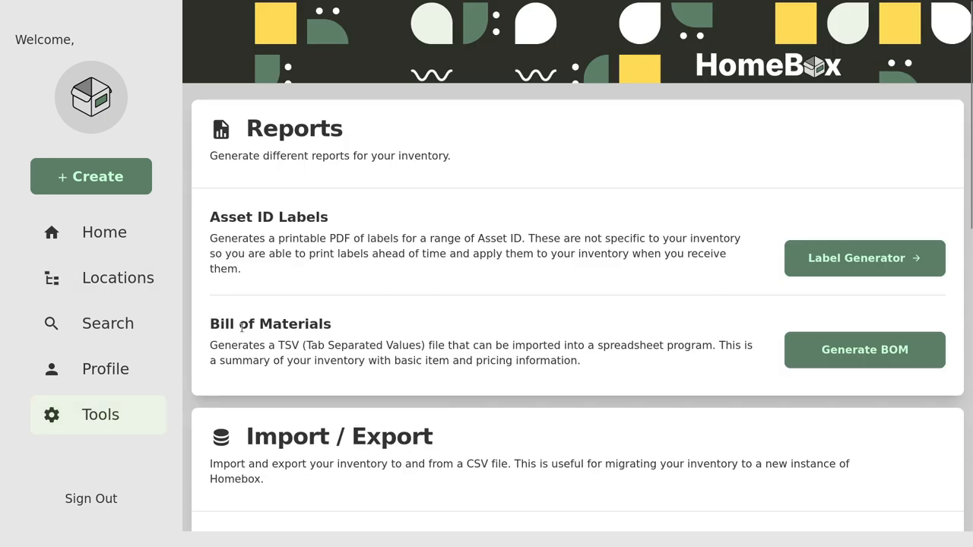
drag(308, 238, 390, 238)
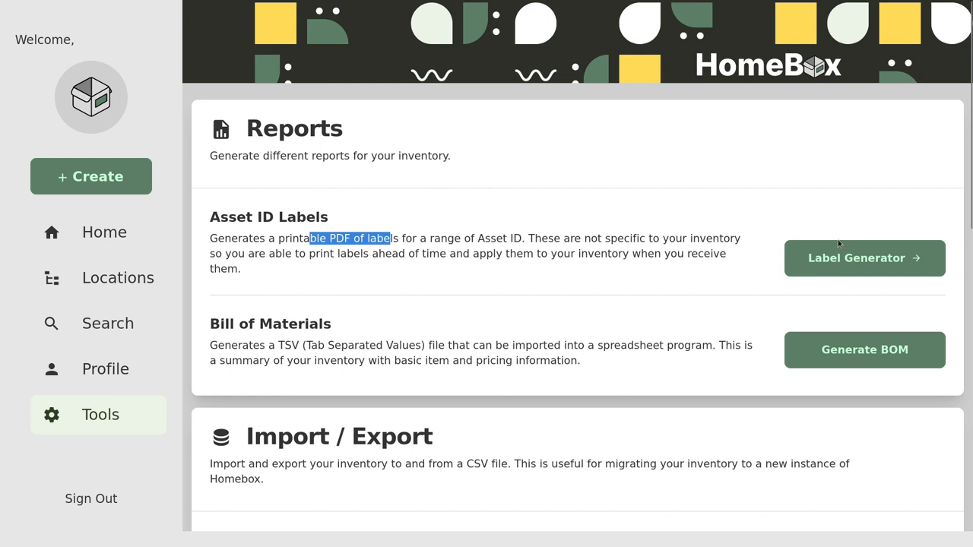
click(864, 257)
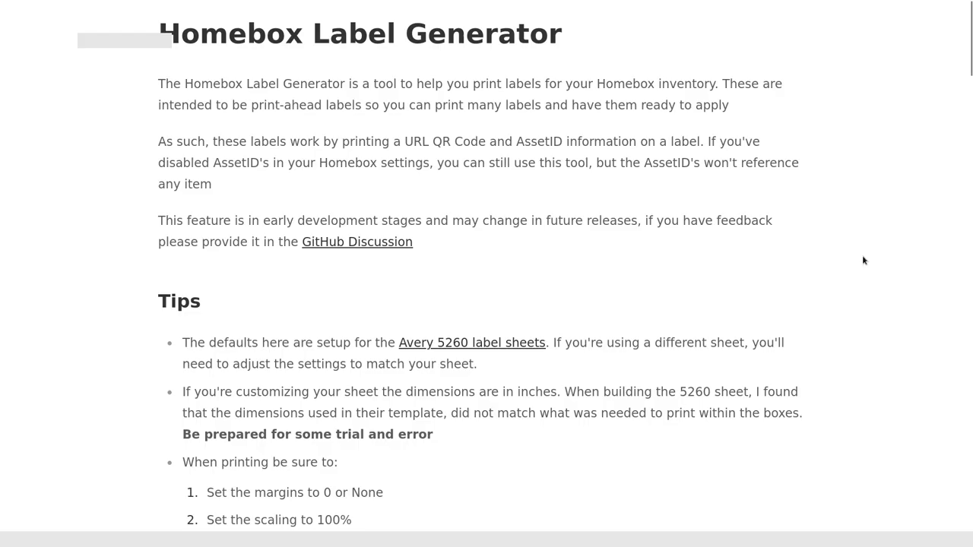
click(100, 414)
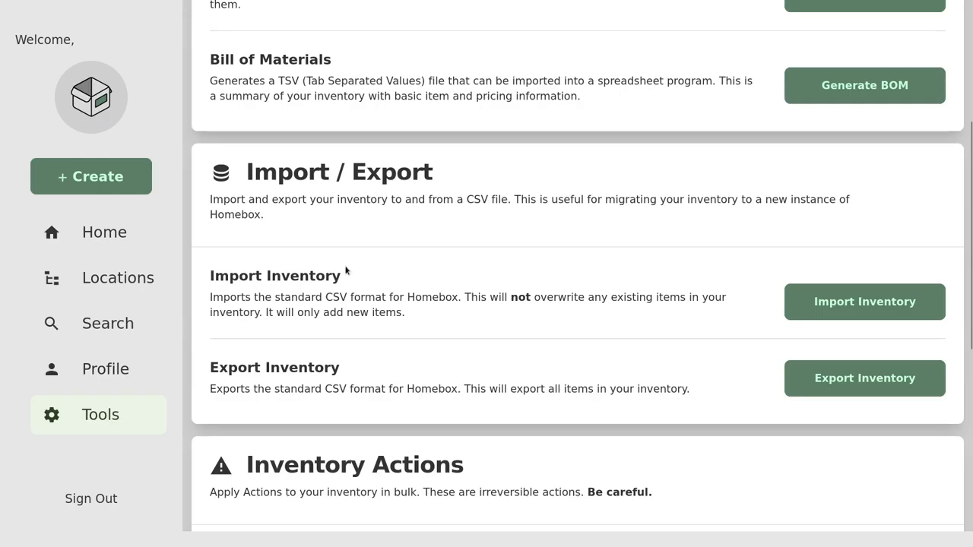
scroll(down, 3)
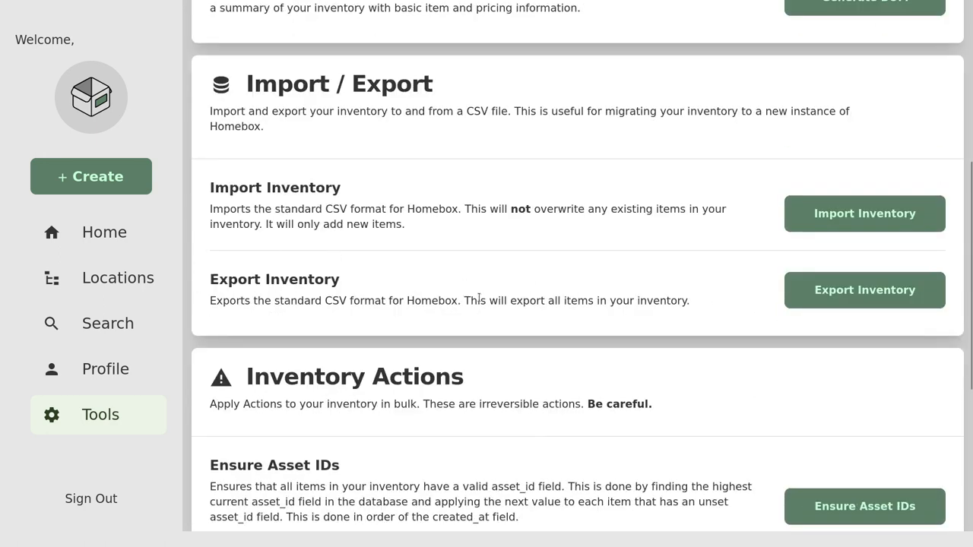
scroll(down, 3)
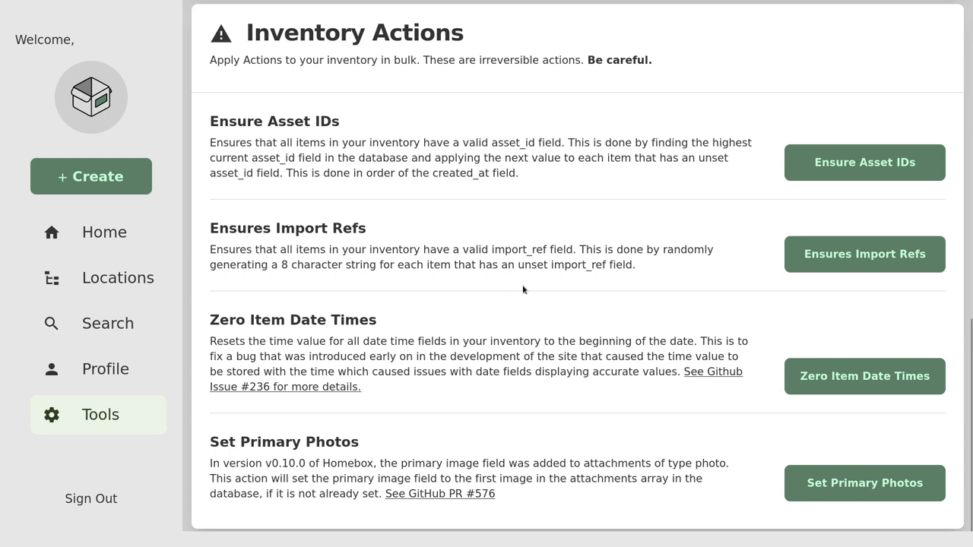
click(104, 232)
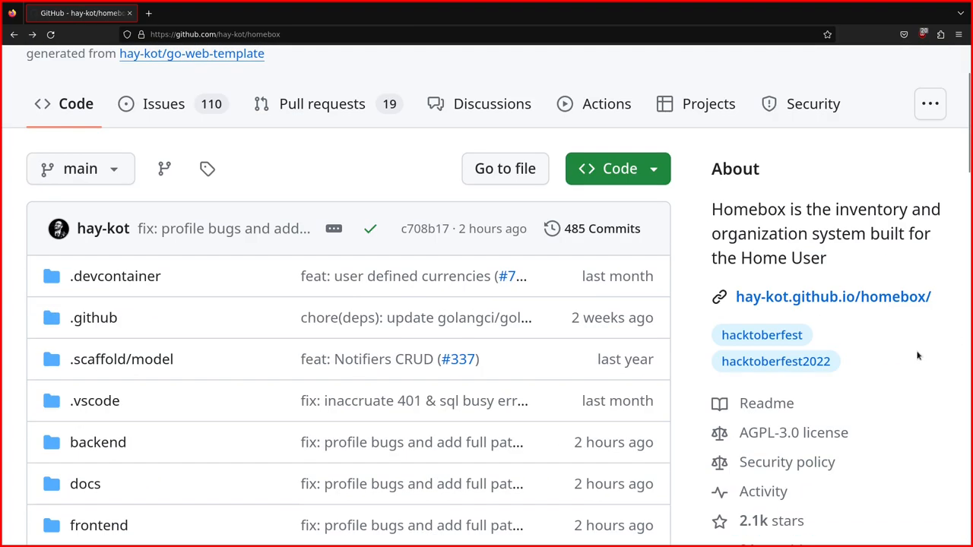
- Open the hay-kot.github.io/homebox link from the repository's About section
click(833, 297)
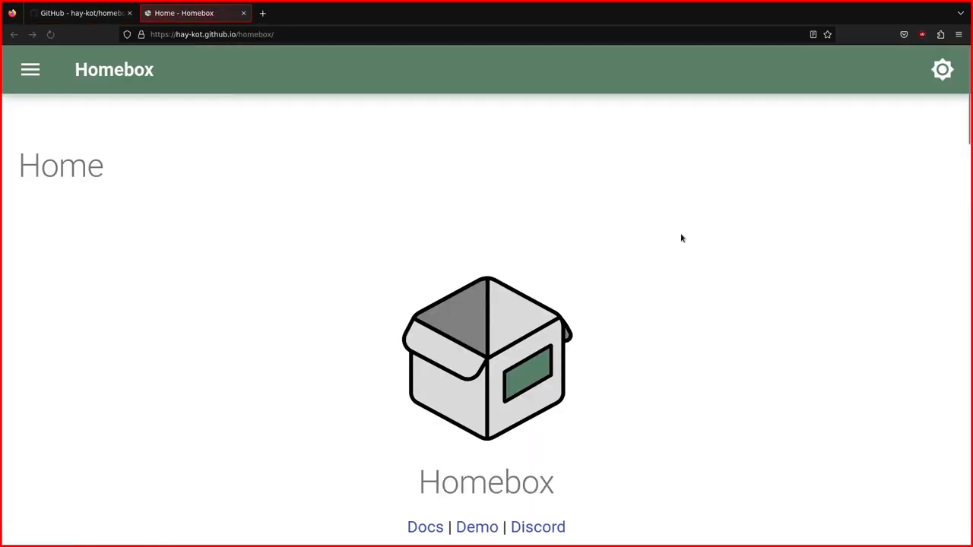
scroll(down, 3)
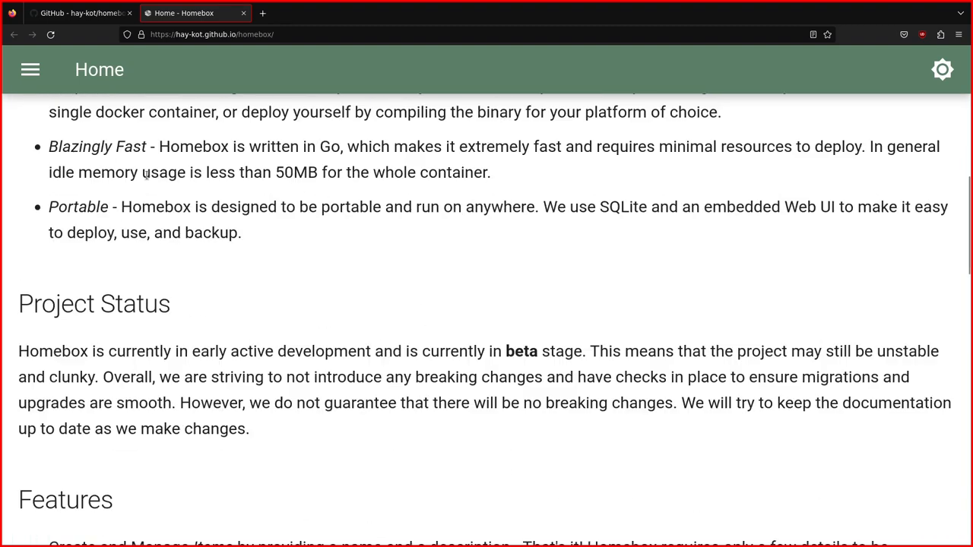
click(30, 70)
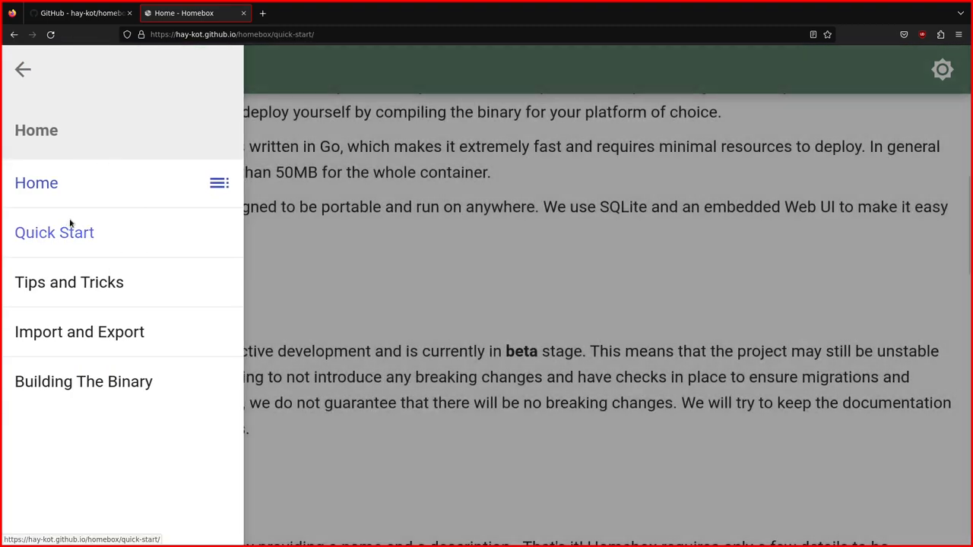
click(54, 232)
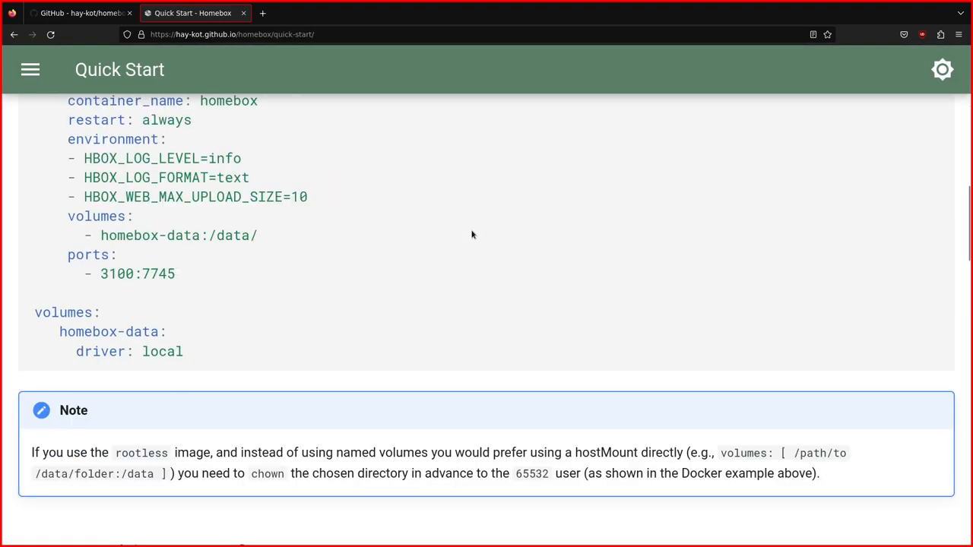
scroll(up, 3)
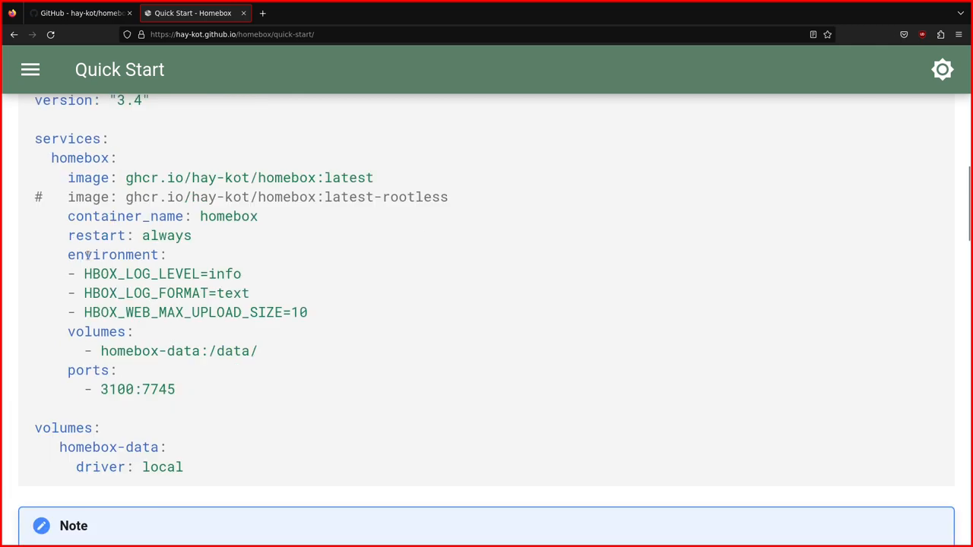
drag(68, 255, 308, 312)
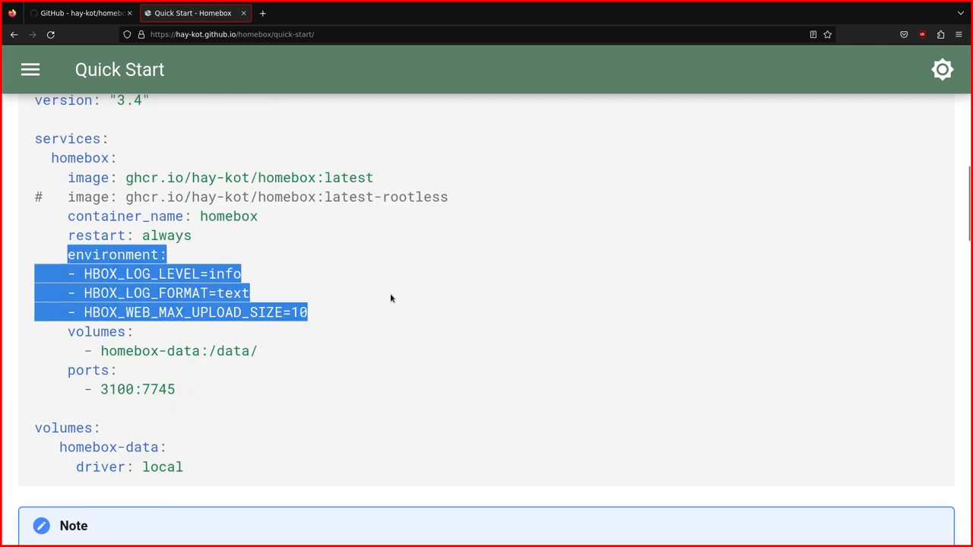
scroll(up, 3)
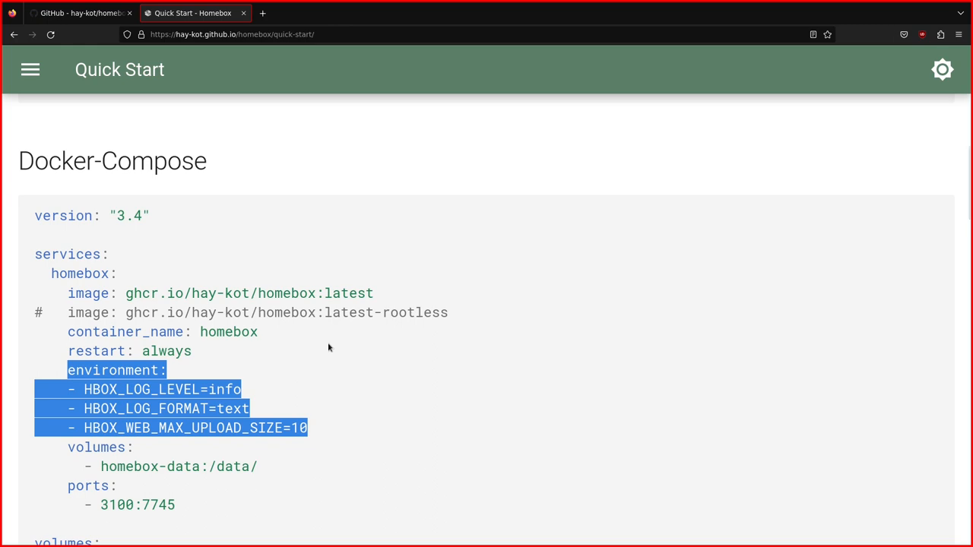
scroll(down, 3)
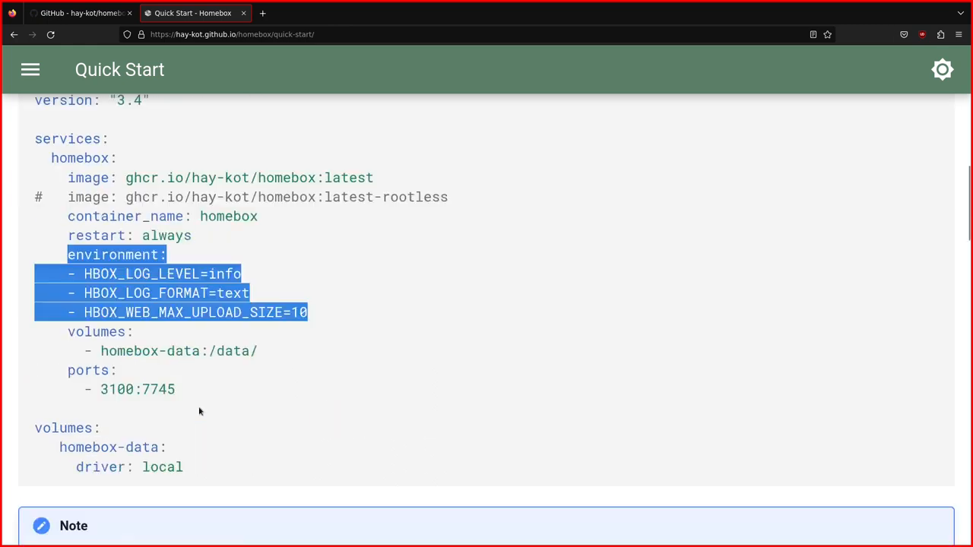
scroll(down, 3)
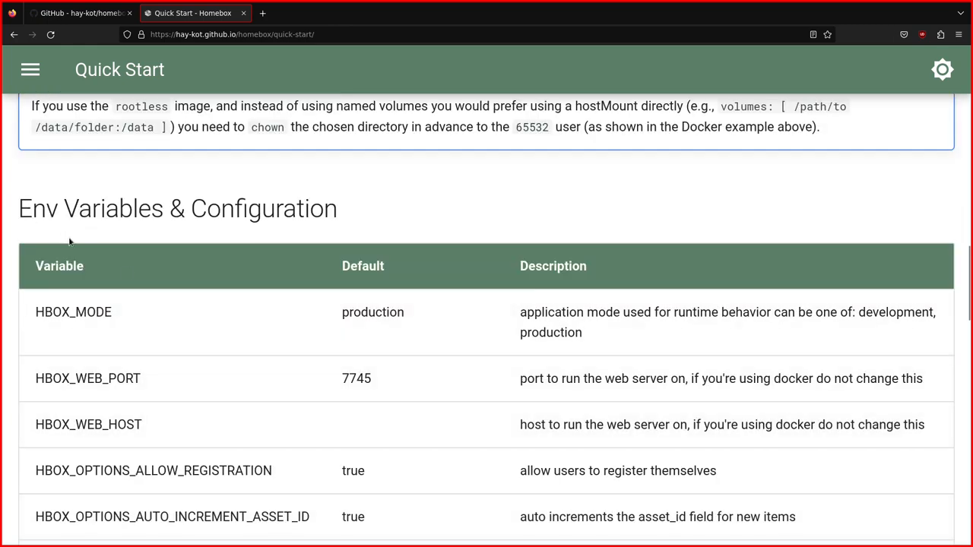
scroll(down, 3)
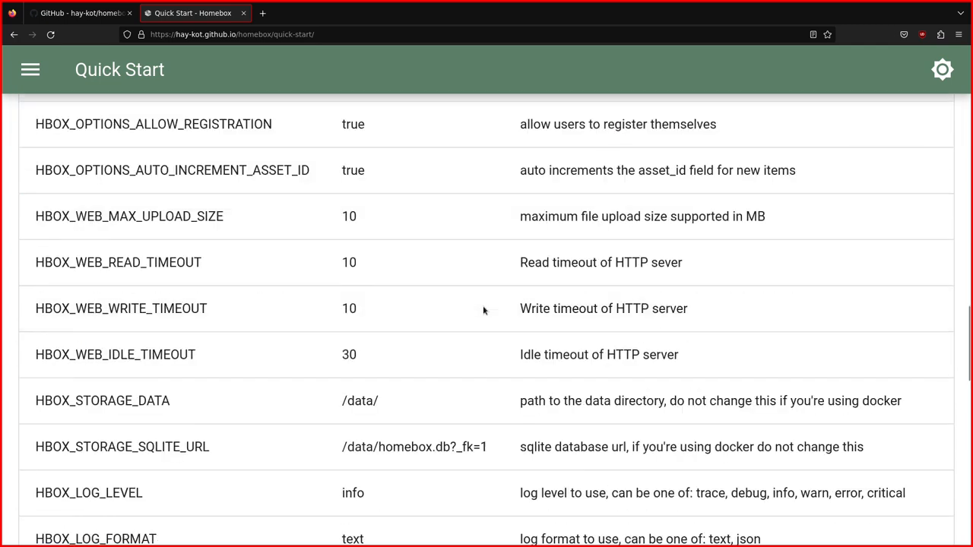
scroll(down, 3)
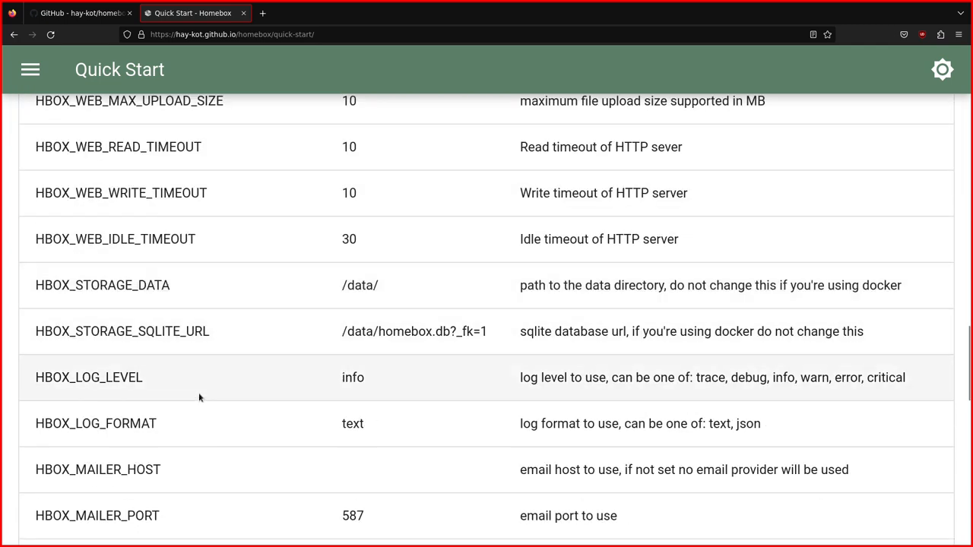
mouse_move(42, 362)
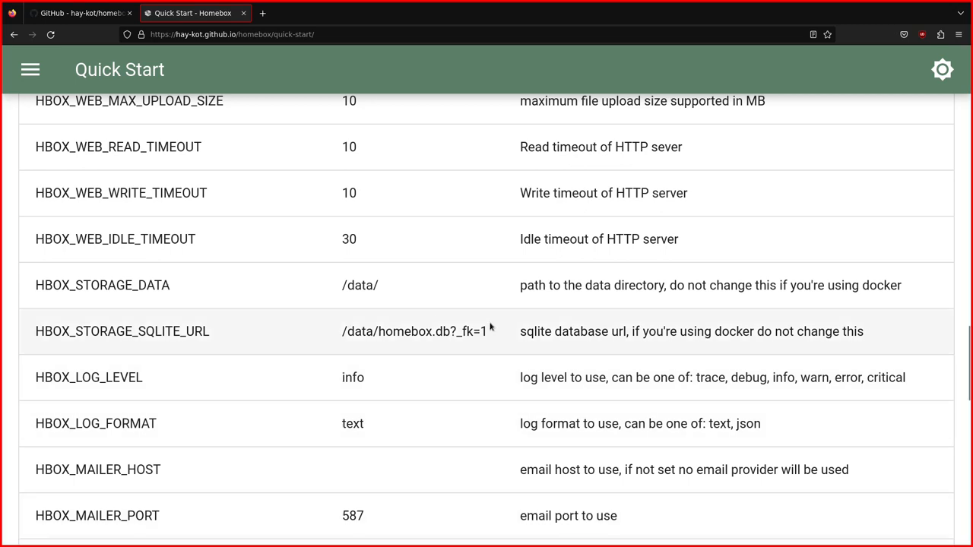
scroll(up, 3)
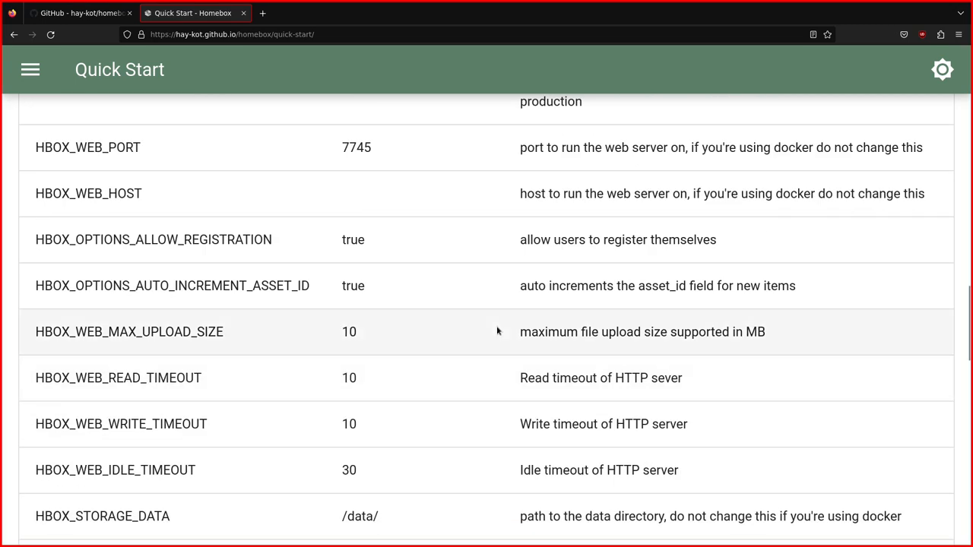
click(76, 13)
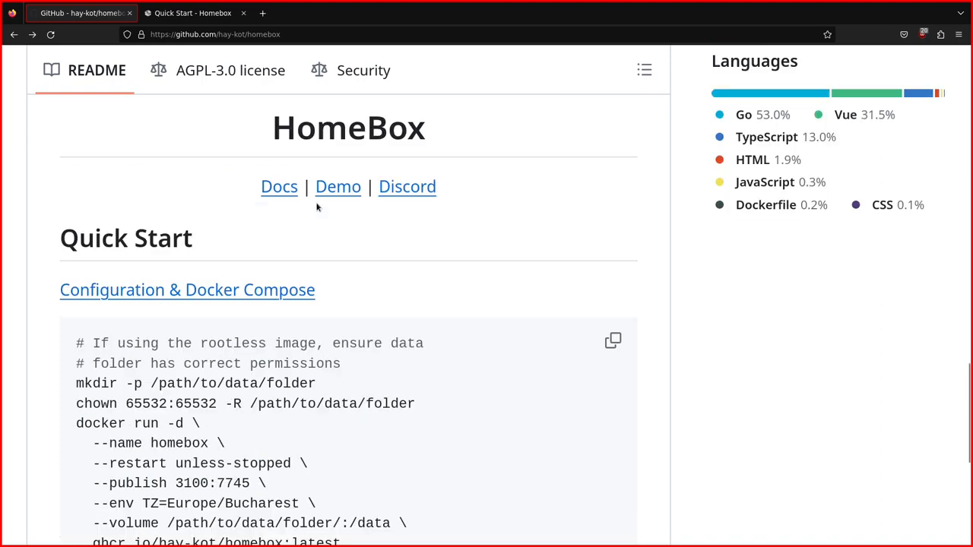
click(279, 186)
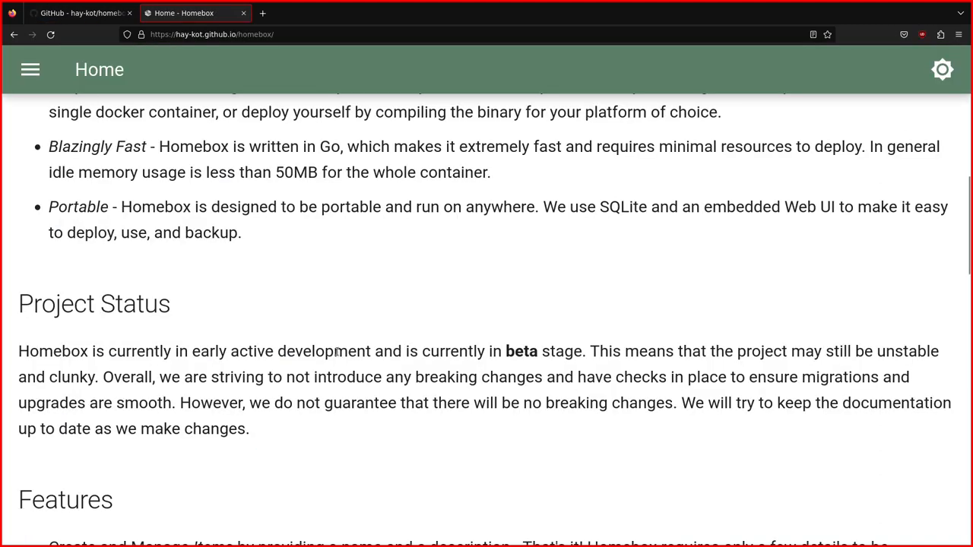
drag(18, 351, 258, 351)
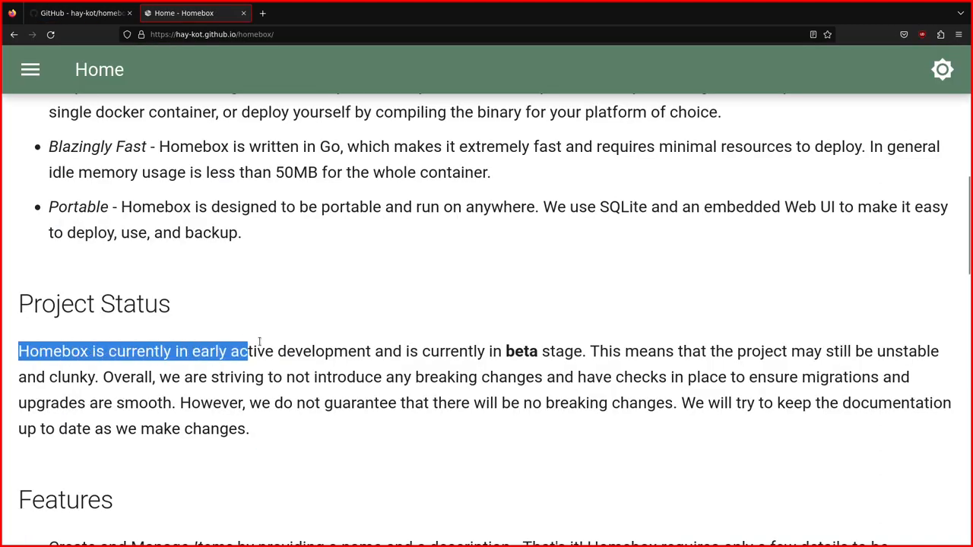
drag(247, 351, 582, 351)
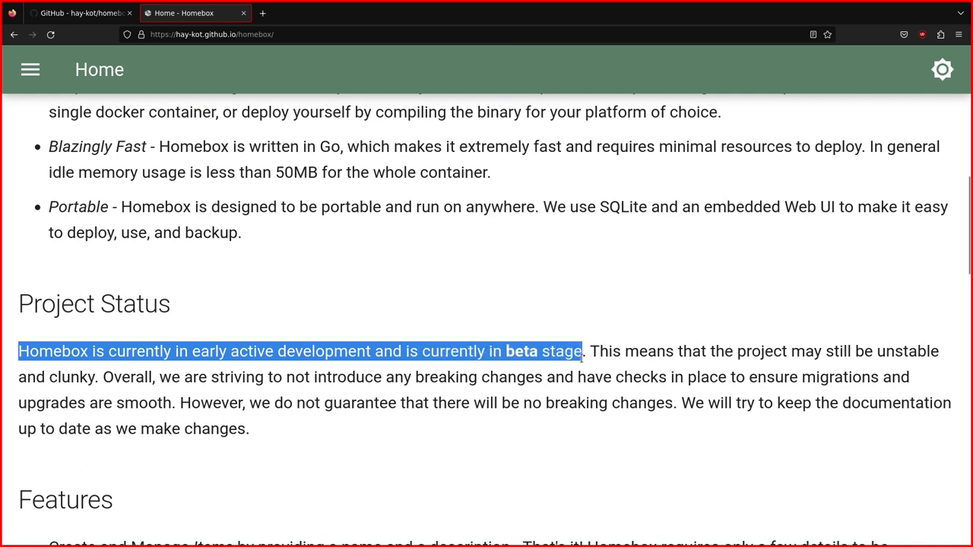
mouse_move(581, 336)
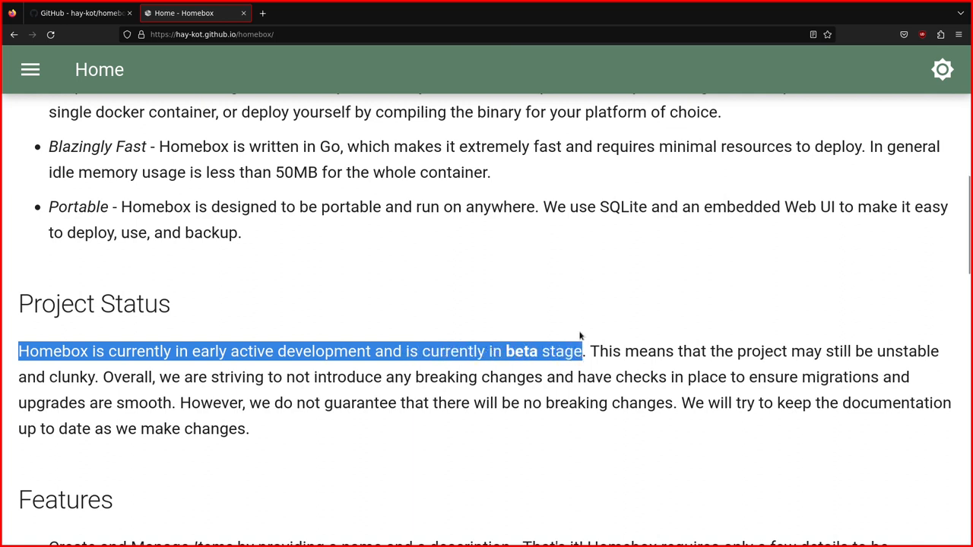
mouse_move(556, 346)
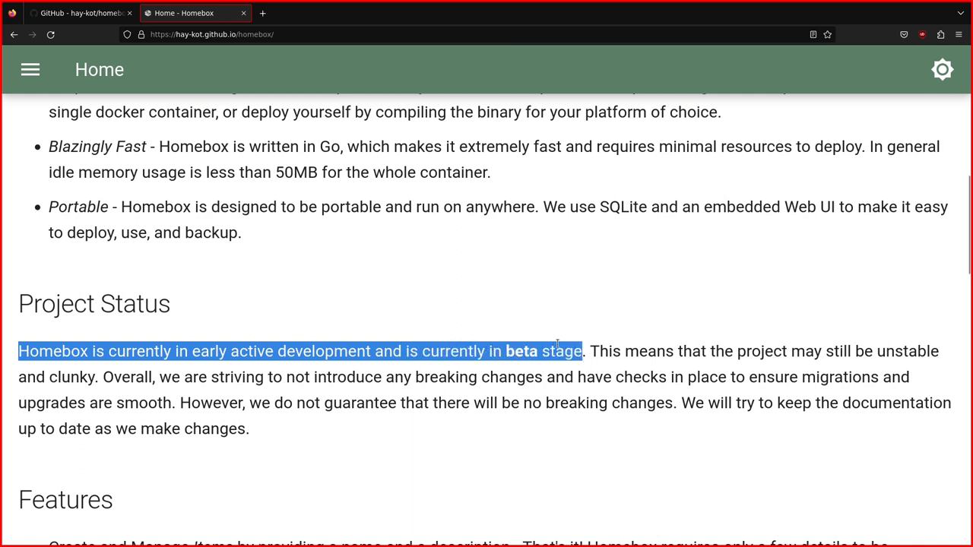
scroll(down, 3)
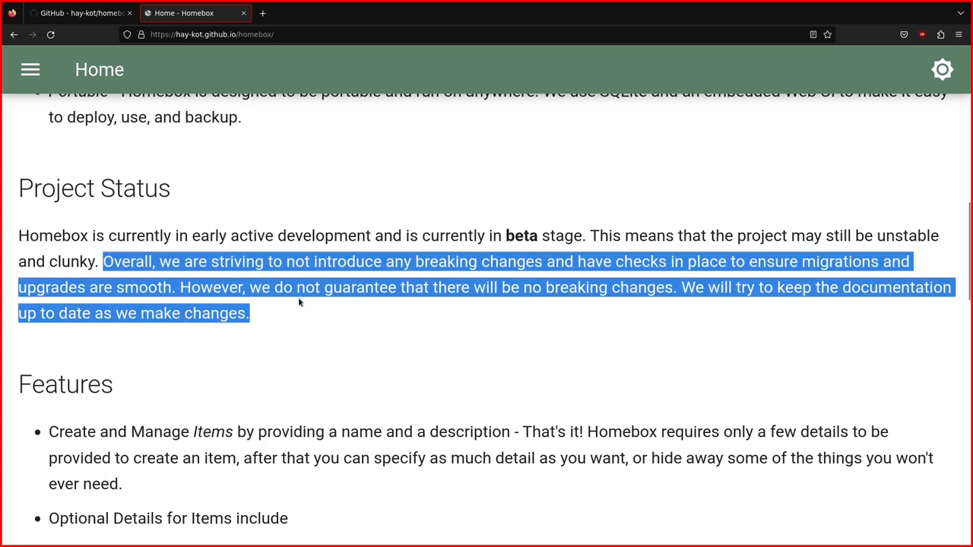
mouse_move(461, 282)
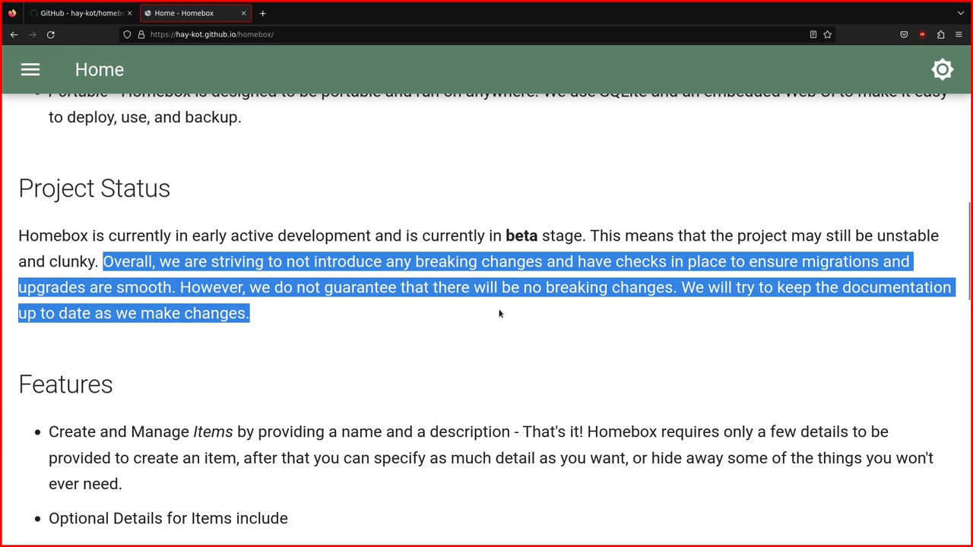
scroll(down, 3)
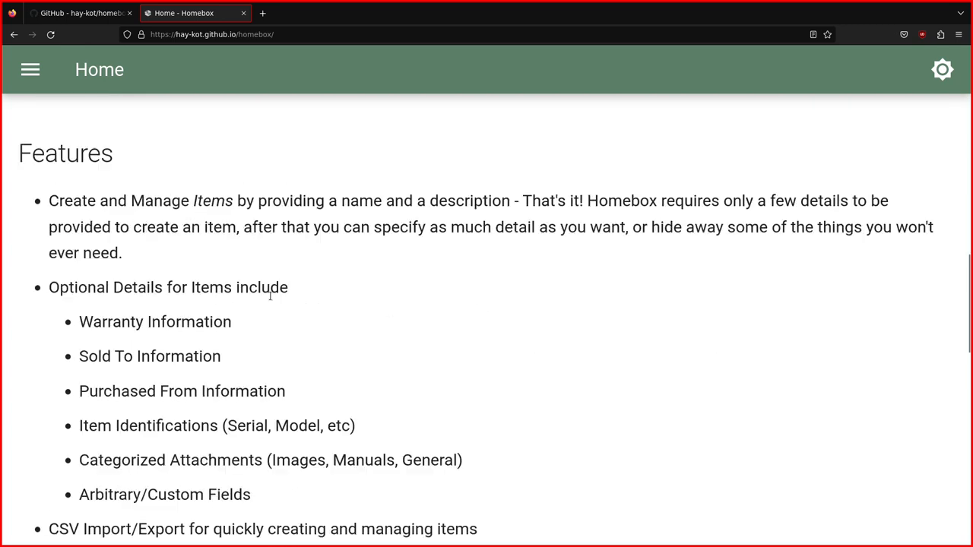
scroll(down, 3)
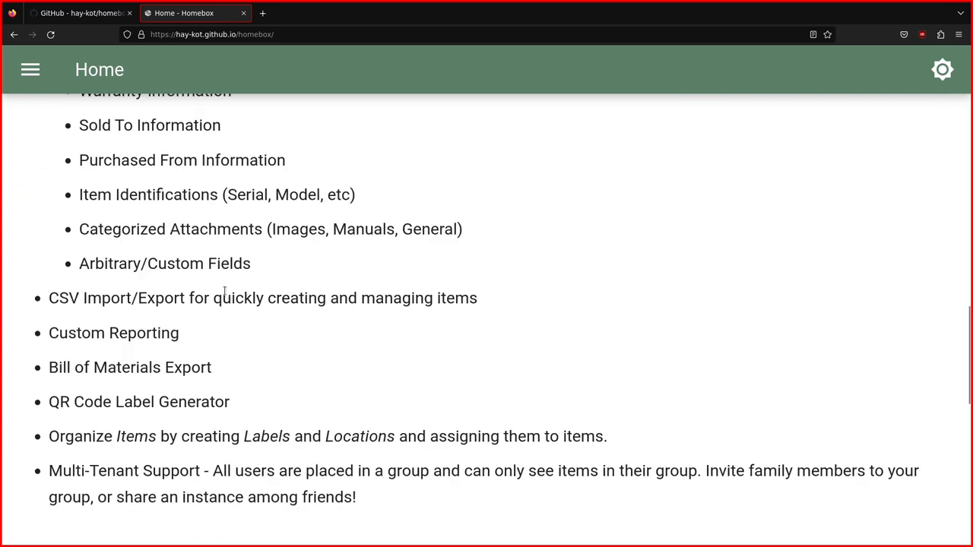
scroll(up, 3)
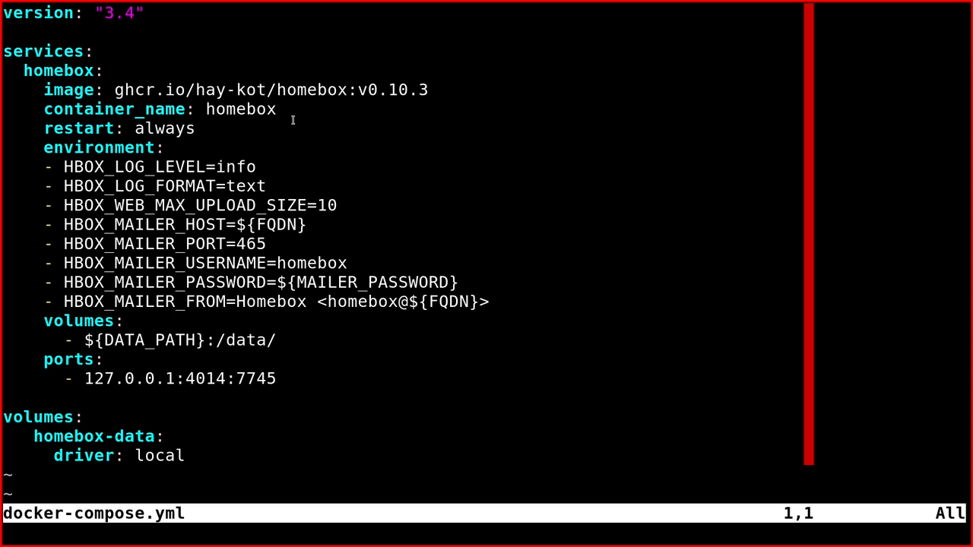
mouse_move(118, 90)
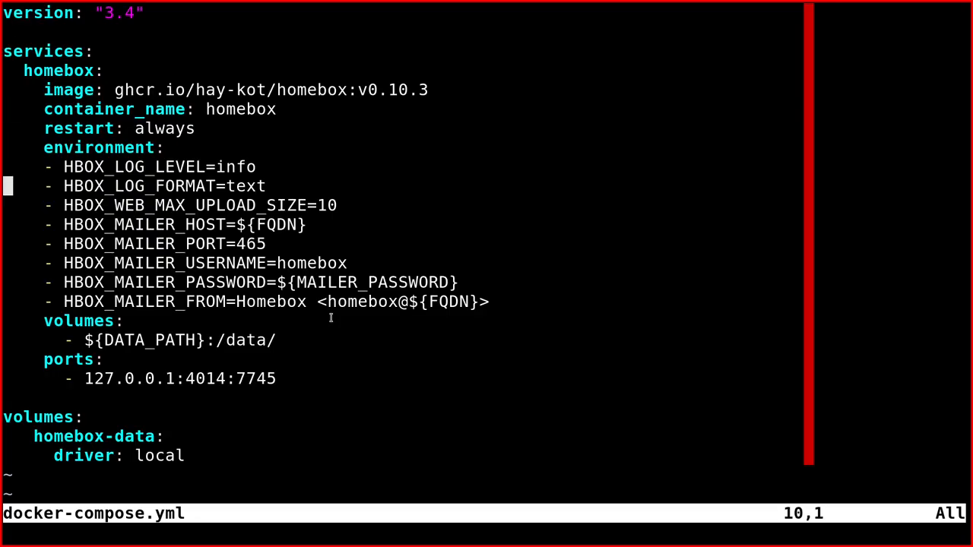
- Move down the docker-compose file and highlight the container port 7745 in the ports mapping
key(j)
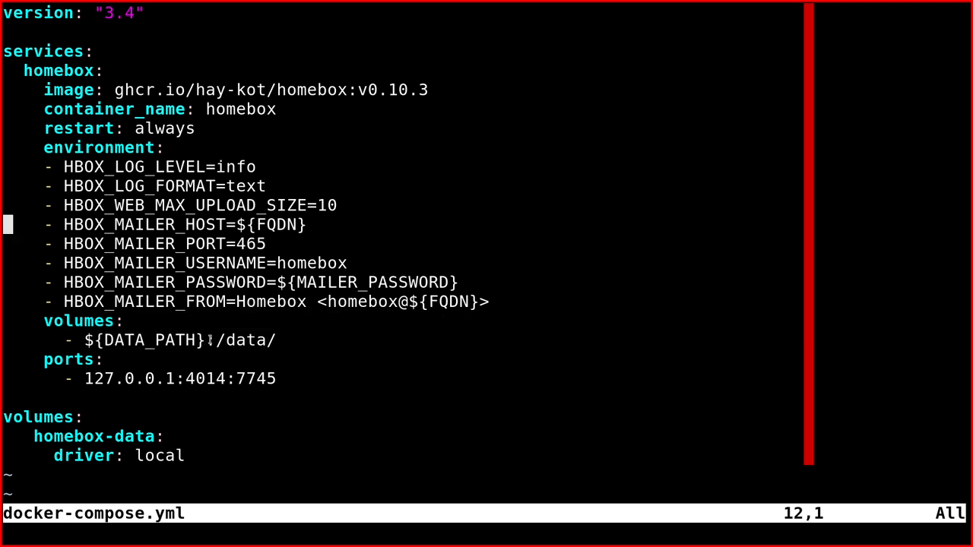
double_click(143, 339)
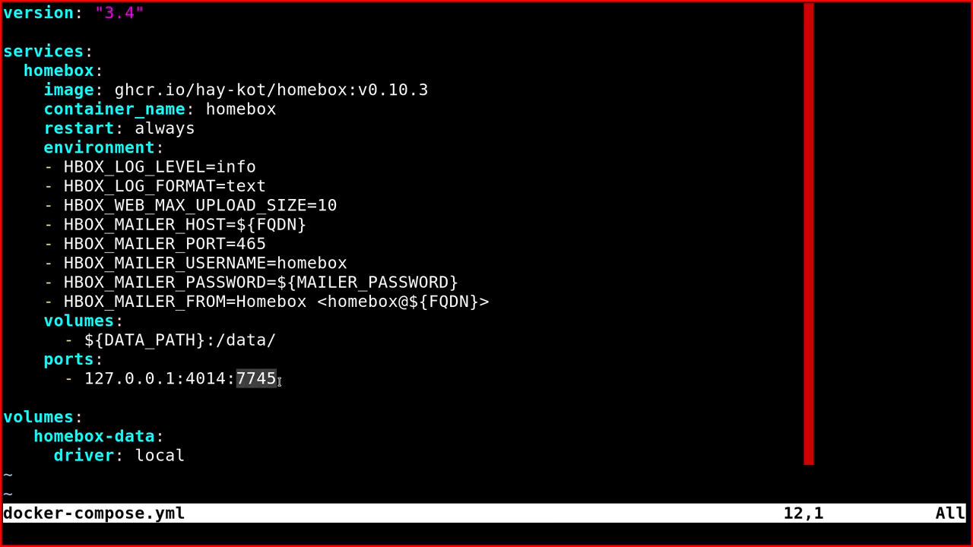
mouse_move(225, 379)
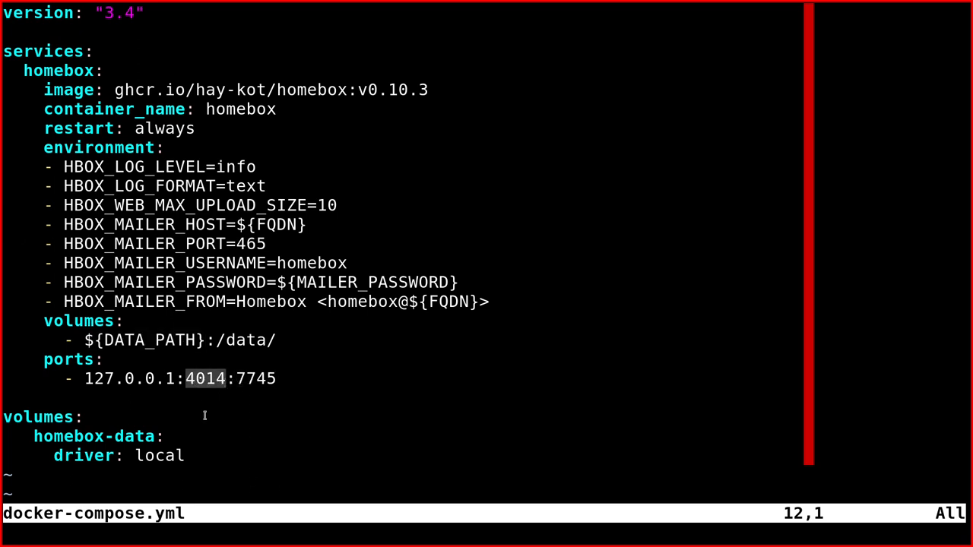
mouse_move(434, 304)
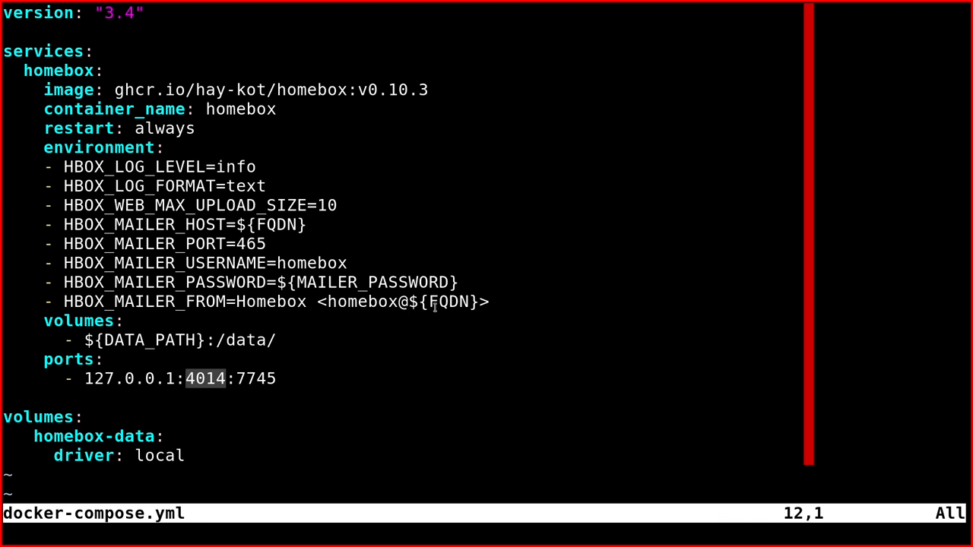
mouse_move(367, 373)
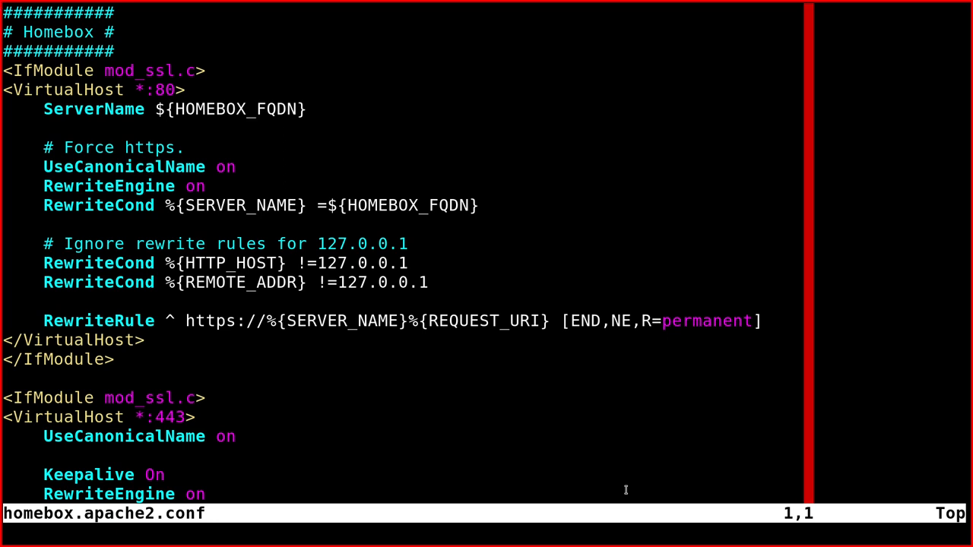
mouse_move(374, 200)
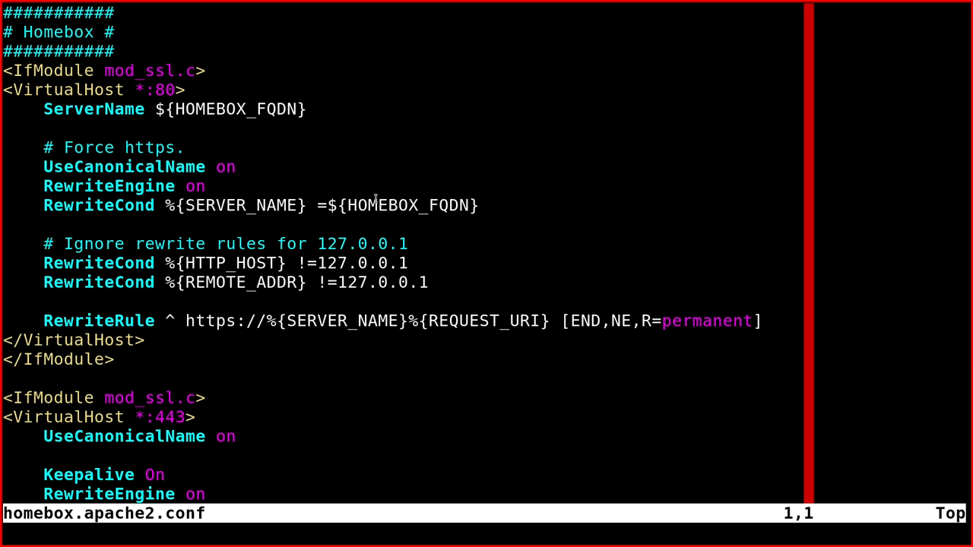
mouse_move(152, 340)
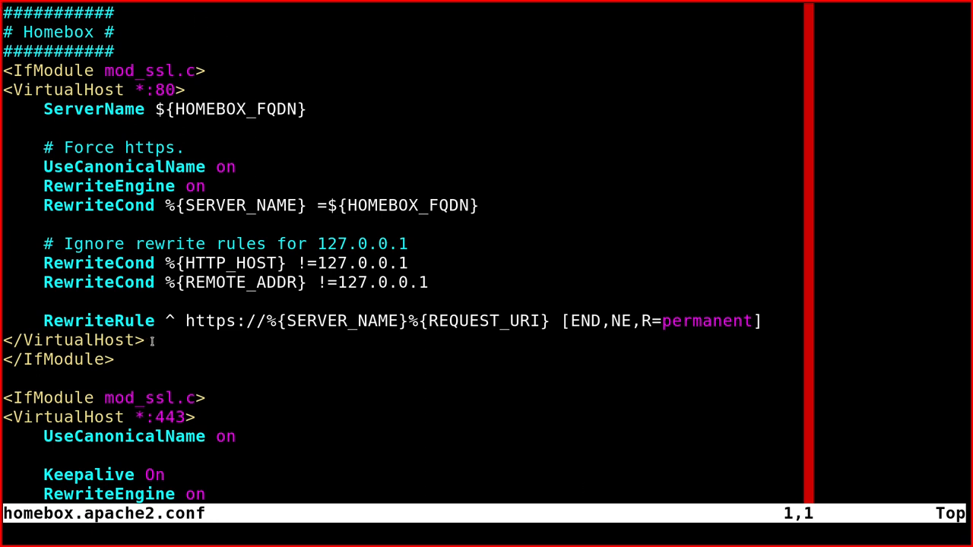
mouse_move(281, 285)
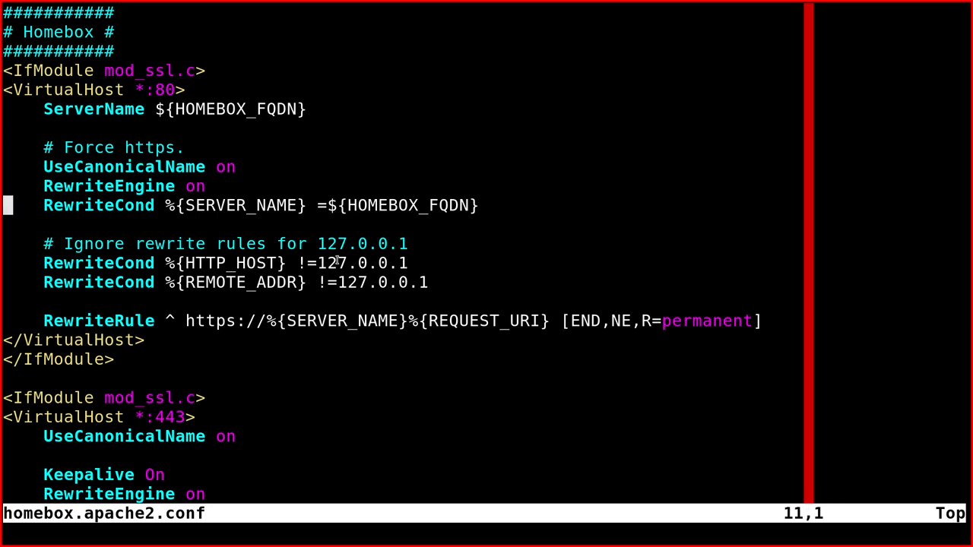
- Scroll through homebox.apache2.conf past the HTTPS redirect, ProxyPass to 4014 and SSL certificate lines
scroll(down, 3)
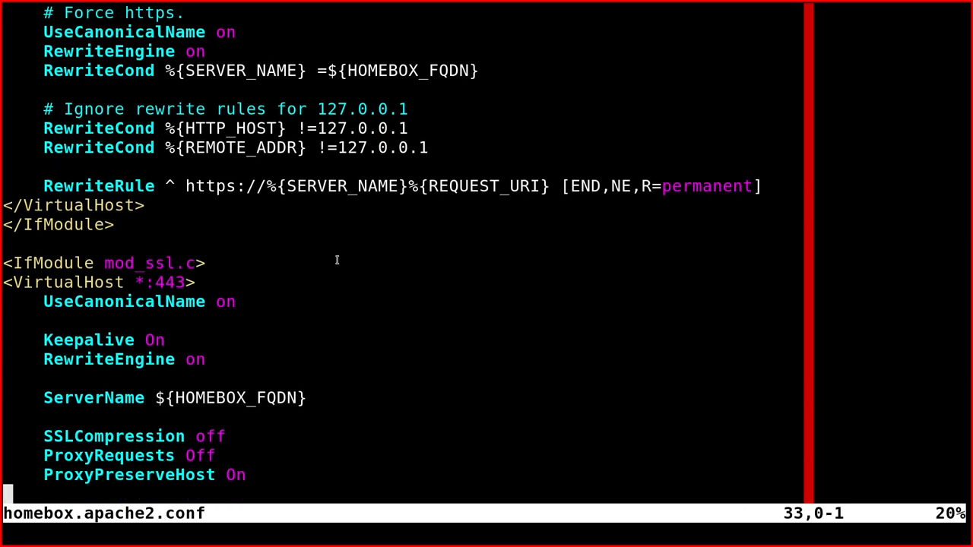
scroll(down, 3)
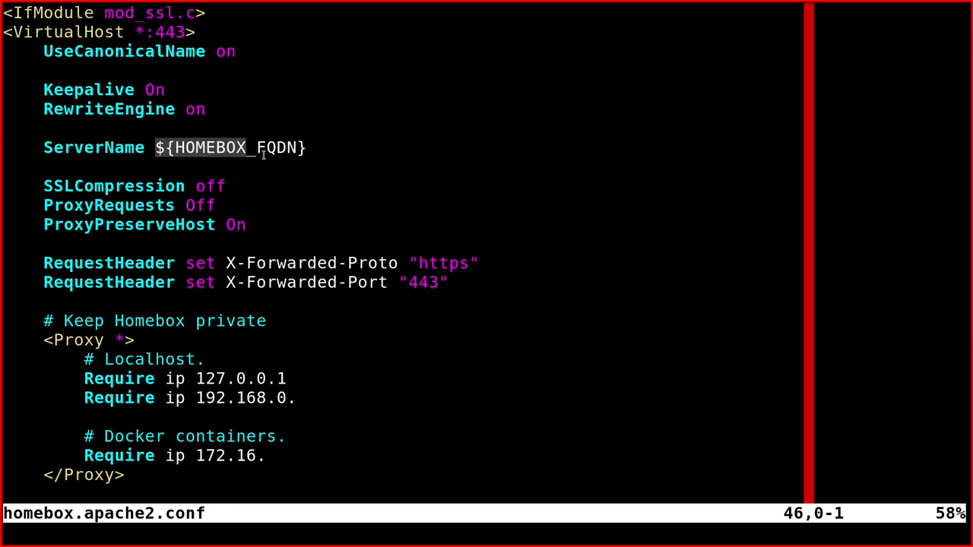
scroll(down, 3)
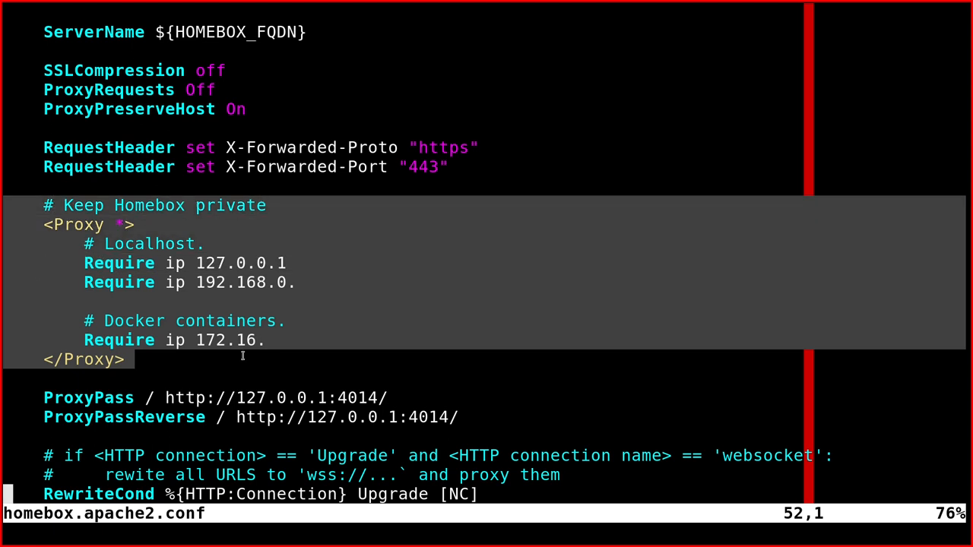
mouse_move(310, 337)
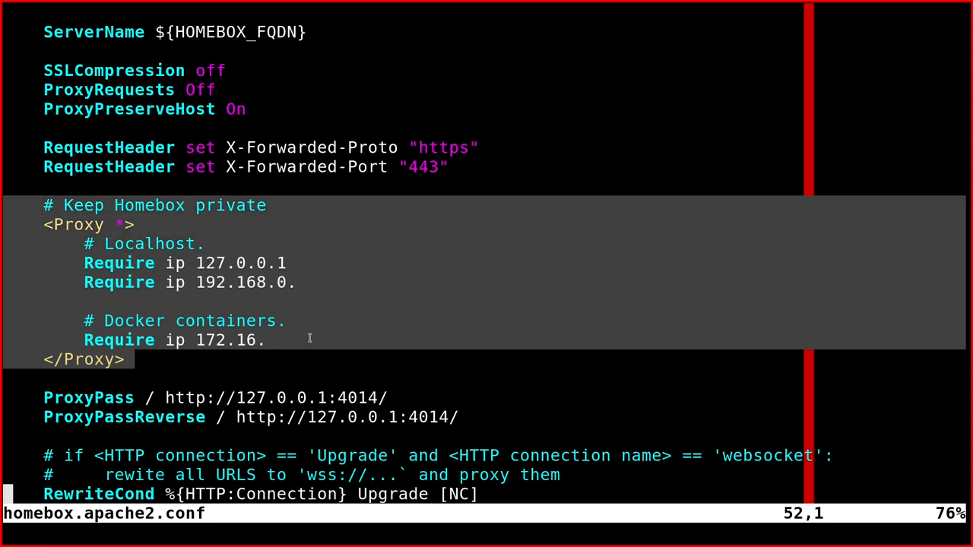
mouse_move(418, 266)
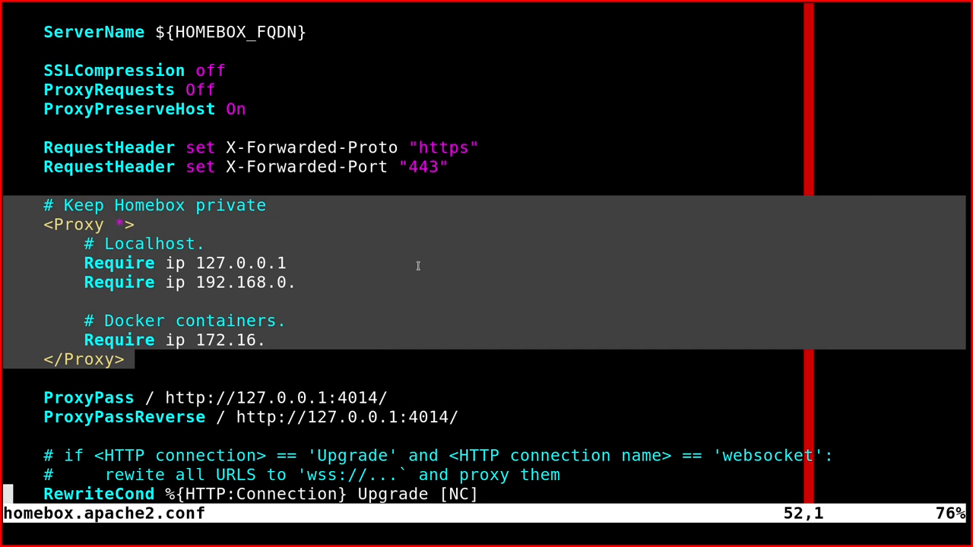
scroll(down, 3)
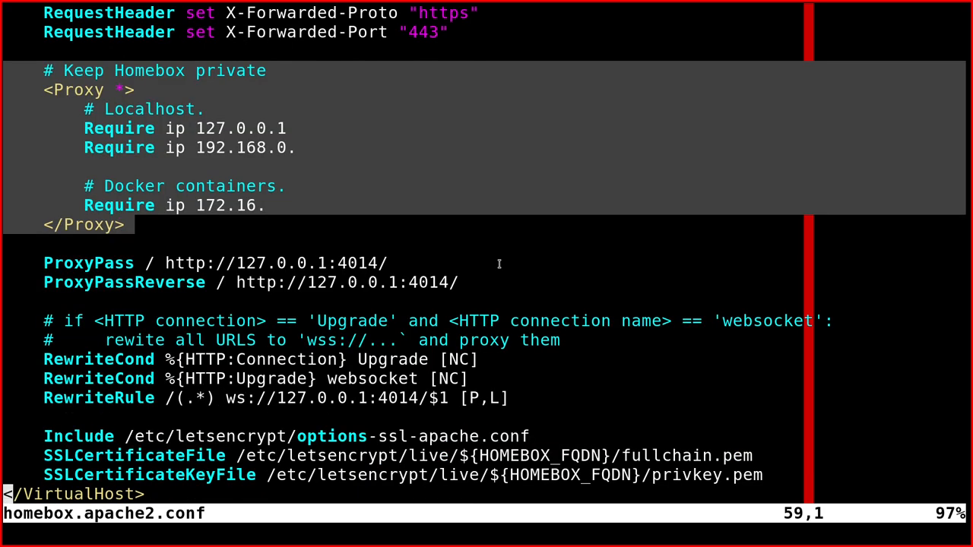
scroll(down, 3)
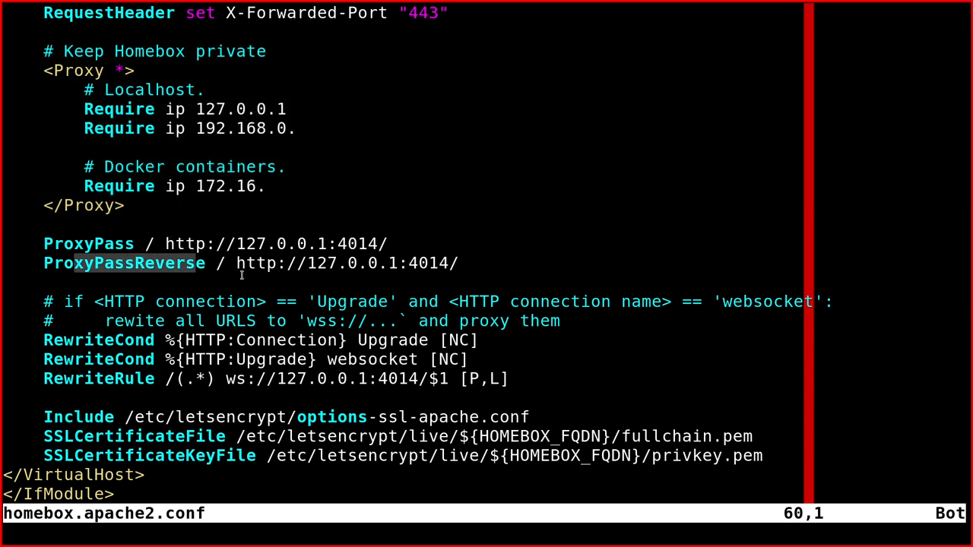
mouse_move(491, 260)
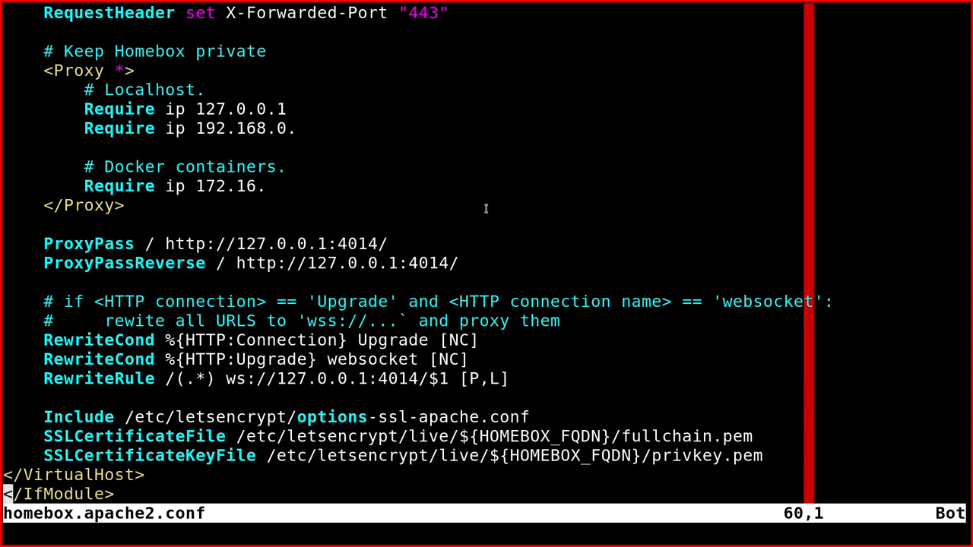
mouse_move(413, 345)
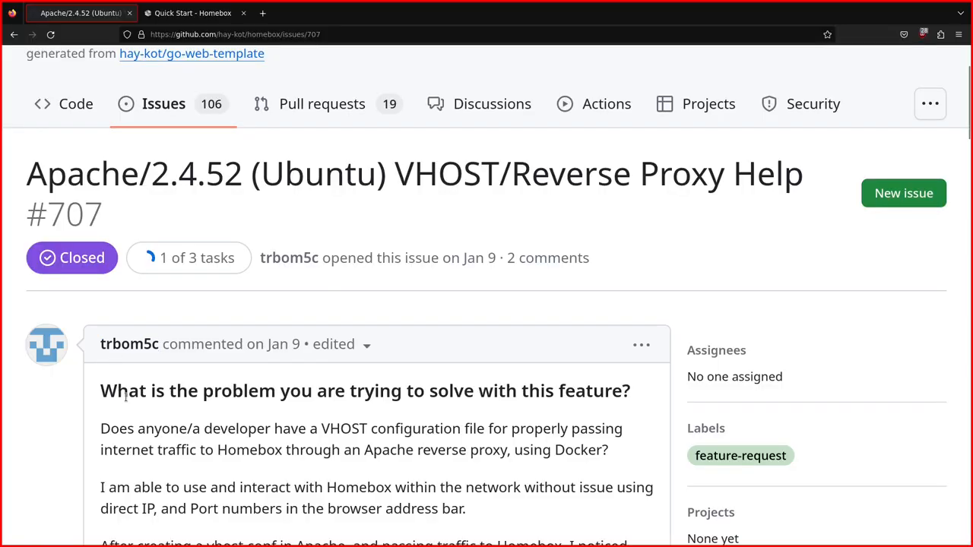
mouse_move(266, 408)
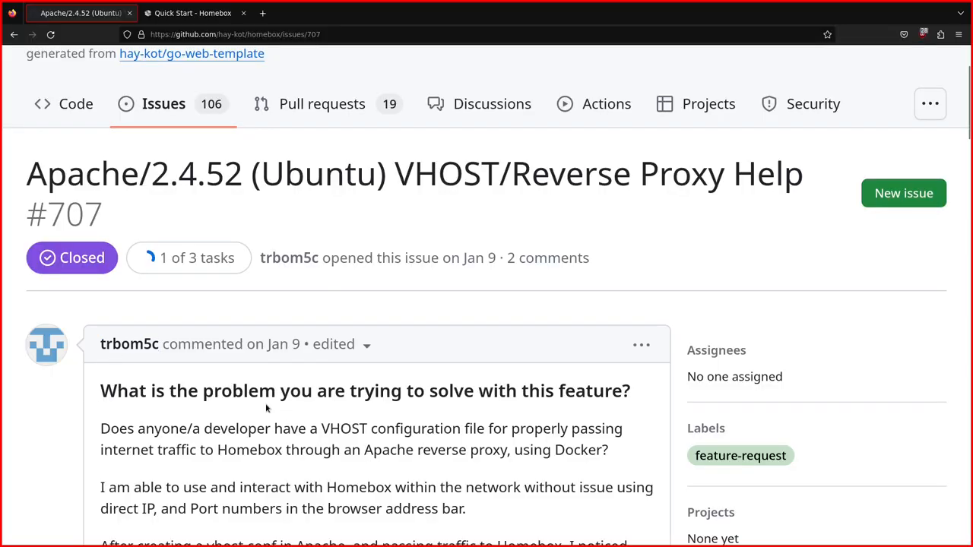
- Scroll through issue #707's sample vhost config and websocket console errors, then back up
scroll(down, 3)
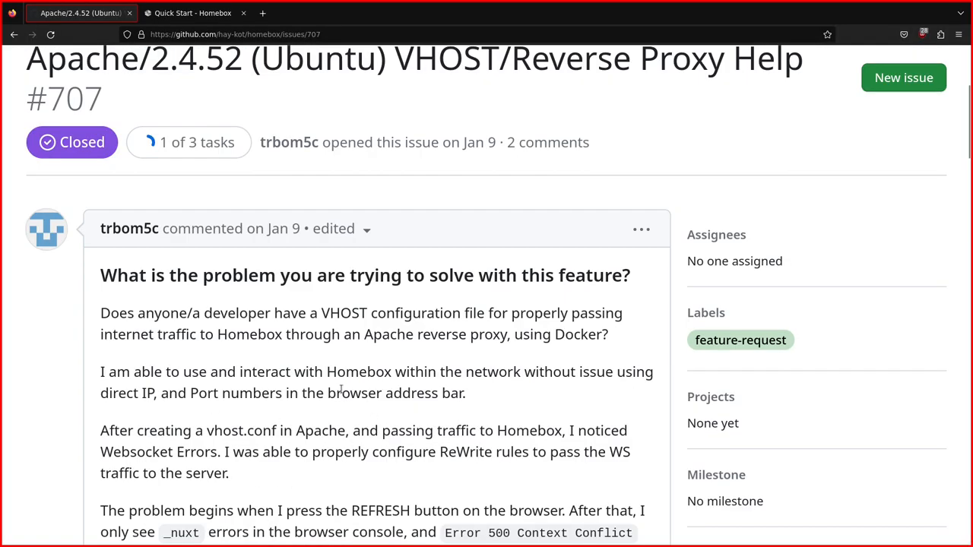
scroll(down, 3)
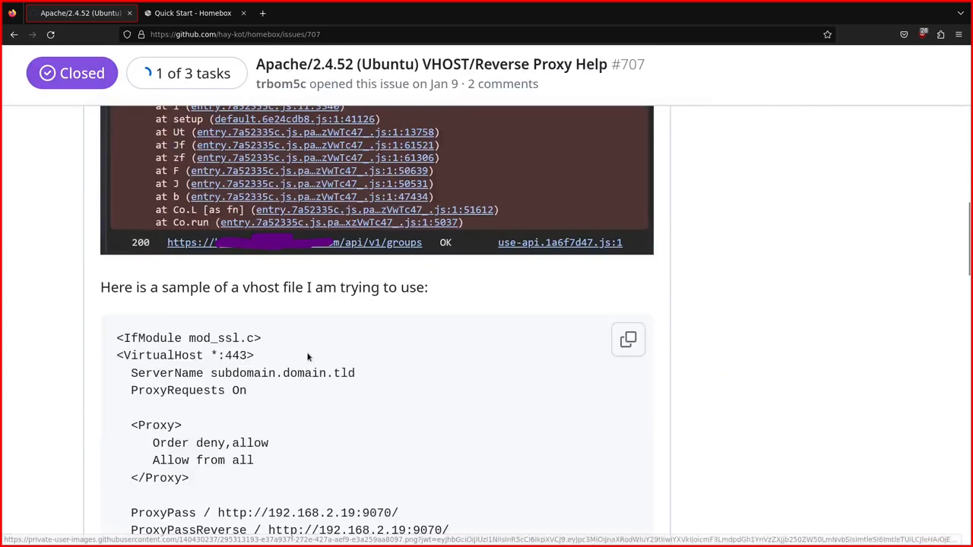
scroll(down, 3)
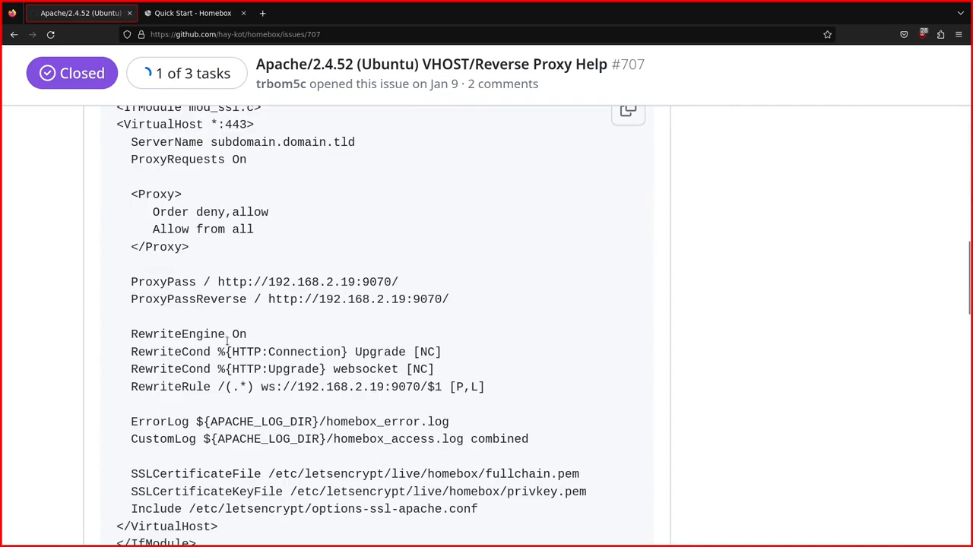
mouse_move(413, 333)
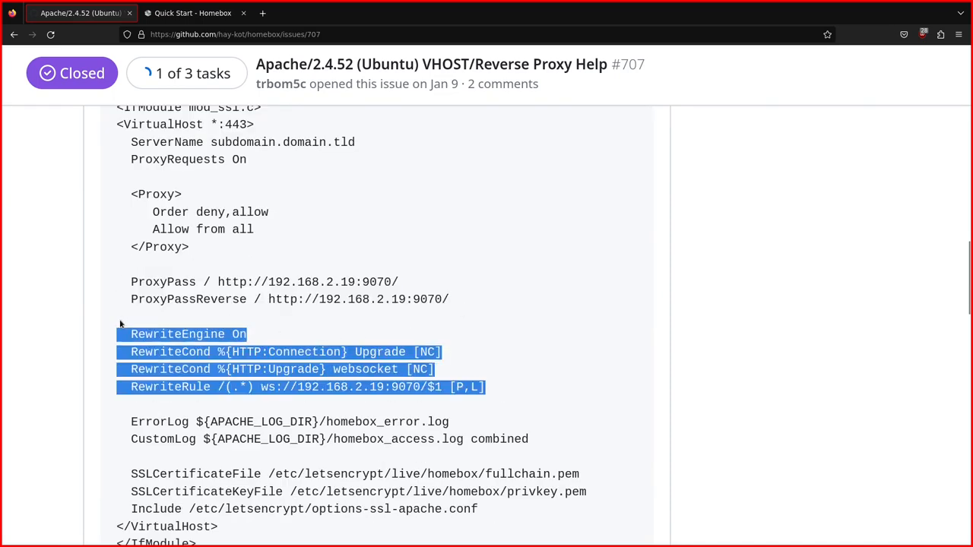
scroll(down, 3)
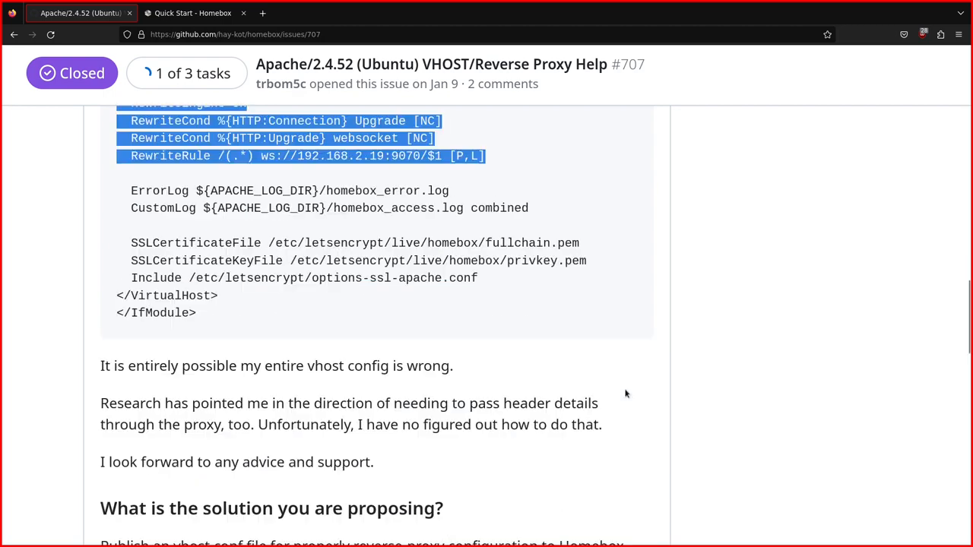
scroll(down, 3)
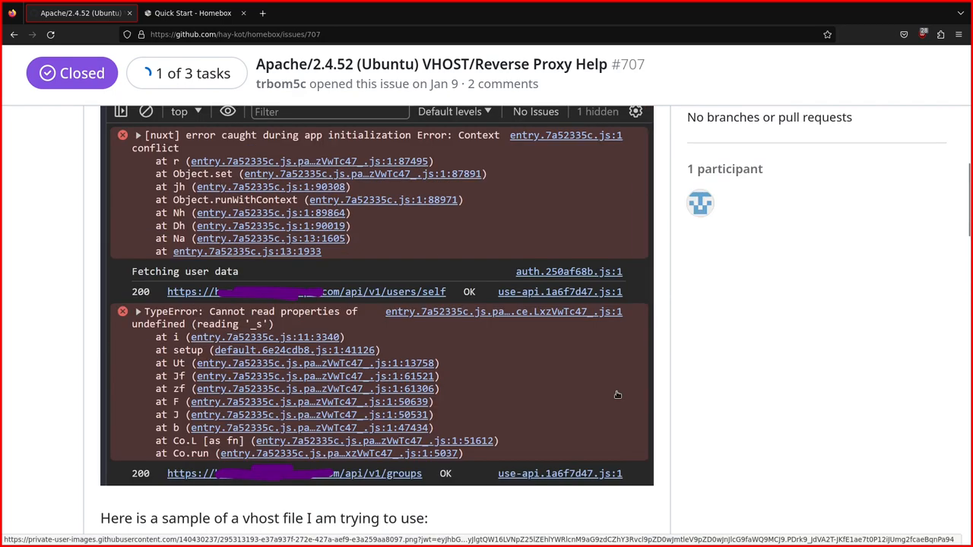
scroll(up, 3)
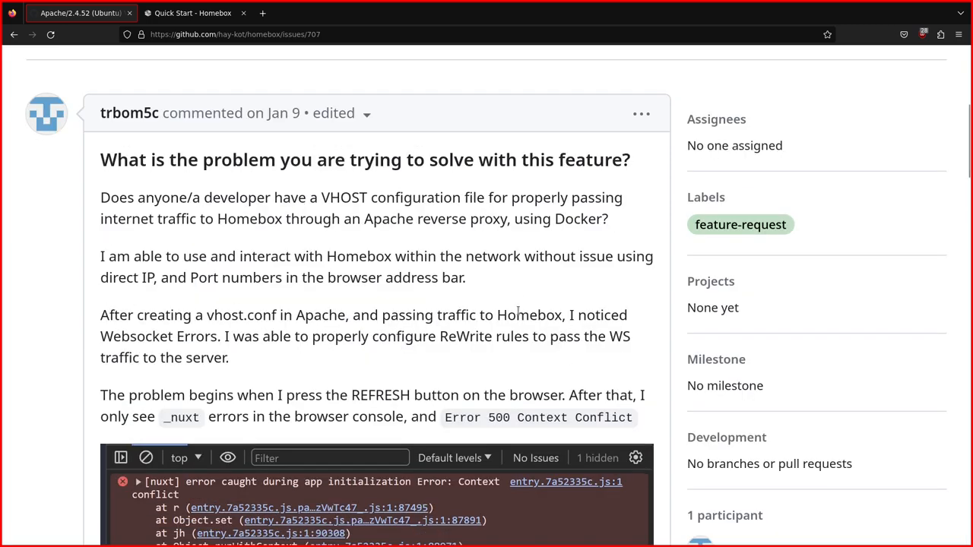
scroll(up, 3)
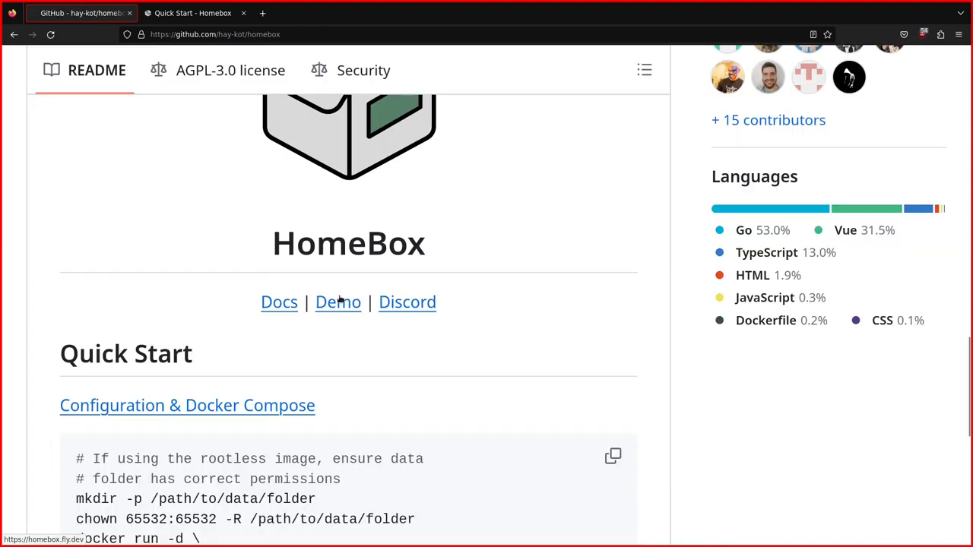
mouse_move(326, 304)
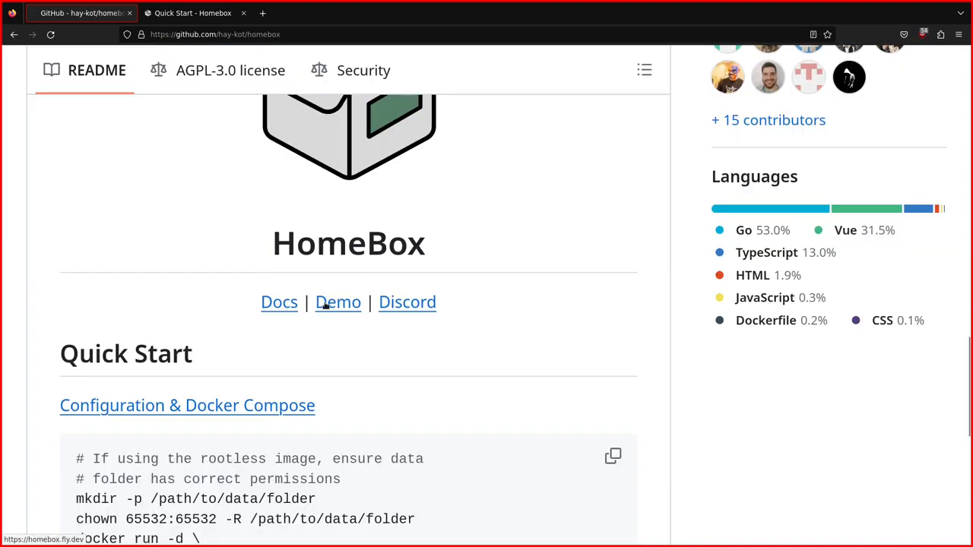
- Follow the README's Demo link to load homebox.fly.dev with prefilled demo credentials
click(338, 302)
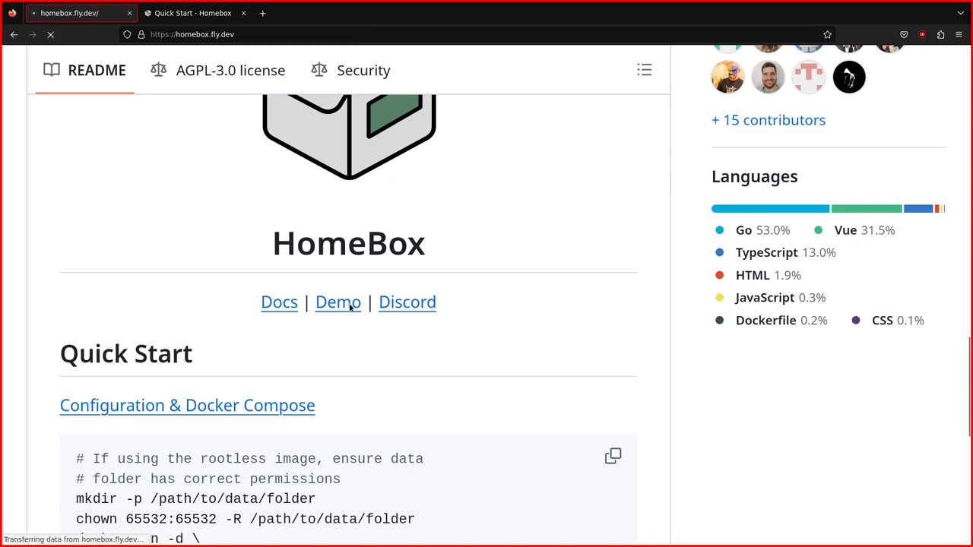
click(338, 301)
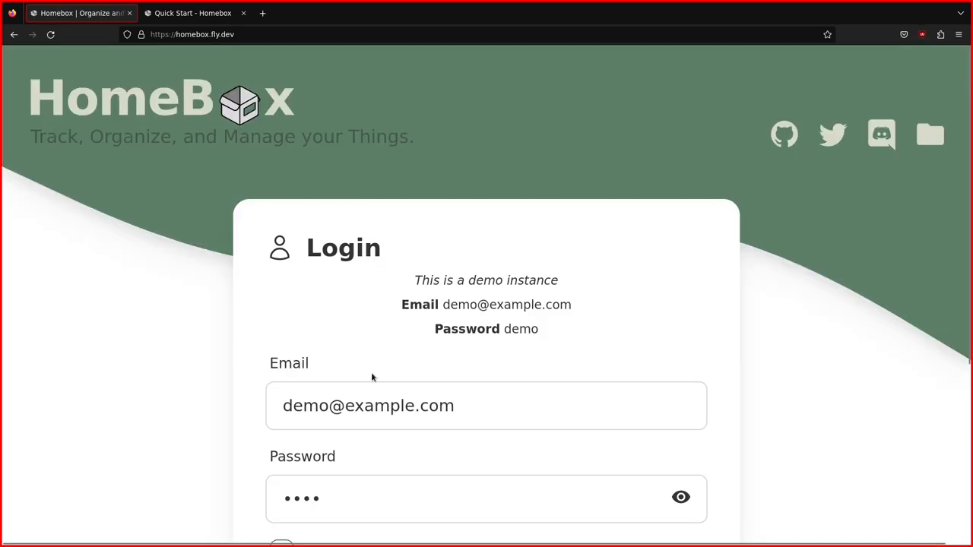